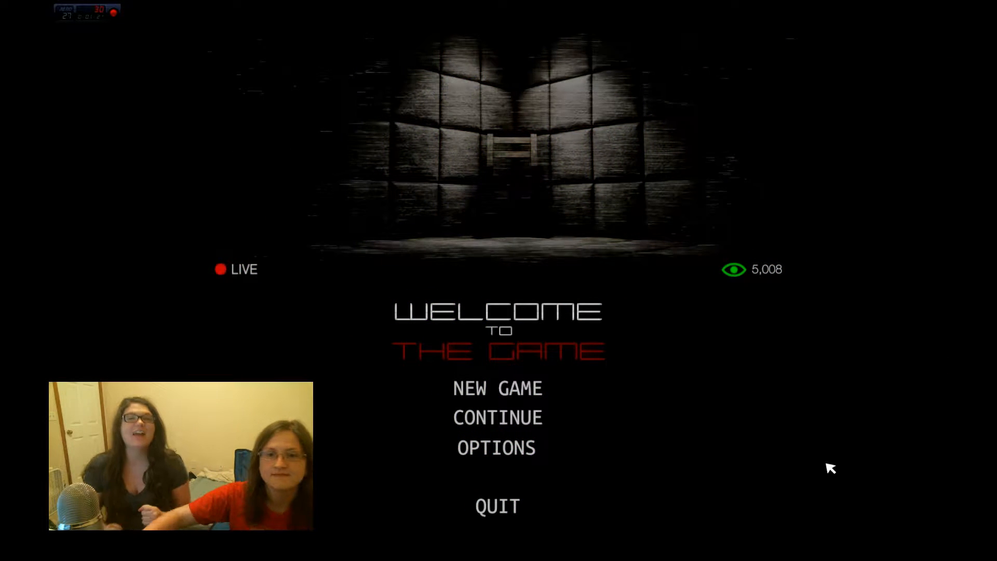
{"action": "mouse_move", "coordinate": [842, 305]}
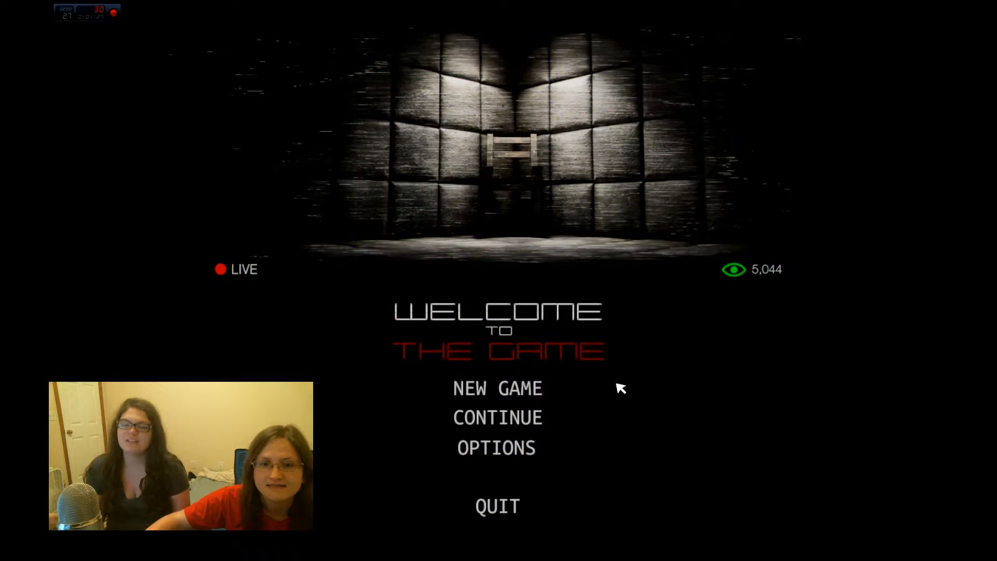
Start a New Game from the title screen and confirm overwriting the saved progress
{"action": "left_click", "coordinate": [496, 387]}
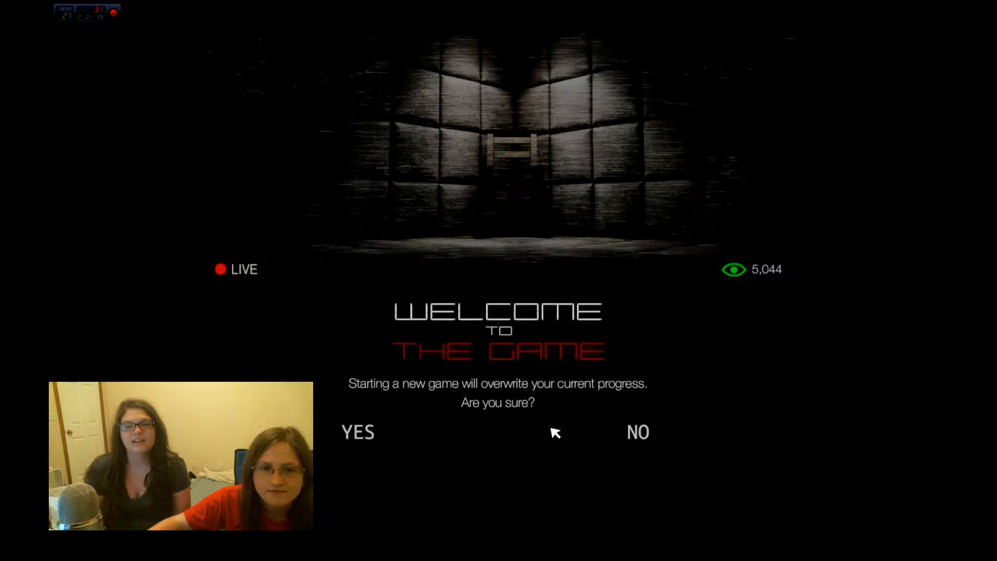
{"action": "left_click", "coordinate": [357, 432]}
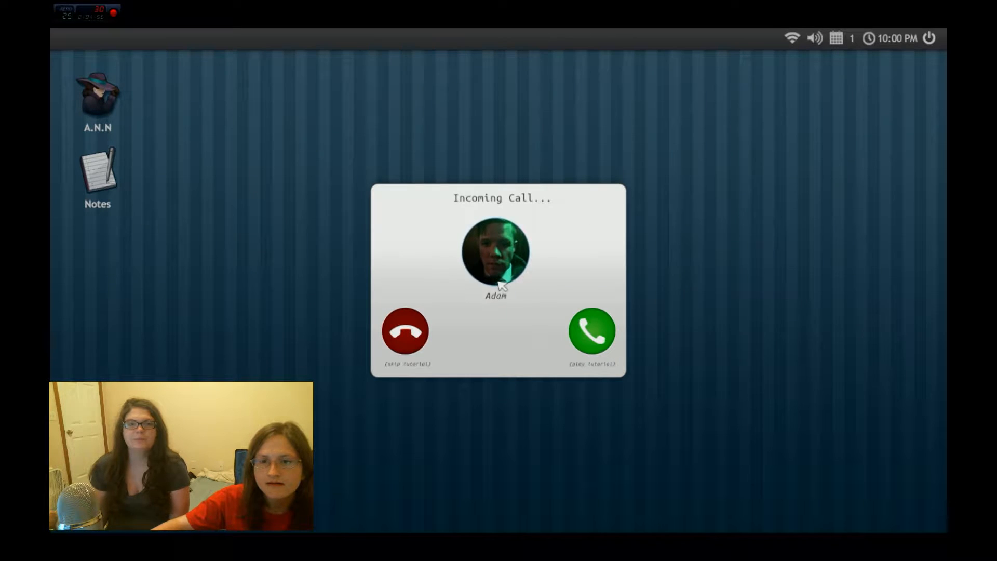
Answer Adam's incoming call so the tutorial narration plays
{"action": "left_click", "coordinate": [591, 331]}
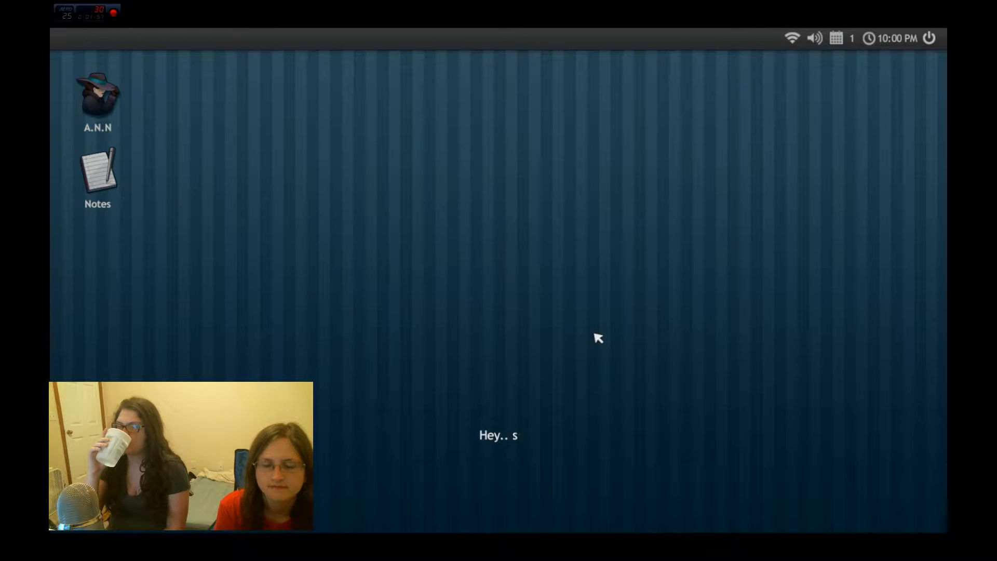
{"action": "type", "text": "o.. are you sure you want to do"}
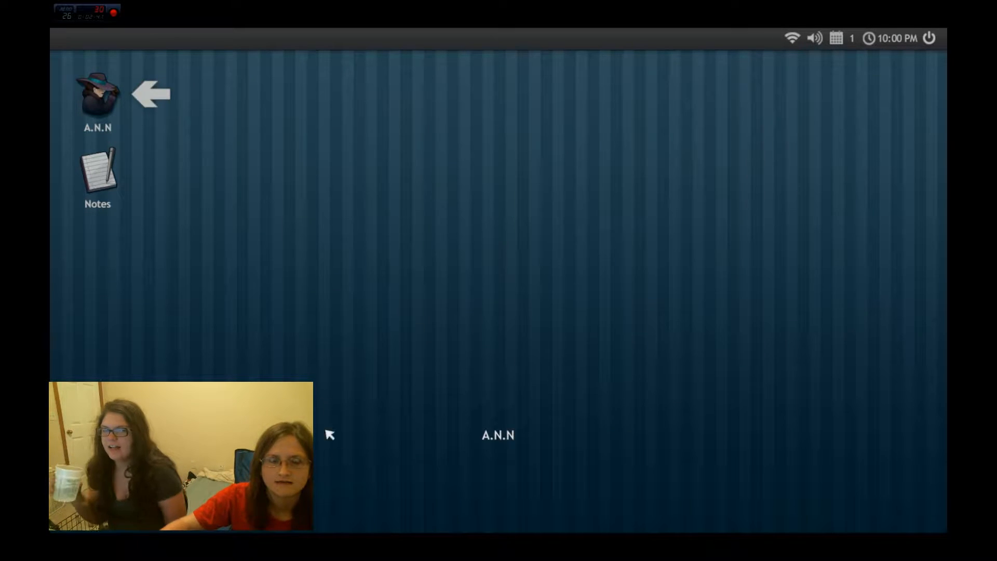
{"action": "mouse_move", "coordinate": [323, 371]}
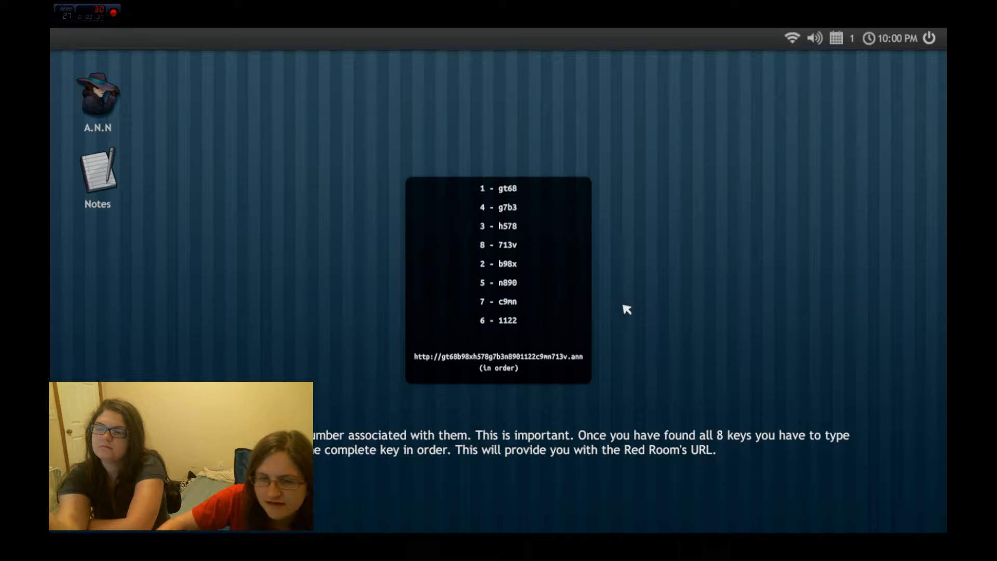
{"action": "mouse_move", "coordinate": [366, 469]}
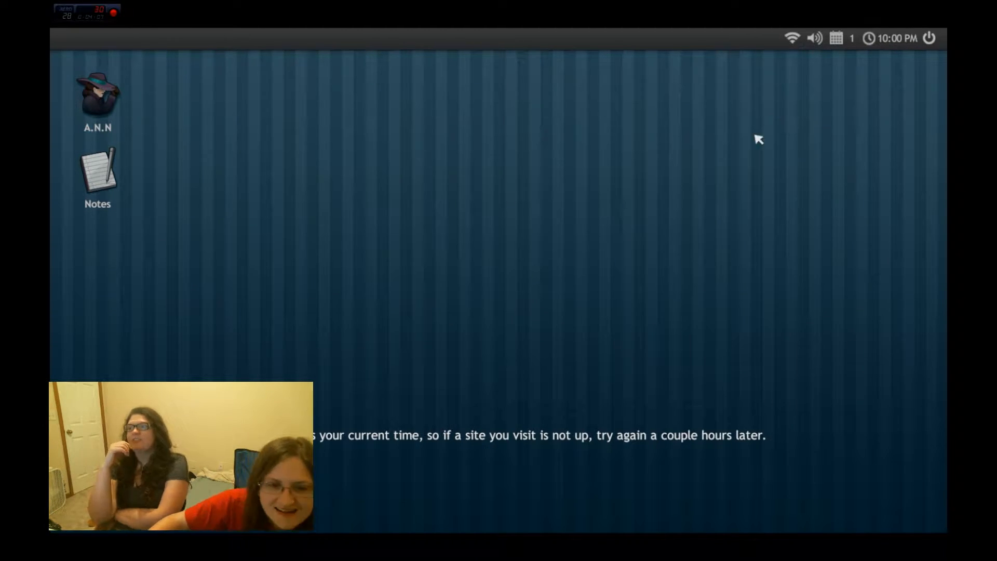
{"action": "mouse_move", "coordinate": [509, 257]}
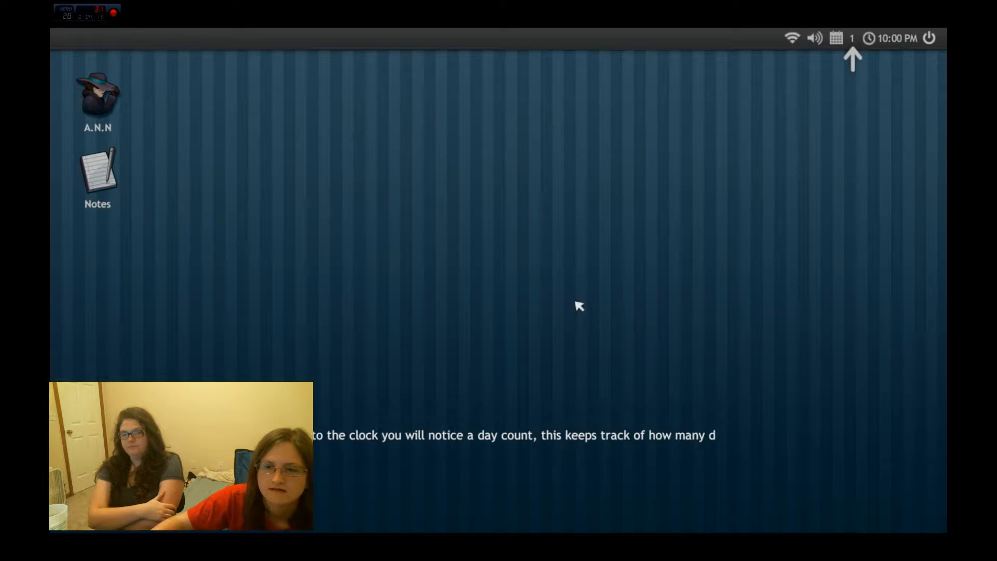
{"action": "mouse_move", "coordinate": [513, 314]}
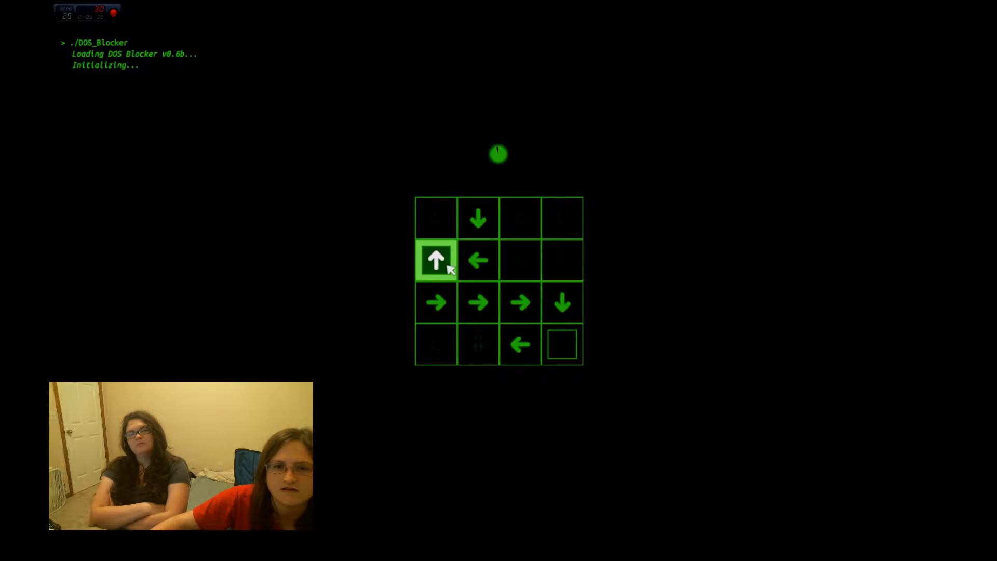
Rotate the bottom-right arrow tile until the DOS Blocker path reaches the end square
{"action": "left_click", "coordinate": [563, 344]}
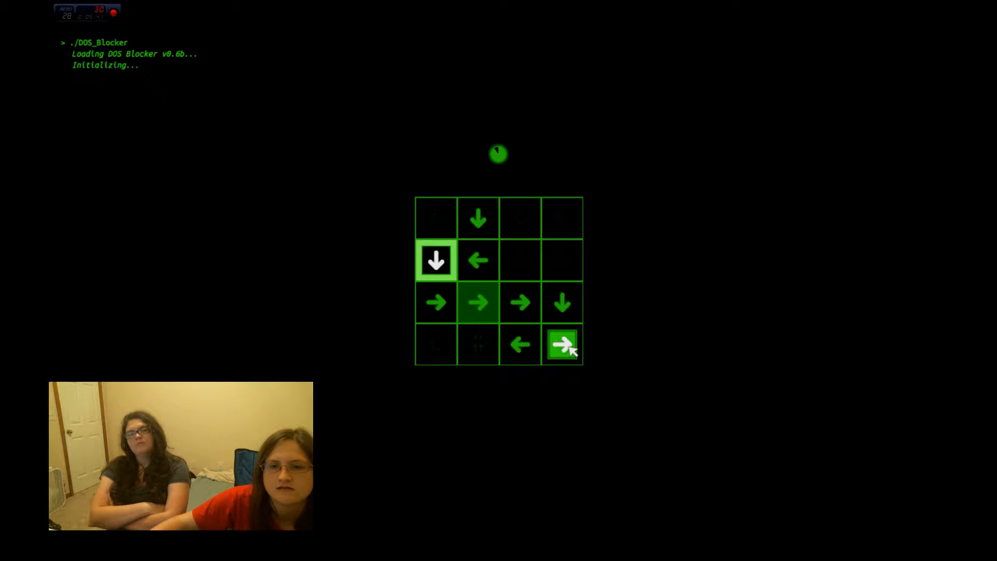
{"action": "left_click", "coordinate": [562, 345]}
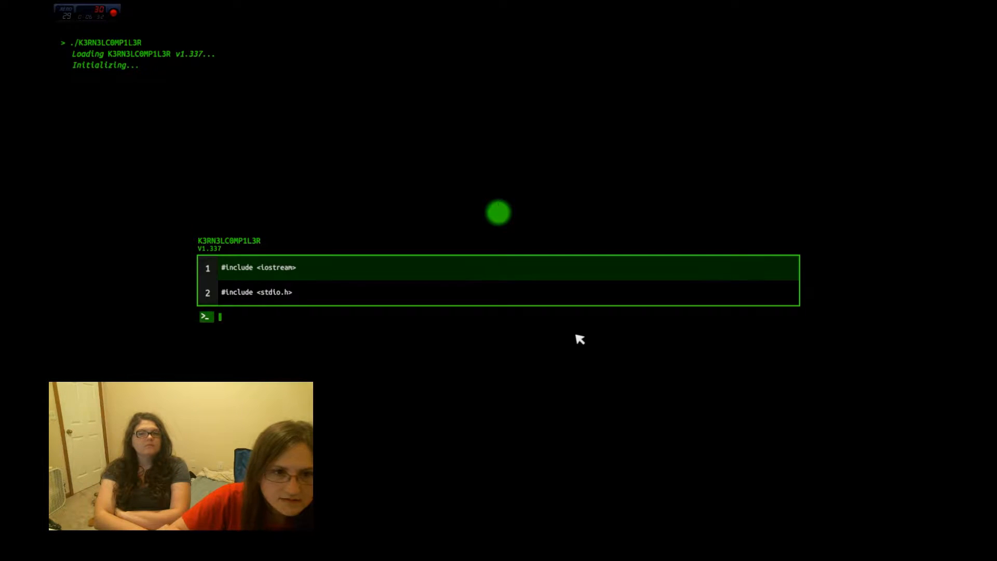
Reproduce #include <iostream> and #include <stdio.h> in the K3RN3LC0MP1L3R challenge
{"action": "type", "text": "#include <"}
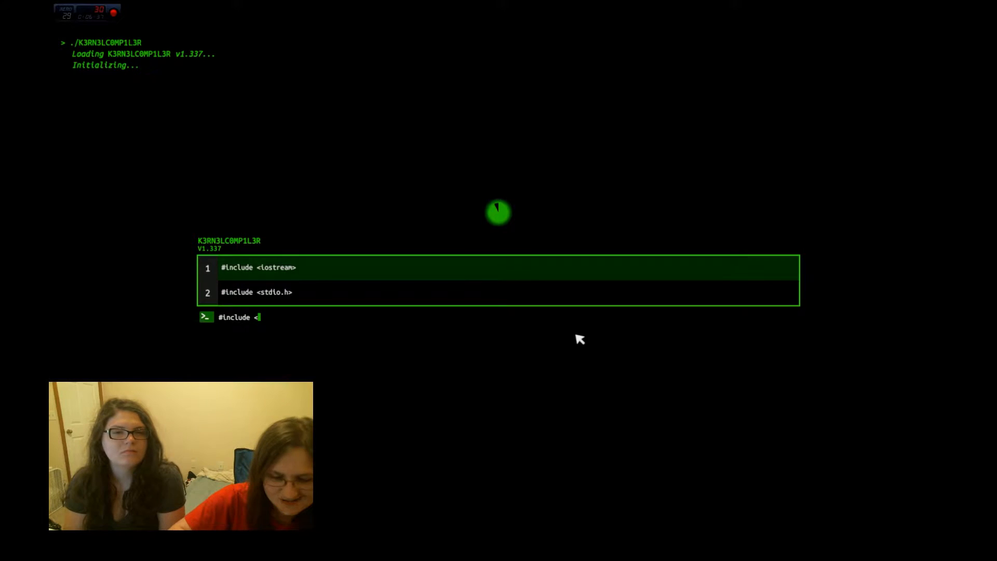
{"action": "type", "text": "ios"}
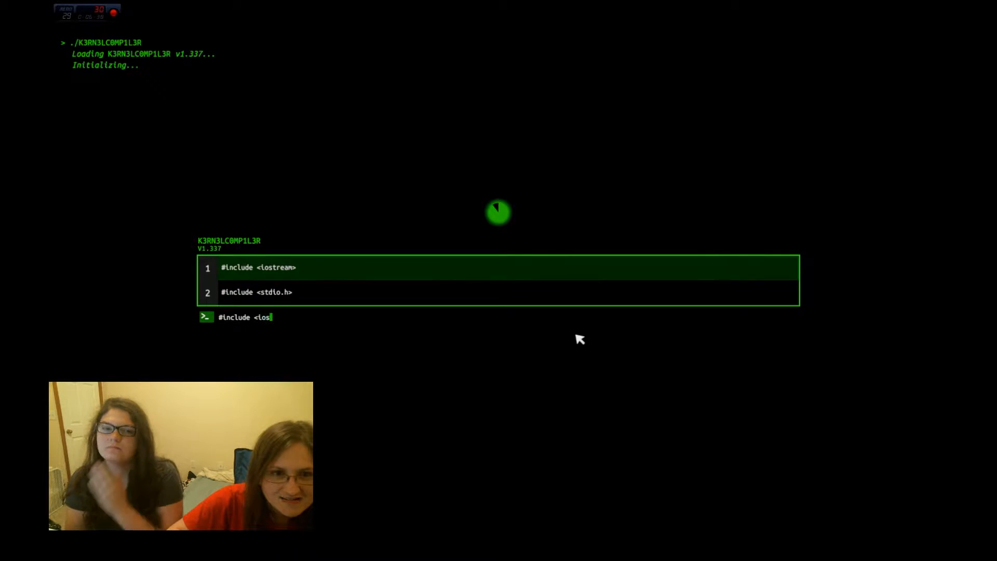
{"action": "type", "text": "t"}
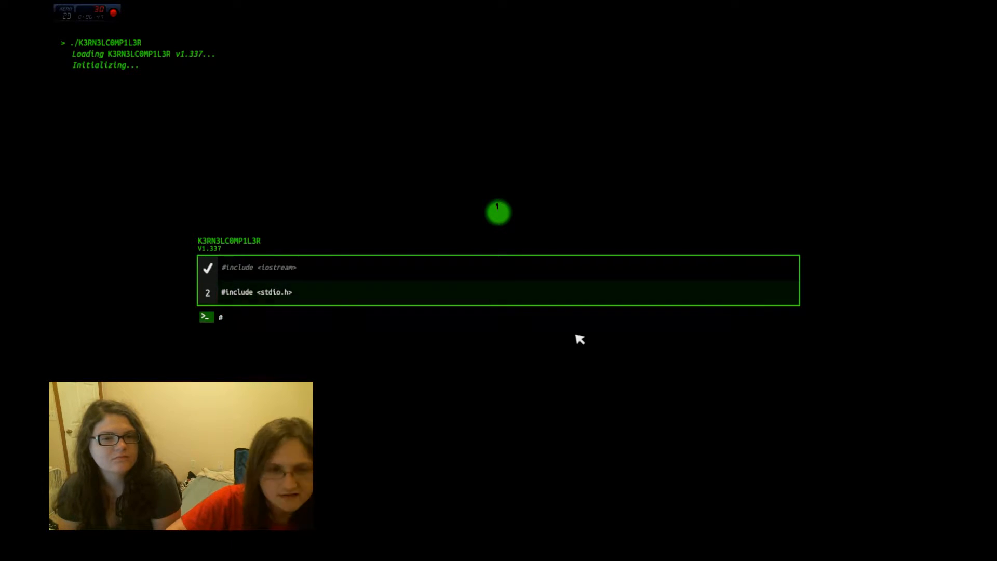
{"action": "type", "text": "#include <"}
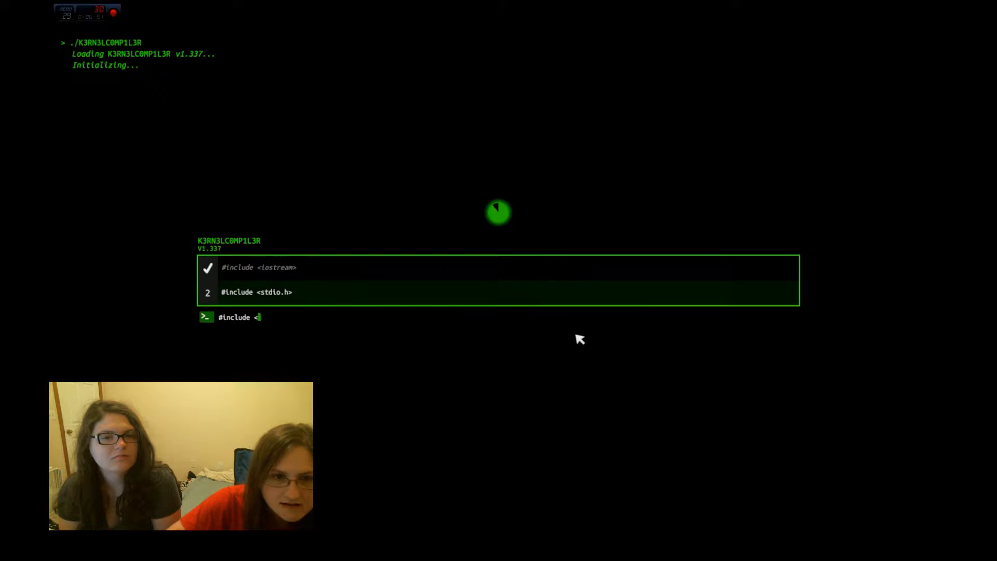
{"action": "type", "text": "stdl"}
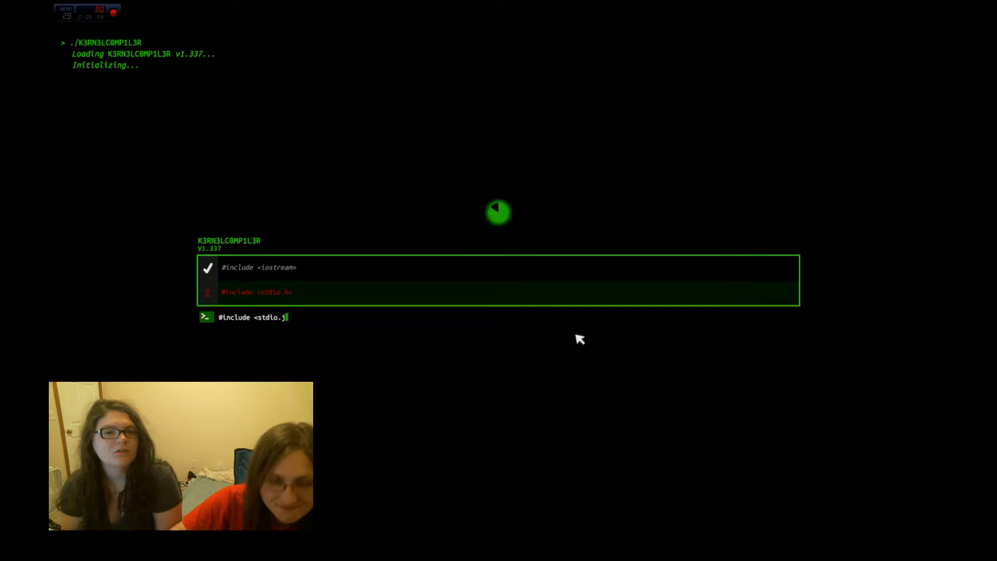
{"action": "type", "text": "h>"}
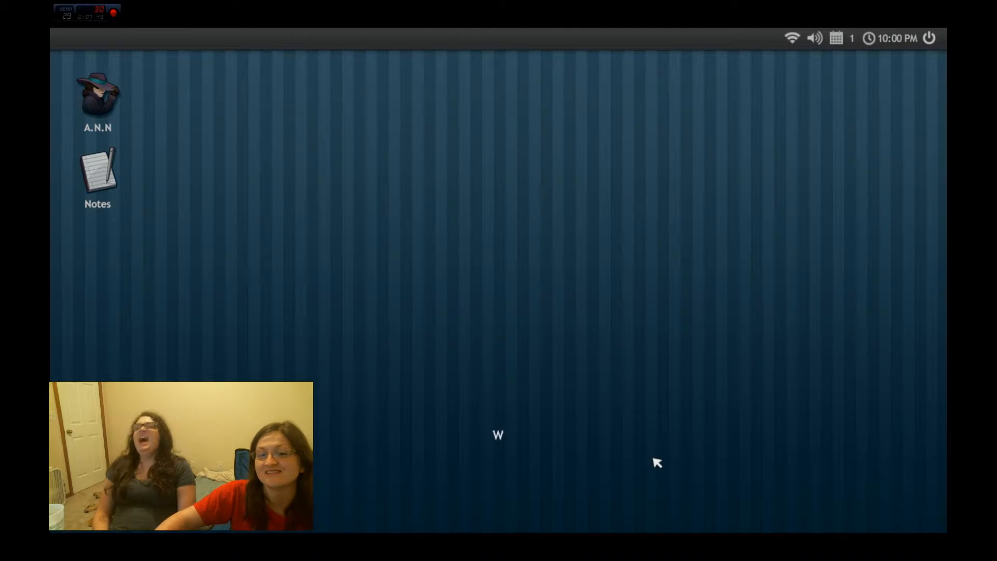
{"action": "type", "text": "ell that's it! Good l"}
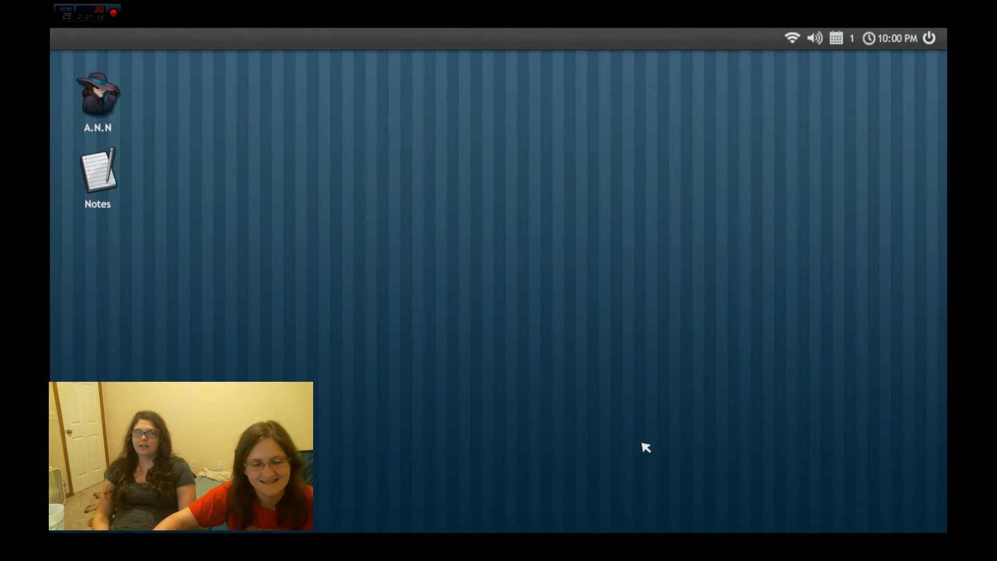
{"action": "mouse_move", "coordinate": [502, 328]}
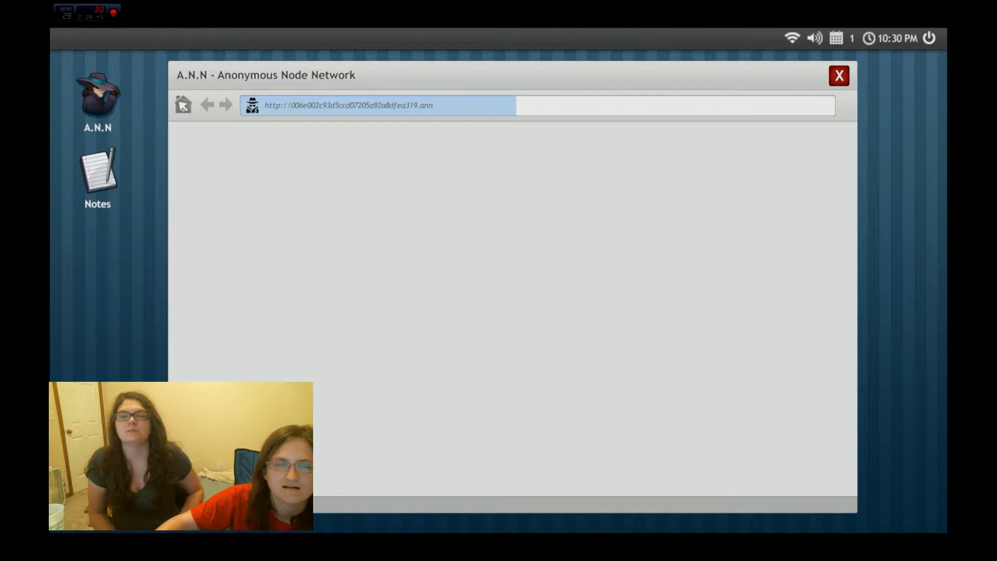
Load the Black Hat Post hacker blog from the Deep Wiki site list
{"action": "left_click", "coordinate": [183, 104]}
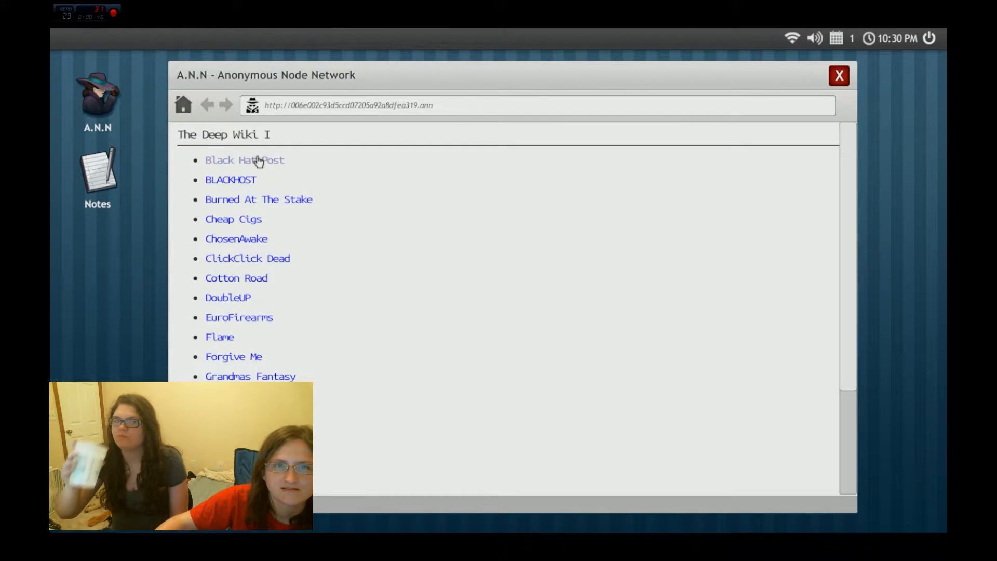
{"action": "left_click", "coordinate": [244, 160]}
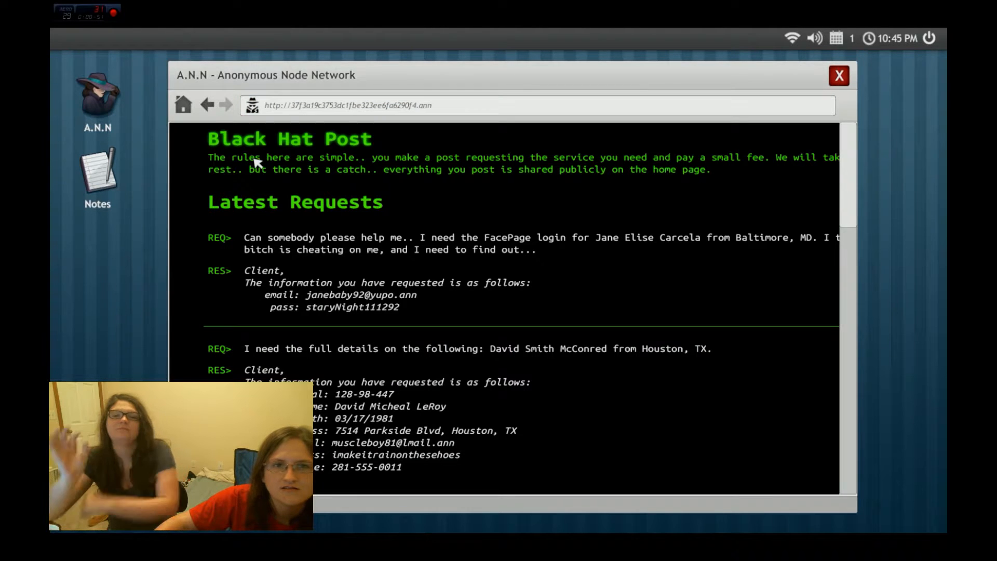
{"action": "mouse_move", "coordinate": [508, 186]}
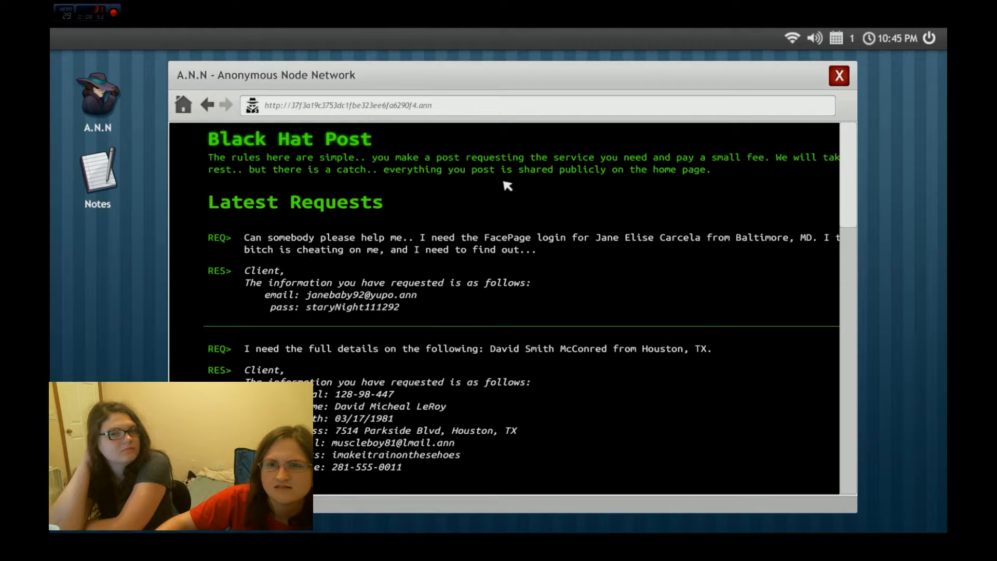
{"action": "mouse_move", "coordinate": [877, 210]}
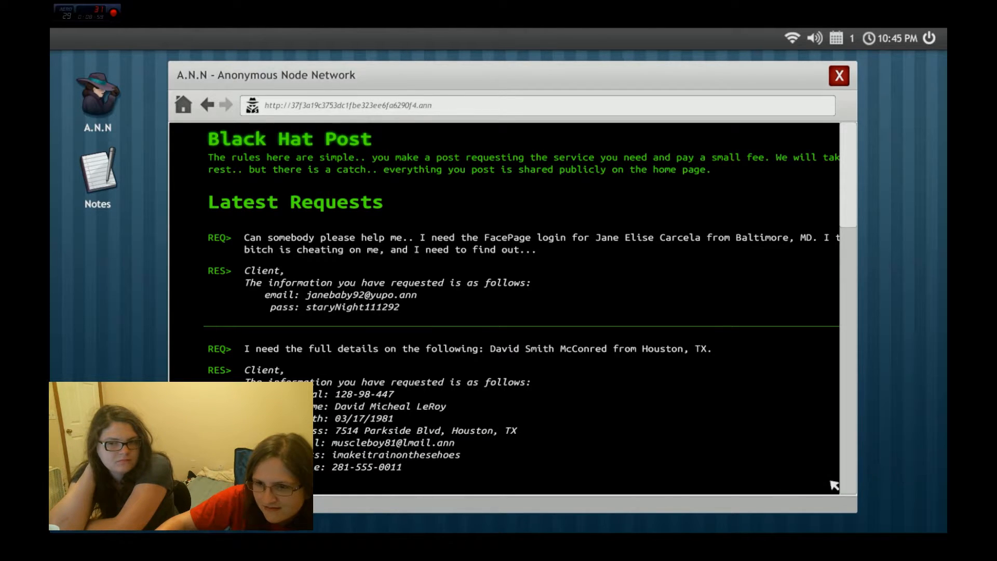
{"action": "mouse_move", "coordinate": [386, 256]}
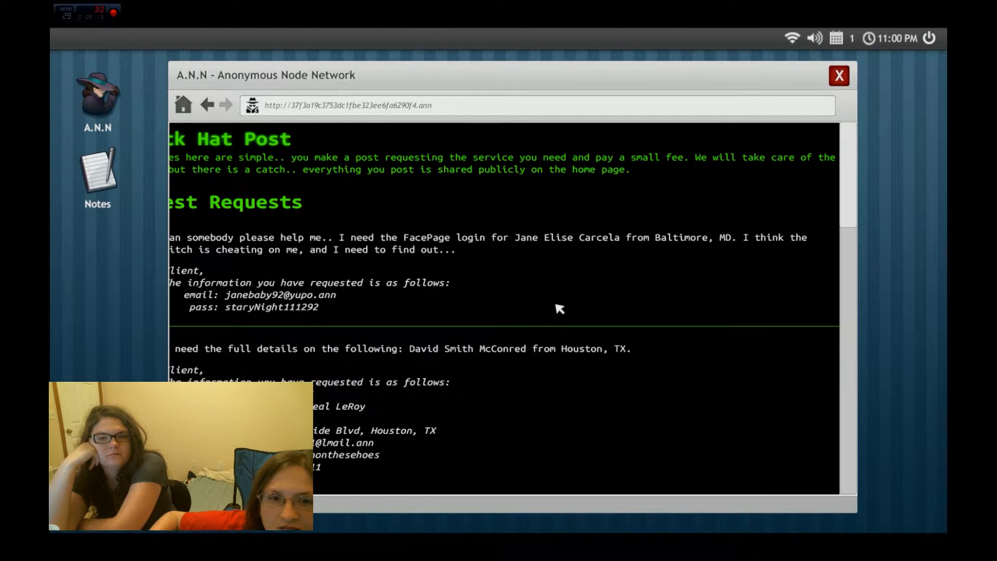
Read the client requests and responses down to the SUBMIT A POST section
{"action": "scroll", "scroll_direction": "down", "scroll_amount": 3}
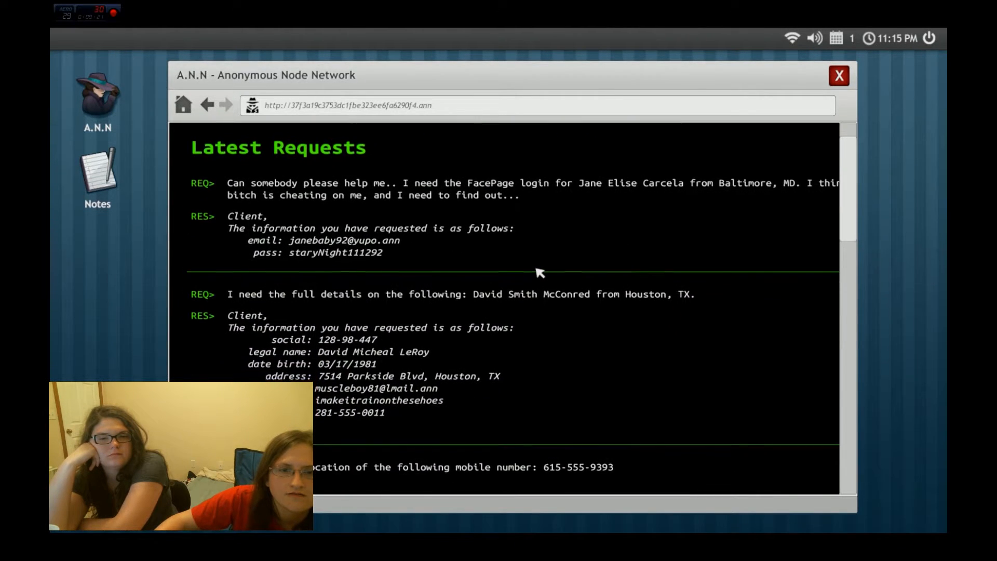
{"action": "scroll", "scroll_direction": "down", "scroll_amount": 3}
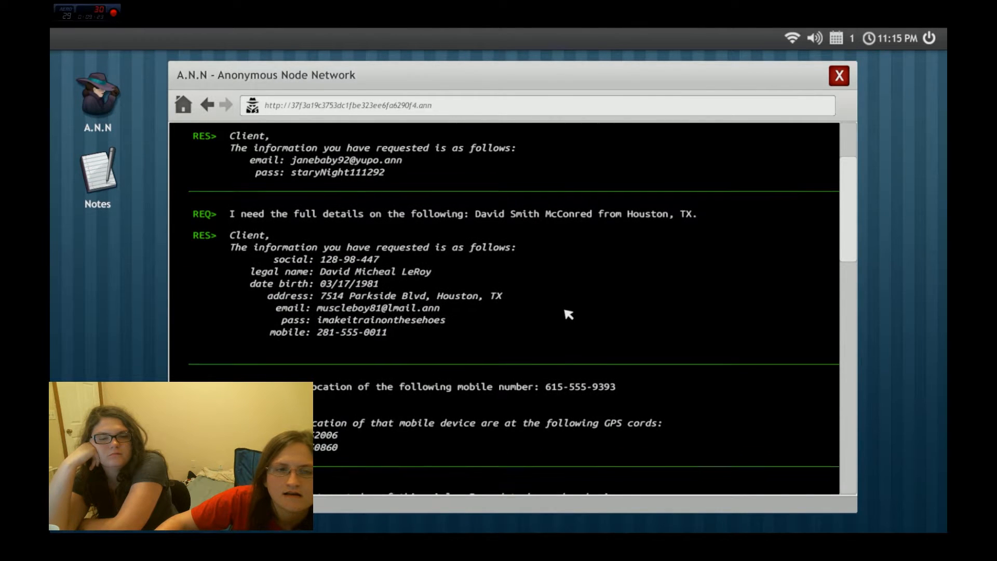
{"action": "scroll", "scroll_direction": "down", "scroll_amount": 3}
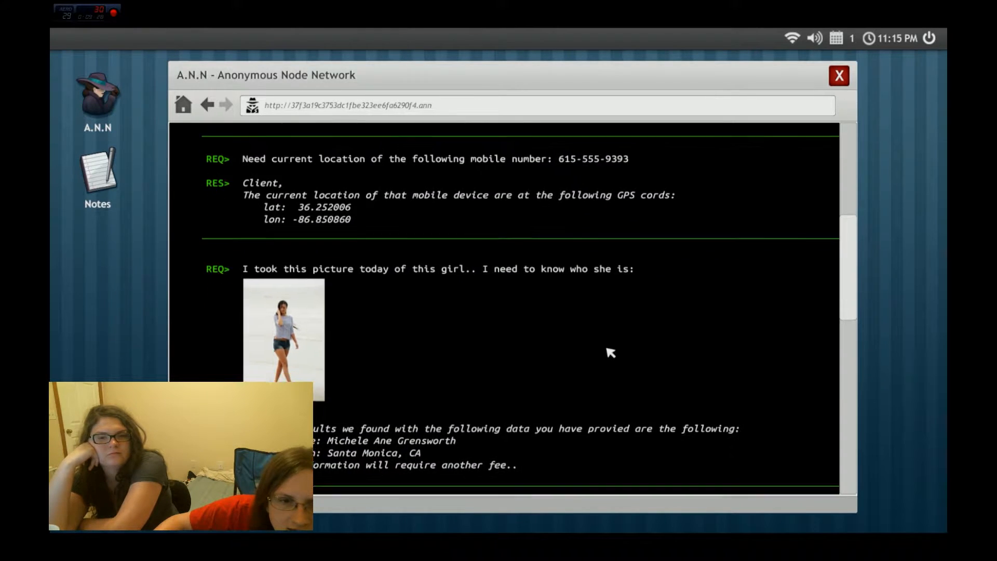
{"action": "scroll", "scroll_direction": "down", "scroll_amount": 3}
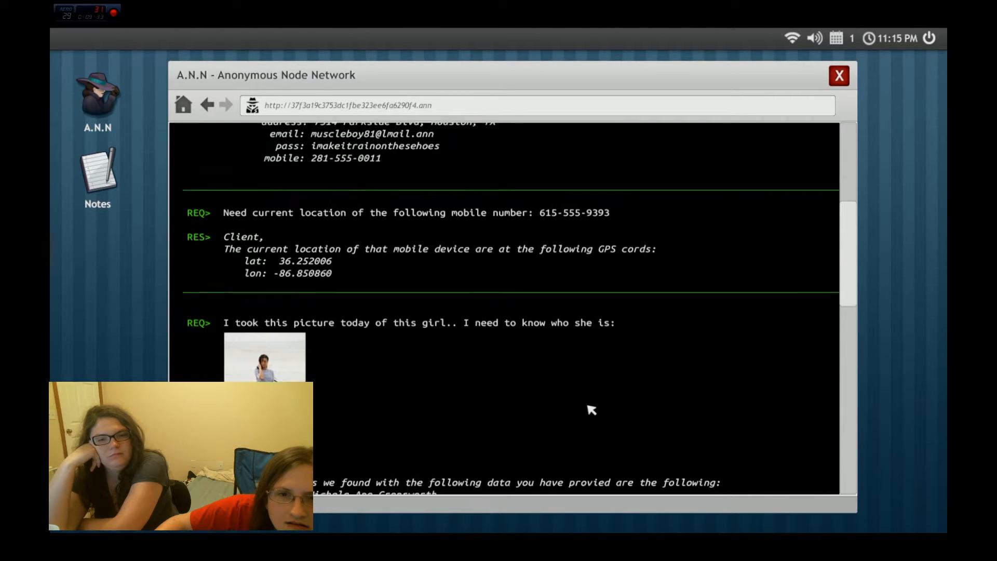
{"action": "scroll", "scroll_direction": "down", "scroll_amount": 3}
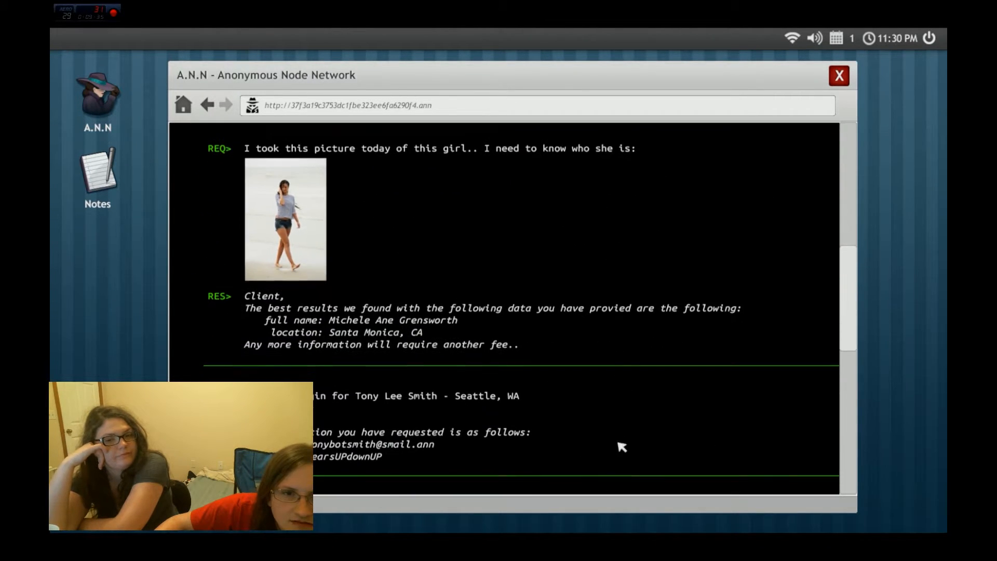
{"action": "scroll", "scroll_direction": "down", "scroll_amount": 3}
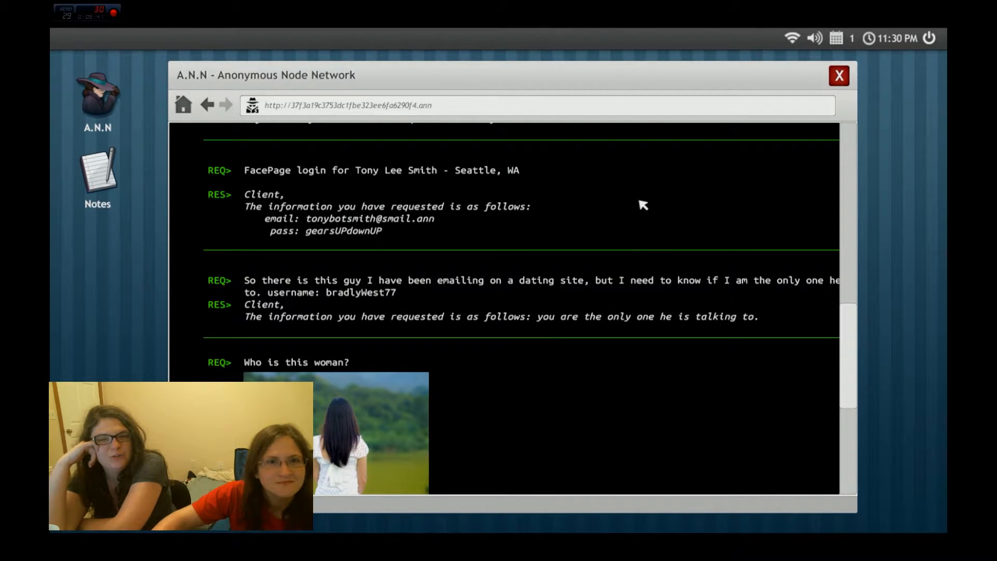
{"action": "scroll", "scroll_direction": "down", "scroll_amount": 3}
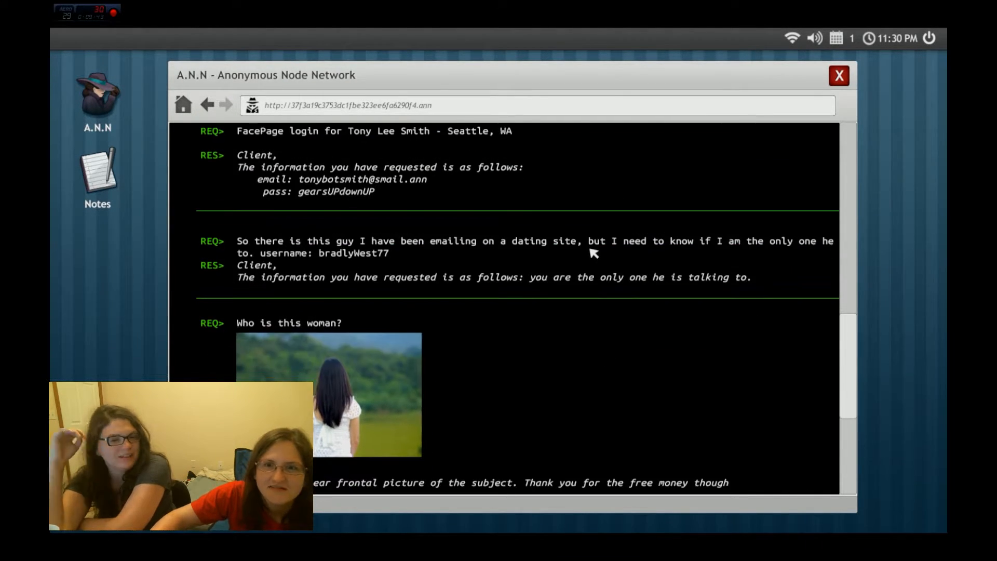
{"action": "scroll", "scroll_direction": "down", "scroll_amount": 3}
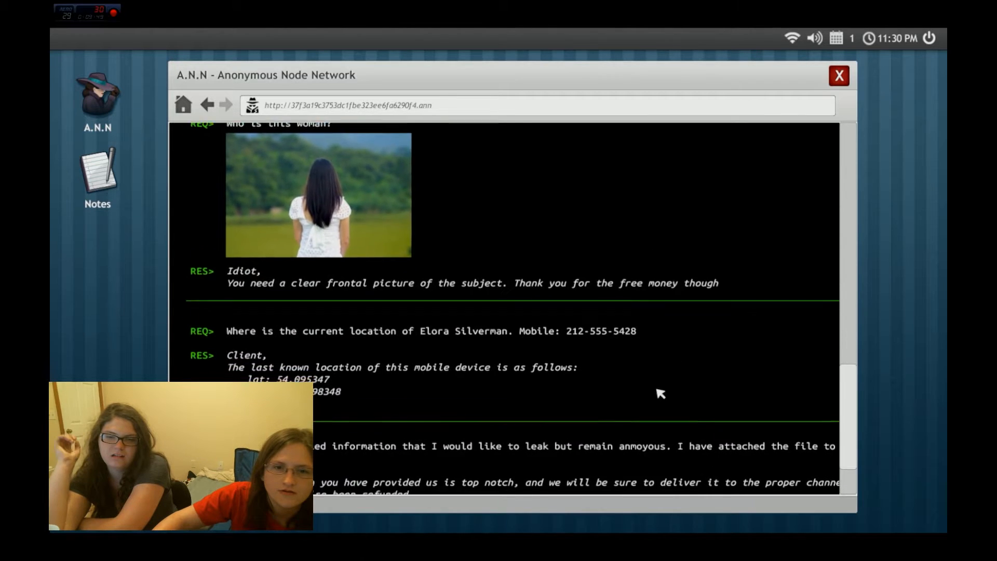
{"action": "scroll", "scroll_direction": "down", "scroll_amount": 3}
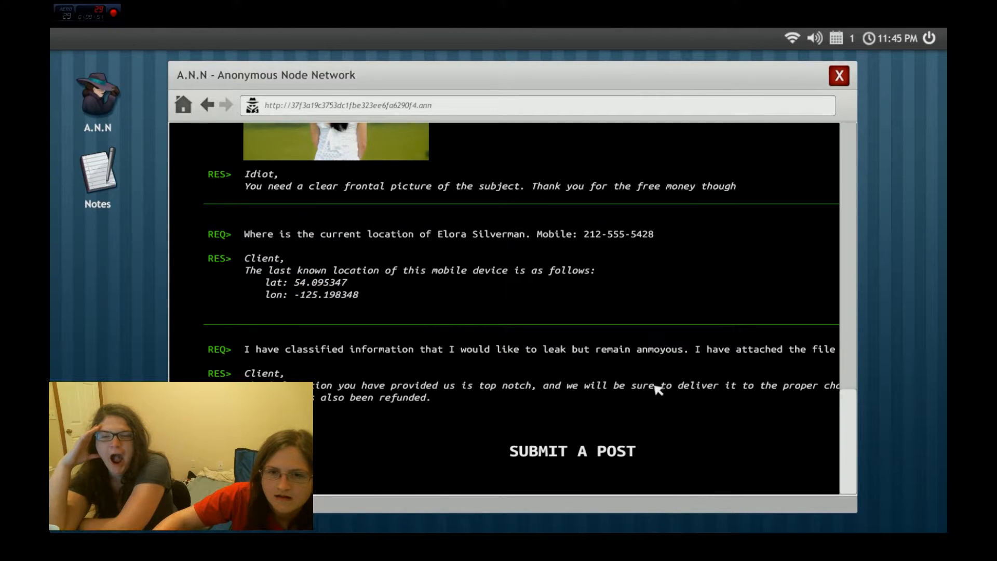
Return to the Deep Wiki, try the Cheap Cigs site and back out of its 'Unable to connect' page
{"action": "left_click", "coordinate": [572, 451]}
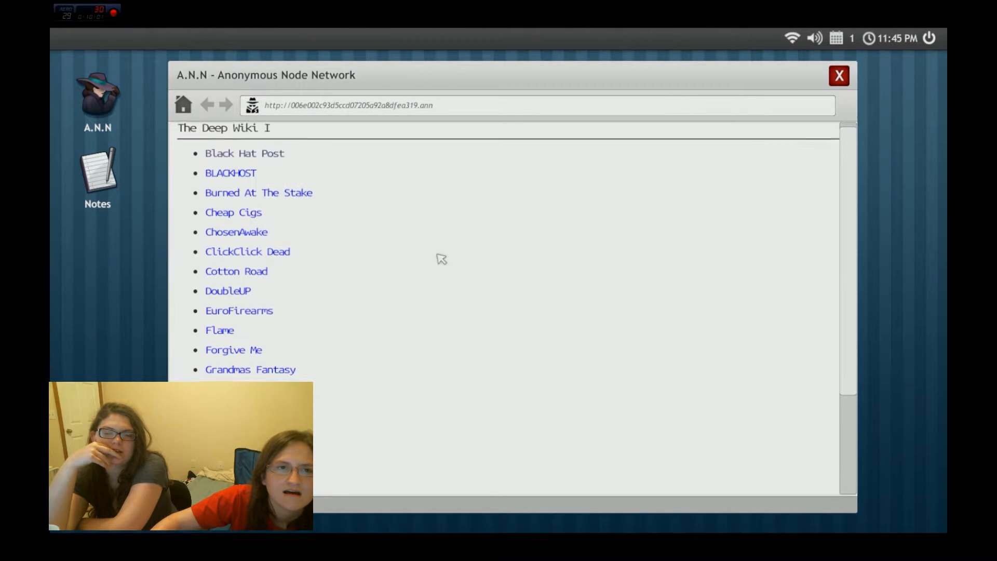
{"action": "scroll", "scroll_direction": "down", "scroll_amount": 3}
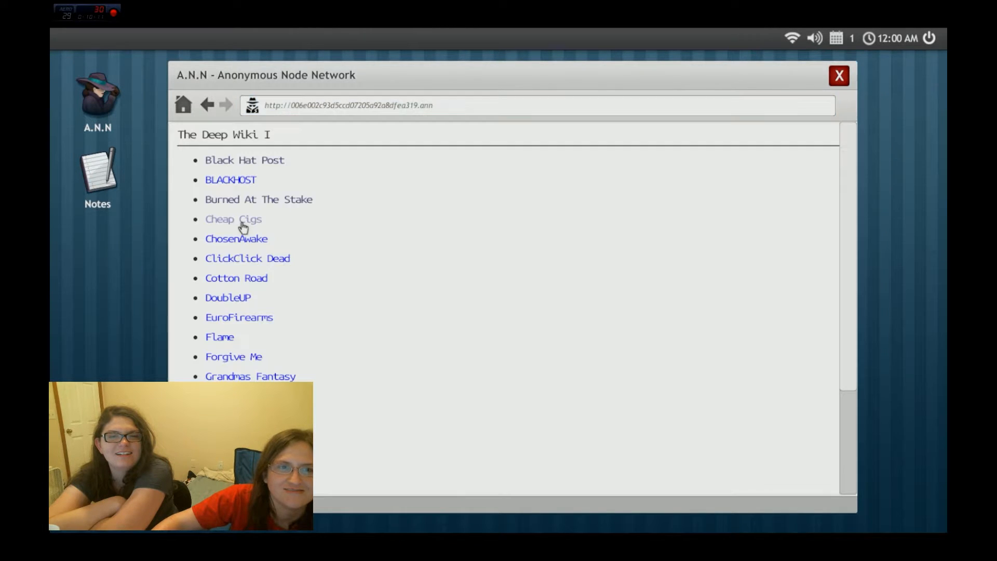
{"action": "left_click", "coordinate": [233, 219]}
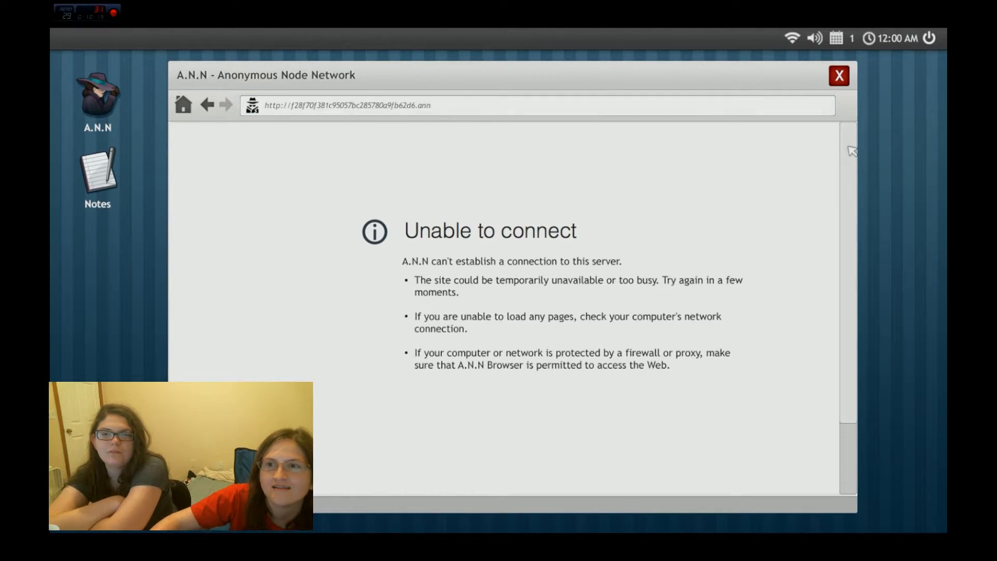
{"action": "left_click", "coordinate": [839, 76]}
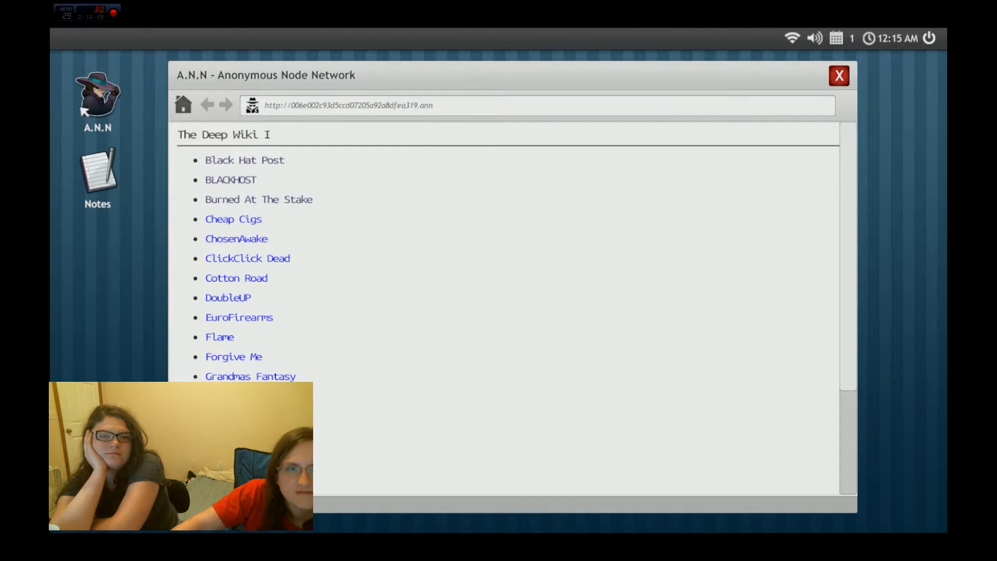
Try the BLACKHOST link, which also fails to connect, and return to the Deep Wiki list
{"action": "left_click", "coordinate": [232, 219]}
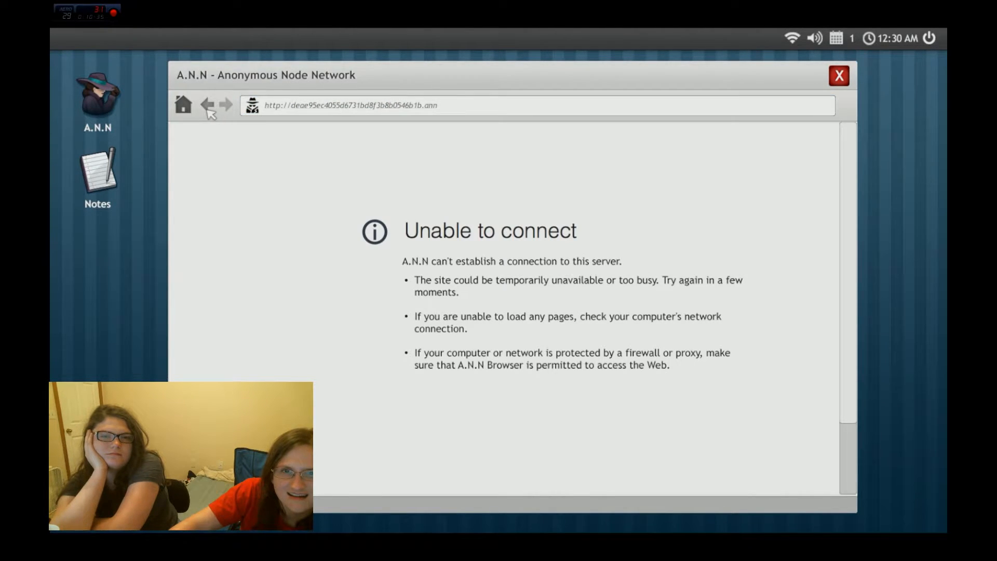
{"action": "left_click", "coordinate": [207, 104]}
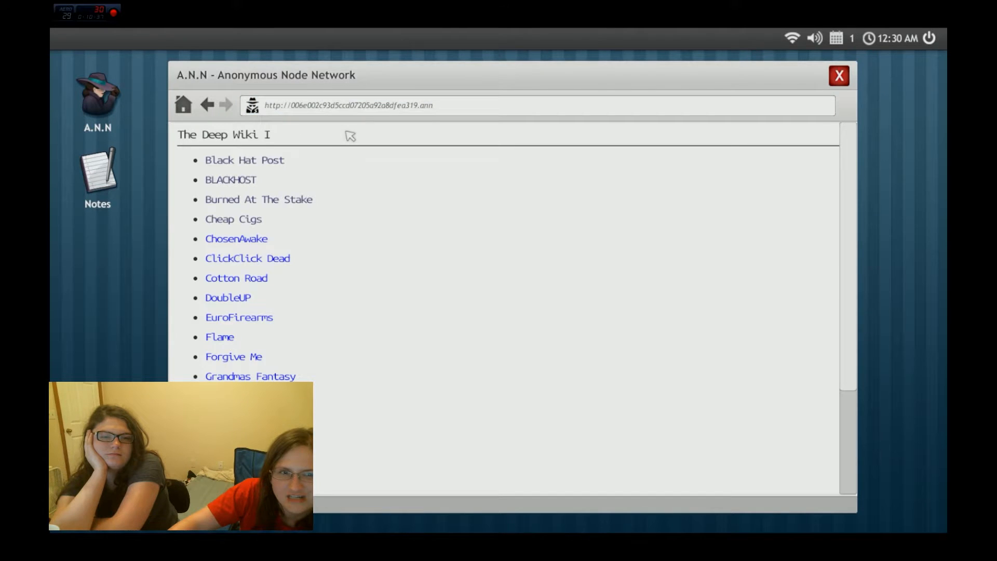
Visit the ChosenAwake site and read down through its cryptic messages and circle symbols
{"action": "left_click", "coordinate": [235, 239]}
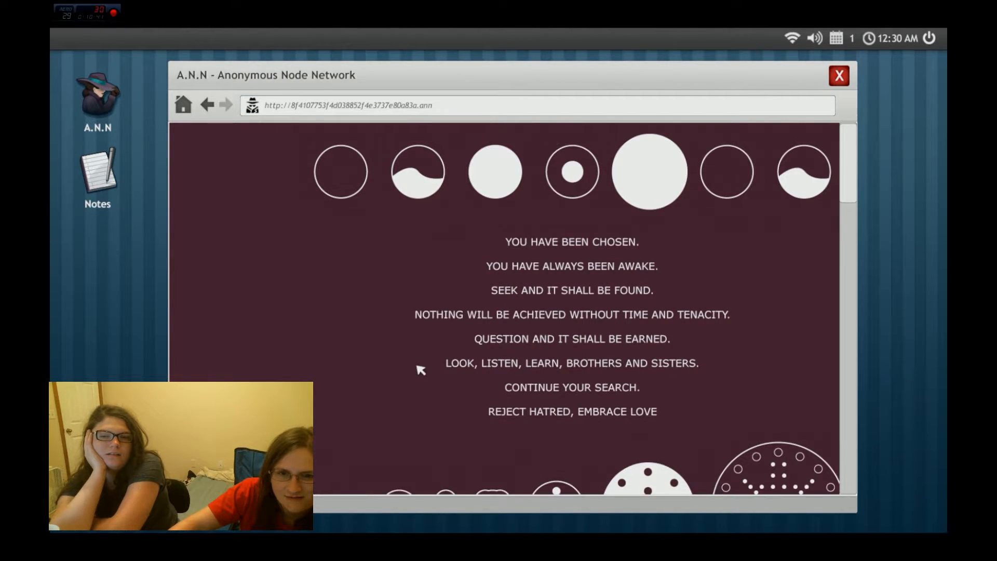
{"action": "scroll", "scroll_direction": "down", "scroll_amount": 3}
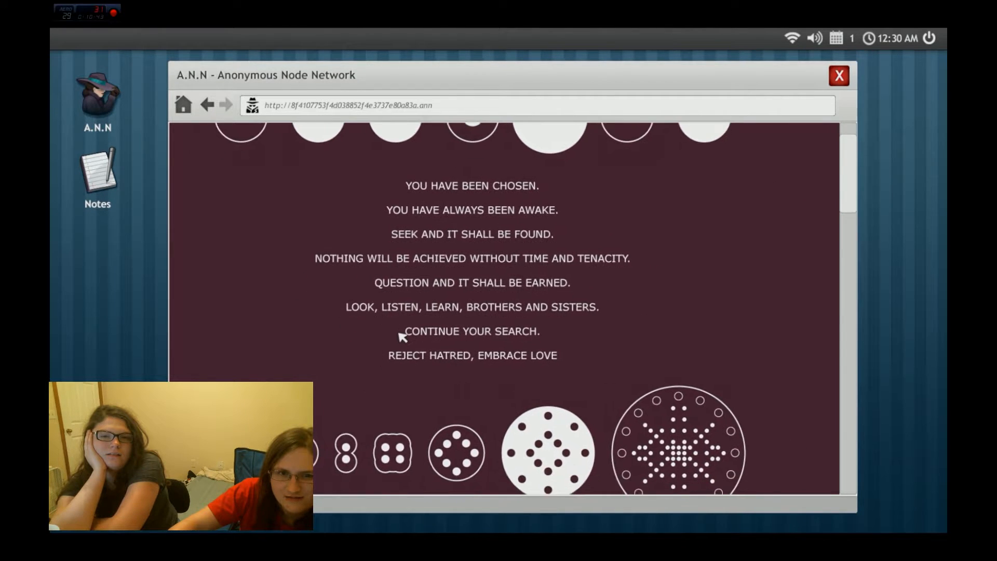
{"action": "scroll", "scroll_direction": "down", "scroll_amount": 3}
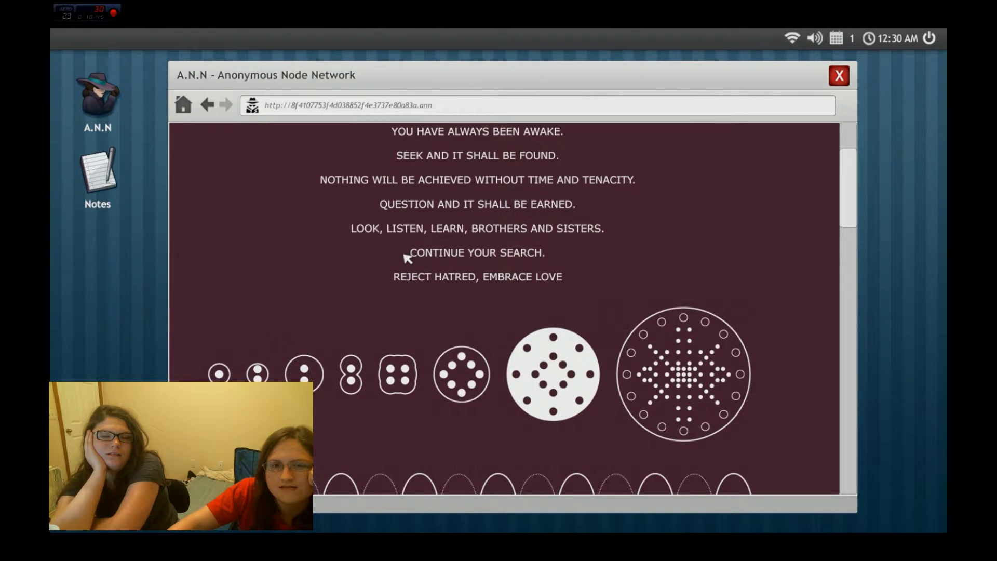
{"action": "scroll", "scroll_direction": "down", "scroll_amount": 3}
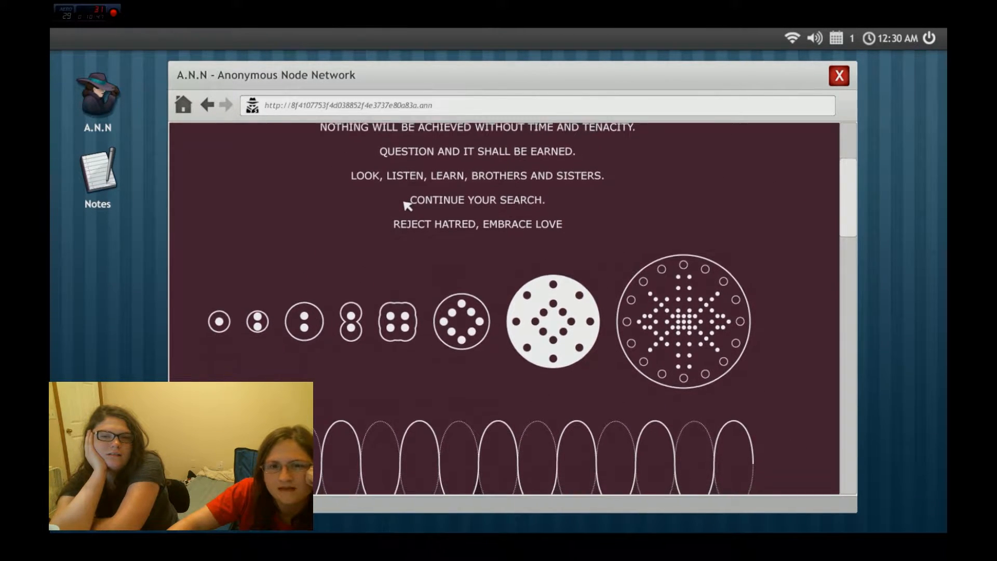
{"action": "scroll", "scroll_direction": "down", "scroll_amount": 3}
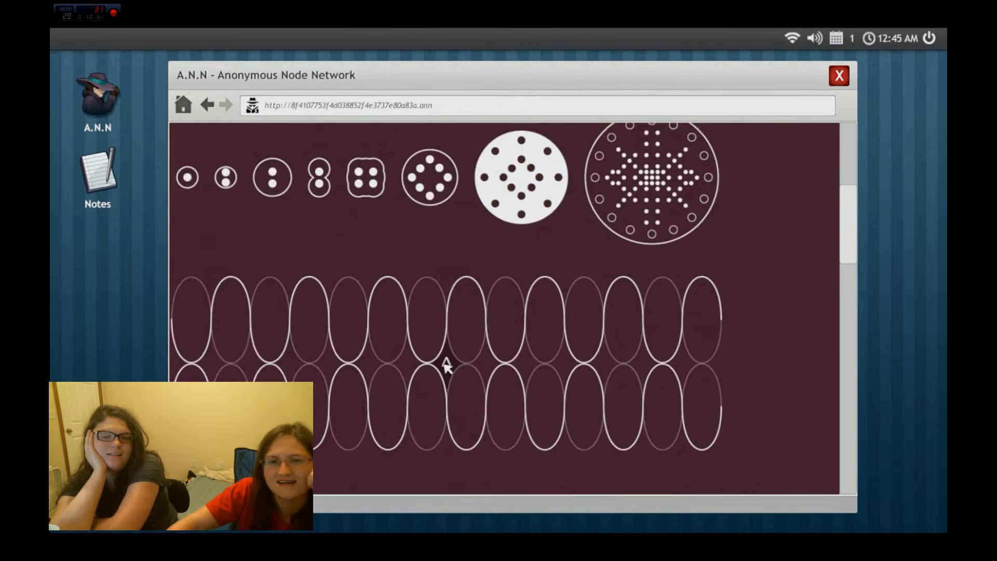
{"action": "scroll", "scroll_direction": "down", "scroll_amount": 3}
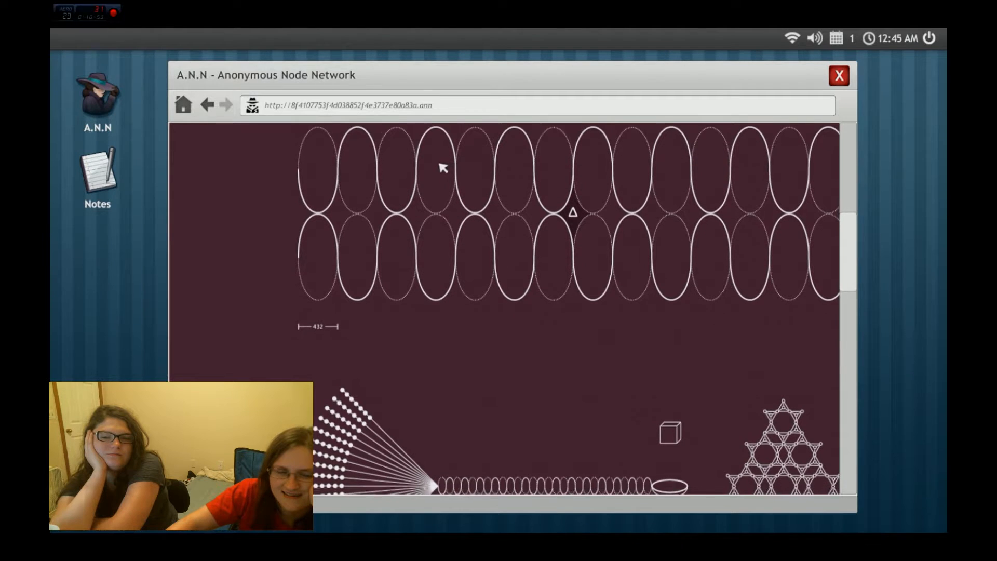
{"action": "scroll", "scroll_direction": "down", "scroll_amount": 3}
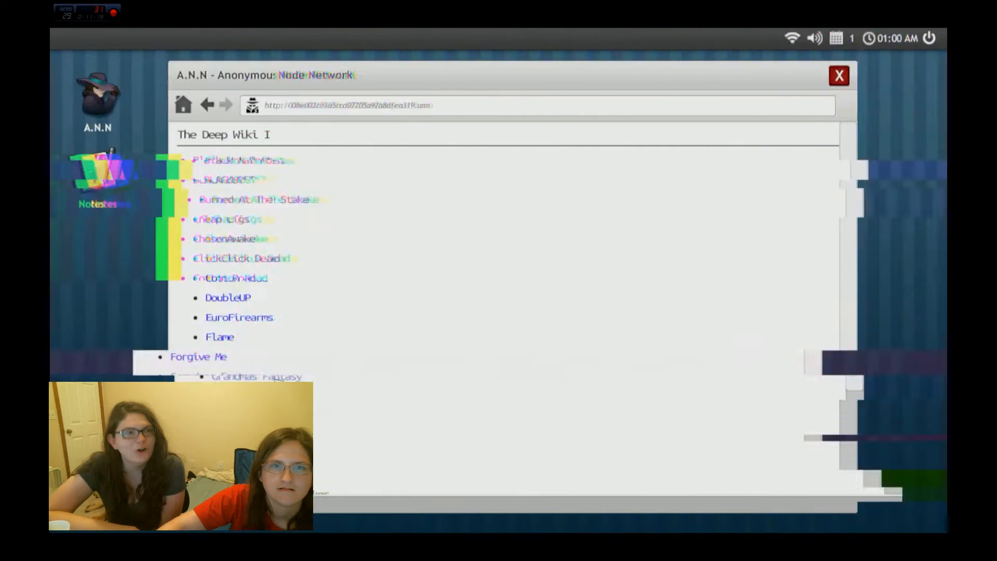
{"action": "left_click", "coordinate": [840, 76]}
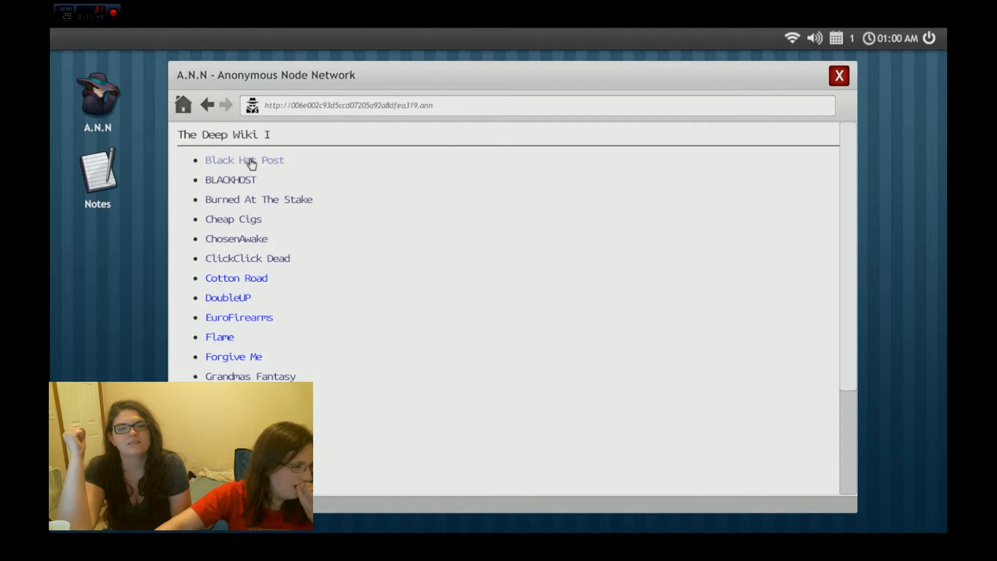
{"action": "mouse_move", "coordinate": [303, 309]}
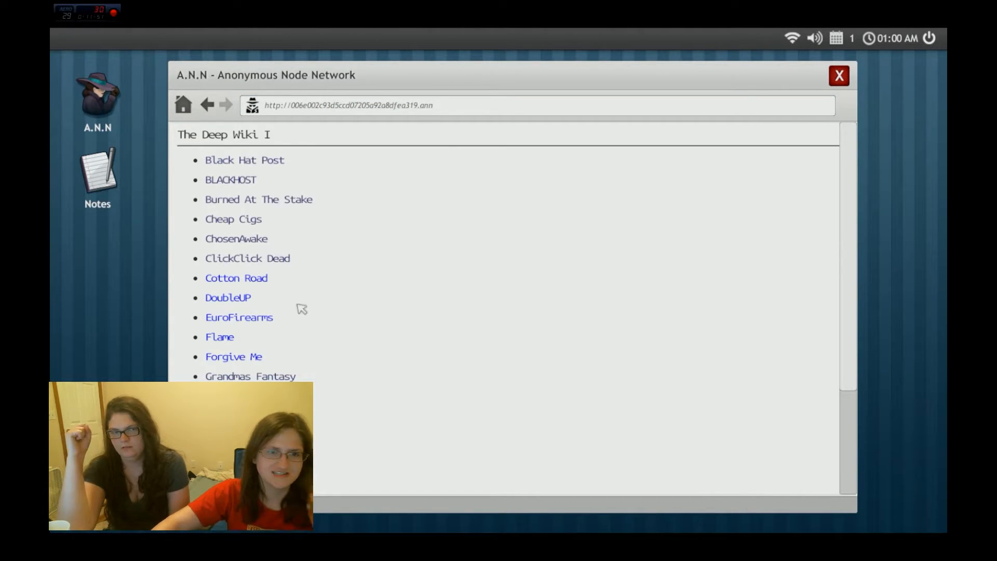
Visit Cotton Road from the Deep Wiki and browse its drug marketplace listings
{"action": "left_click", "coordinate": [236, 279]}
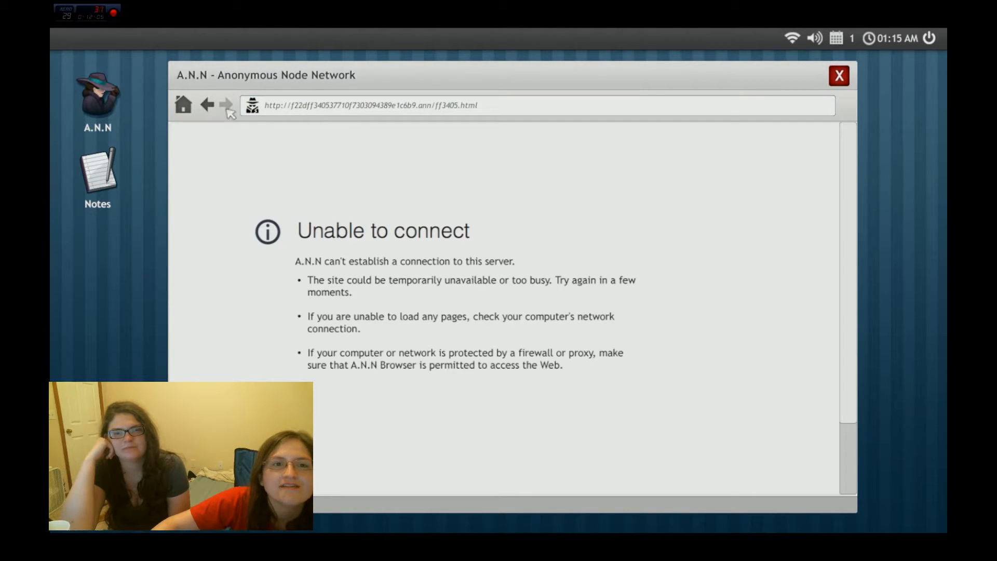
{"action": "left_click", "coordinate": [207, 105]}
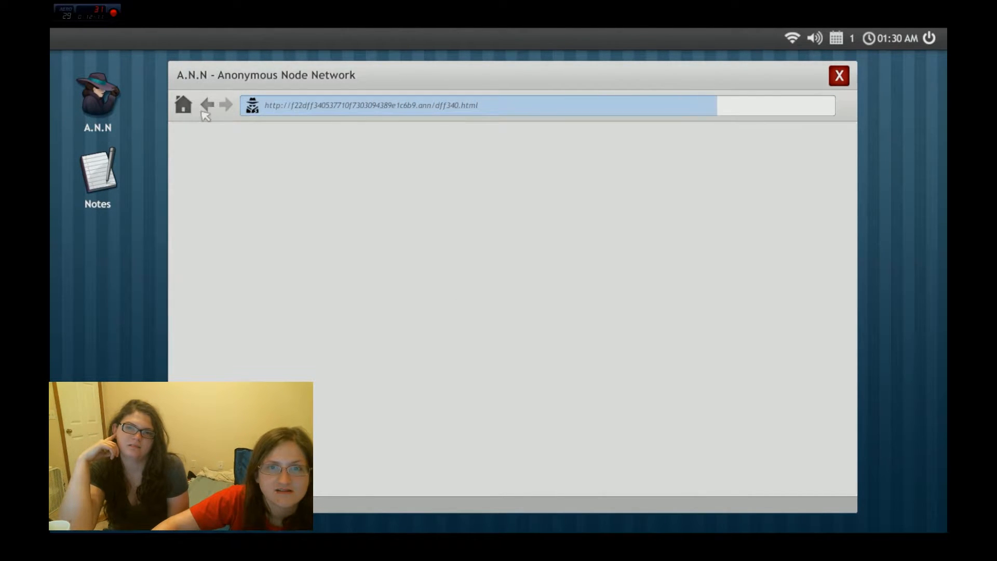
{"action": "left_click", "coordinate": [208, 104]}
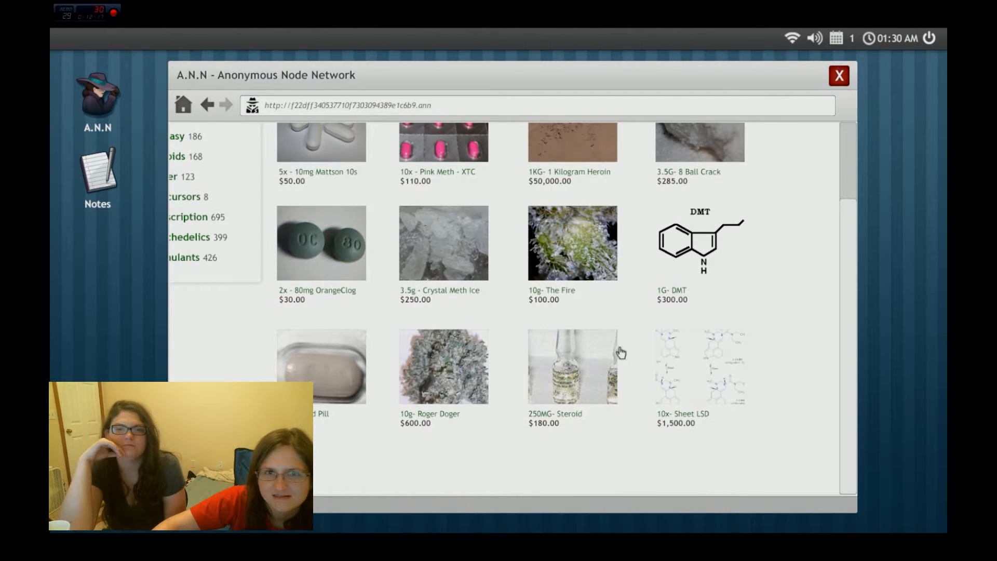
{"action": "left_click", "coordinate": [571, 366]}
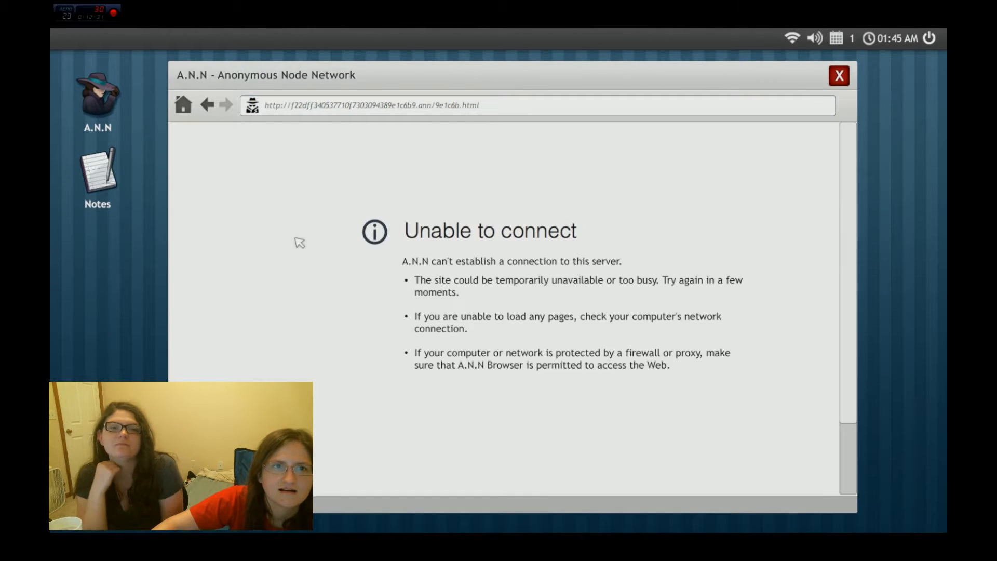
Return to The Deep Wiki I directory via the browser's home button
{"action": "left_click", "coordinate": [182, 105]}
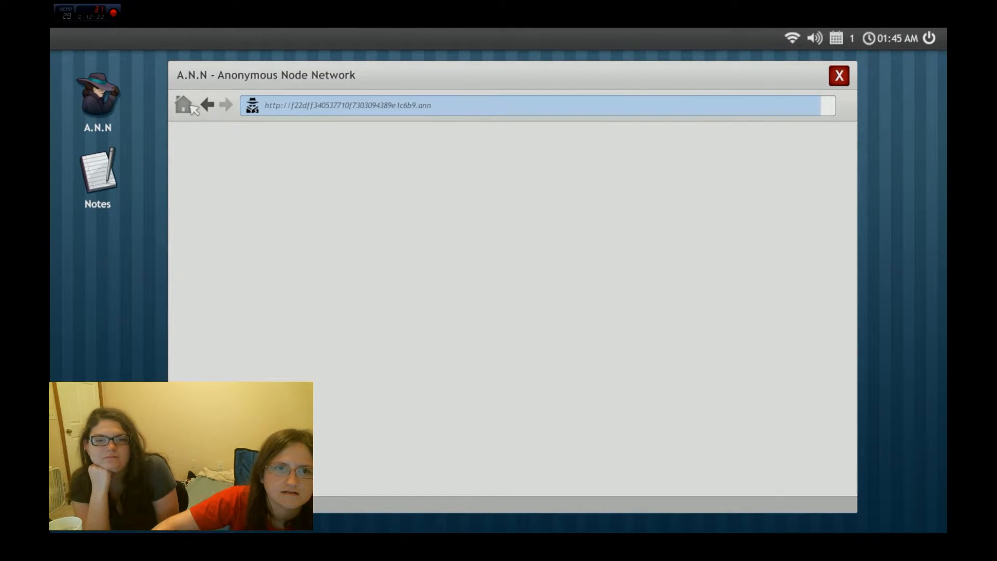
{"action": "left_click", "coordinate": [183, 104]}
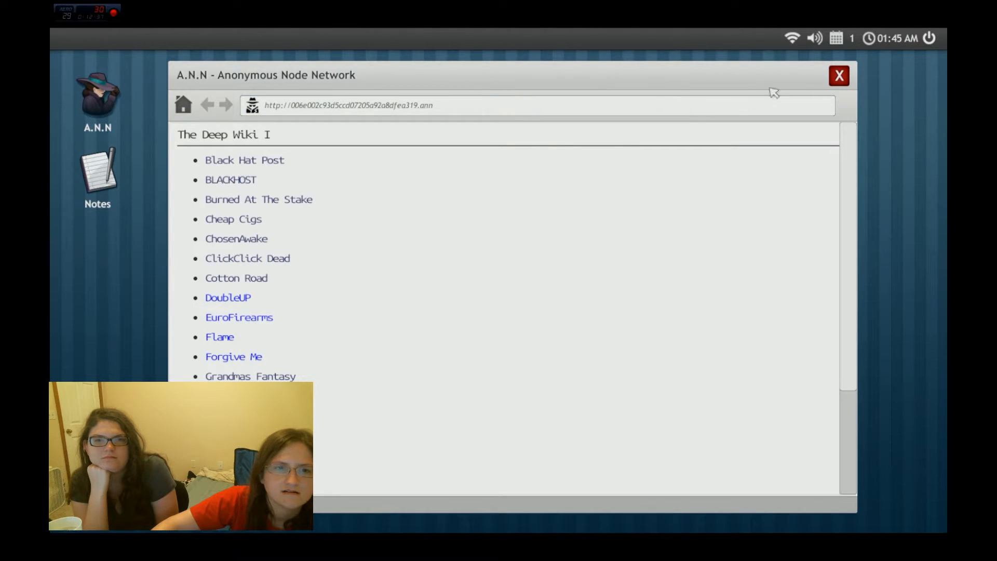
Bring up Notes beside the recentred A.N.N browser and try the Flame site from the directory
{"action": "left_click", "coordinate": [227, 297]}
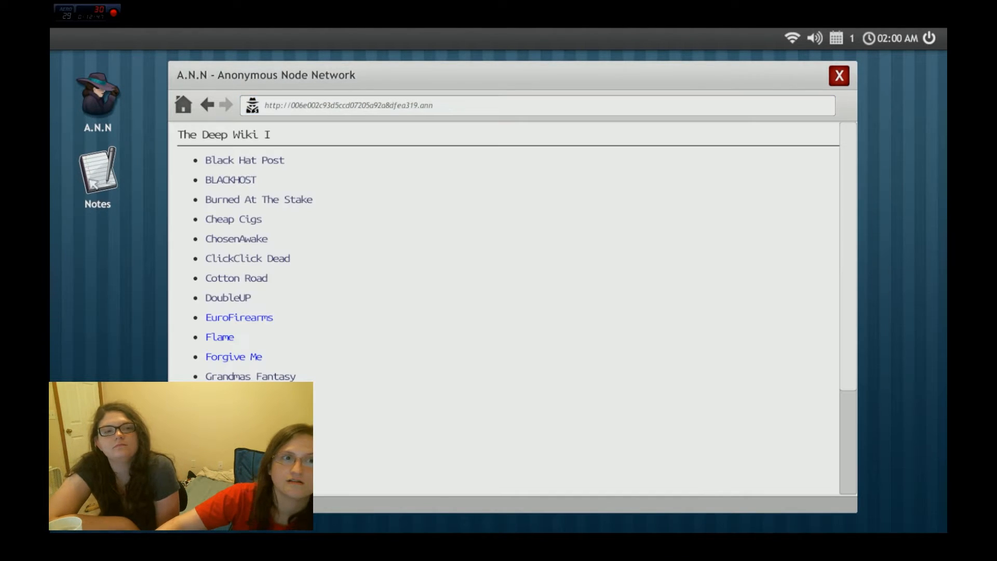
{"action": "mouse_move", "coordinate": [363, 120]}
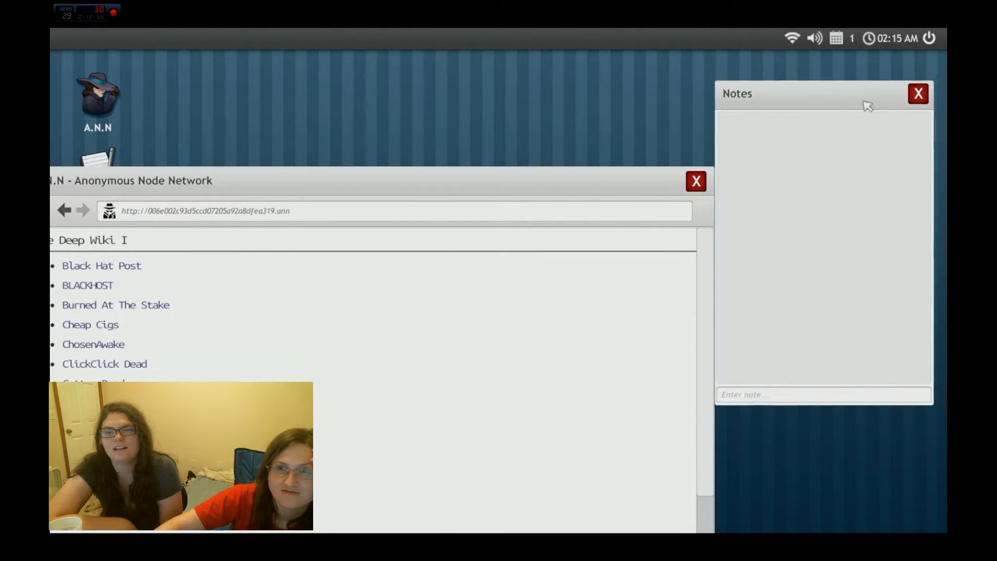
{"action": "left_click_drag", "start_coordinate": [821, 94], "coordinate": [827, 68]}
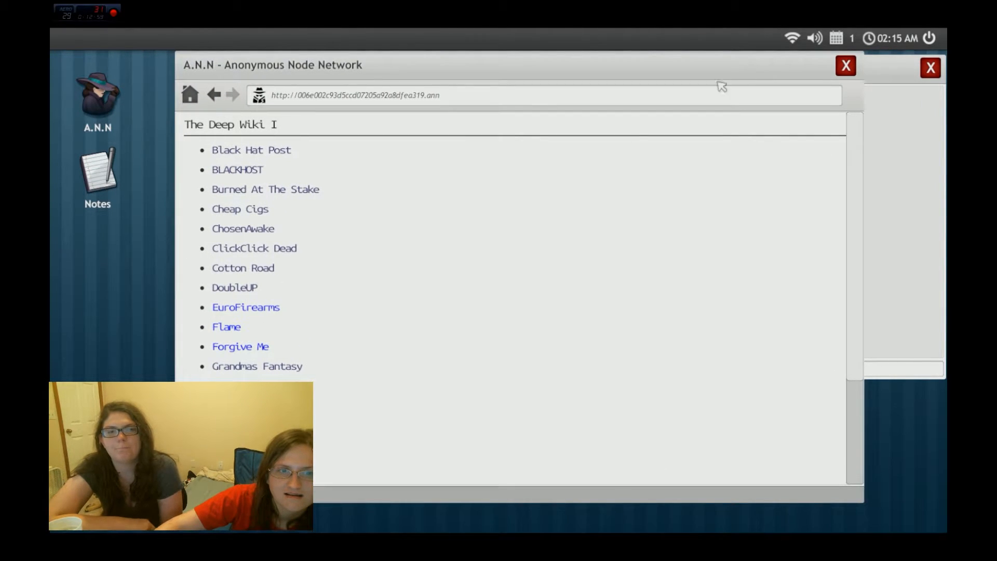
{"action": "left_click", "coordinate": [245, 307]}
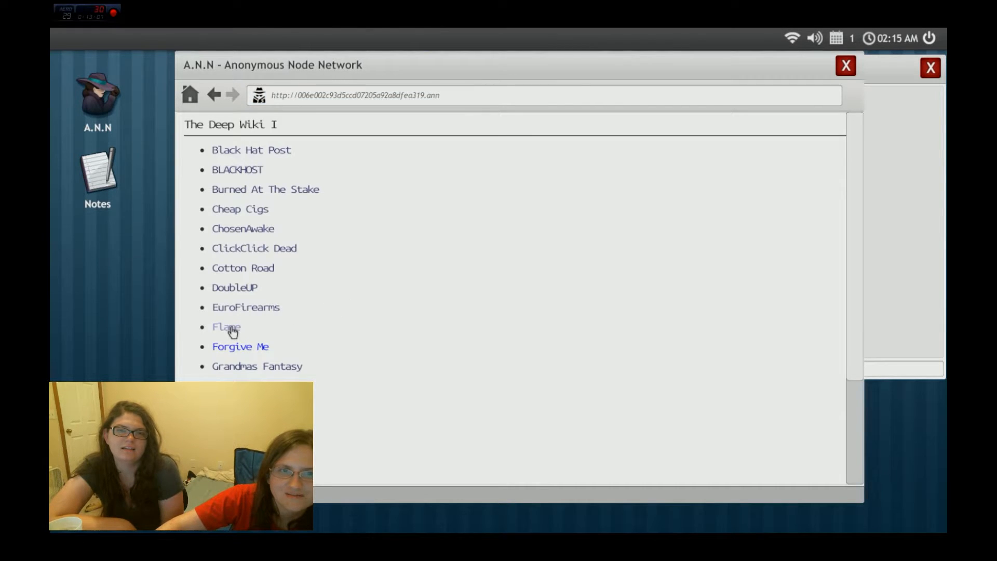
{"action": "left_click", "coordinate": [226, 327]}
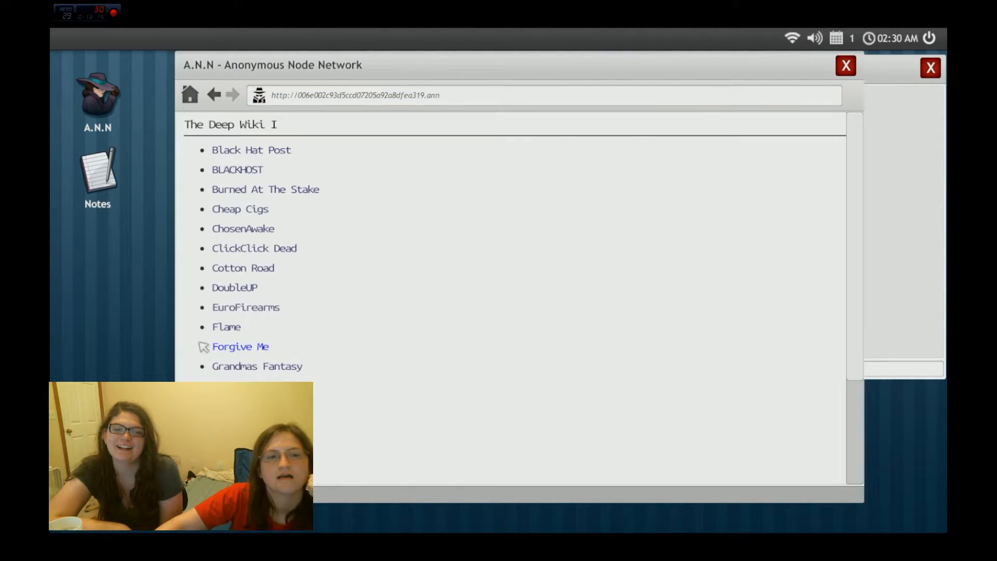
Visit the Forgive Me site and page through several anonymous confessions with NEXT CONFESSION
{"action": "left_click", "coordinate": [240, 347]}
{"action": "type", "text": "I have this fantasy of breaking into someone's house and pee on all of the most valued things"}
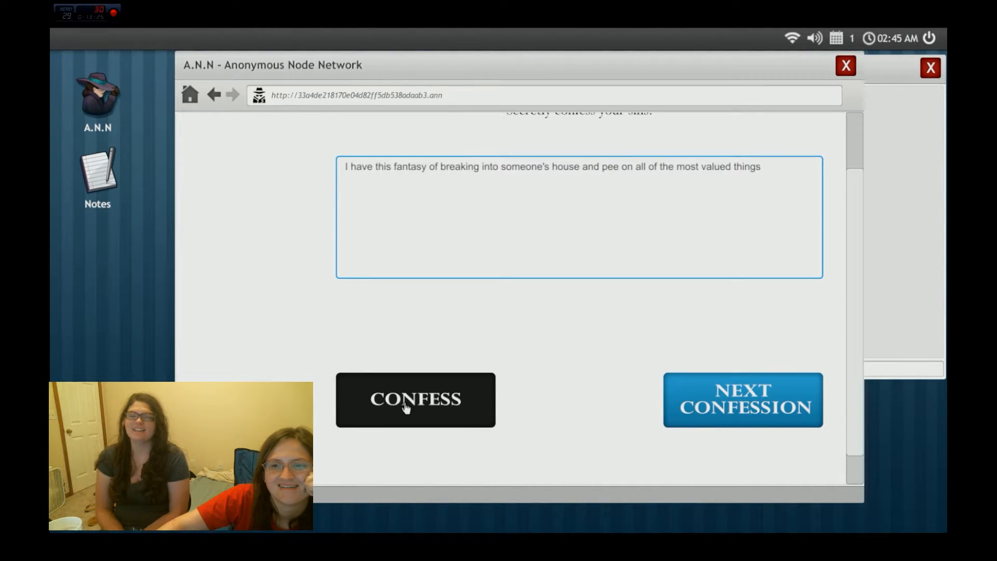
{"action": "left_click", "coordinate": [742, 399]}
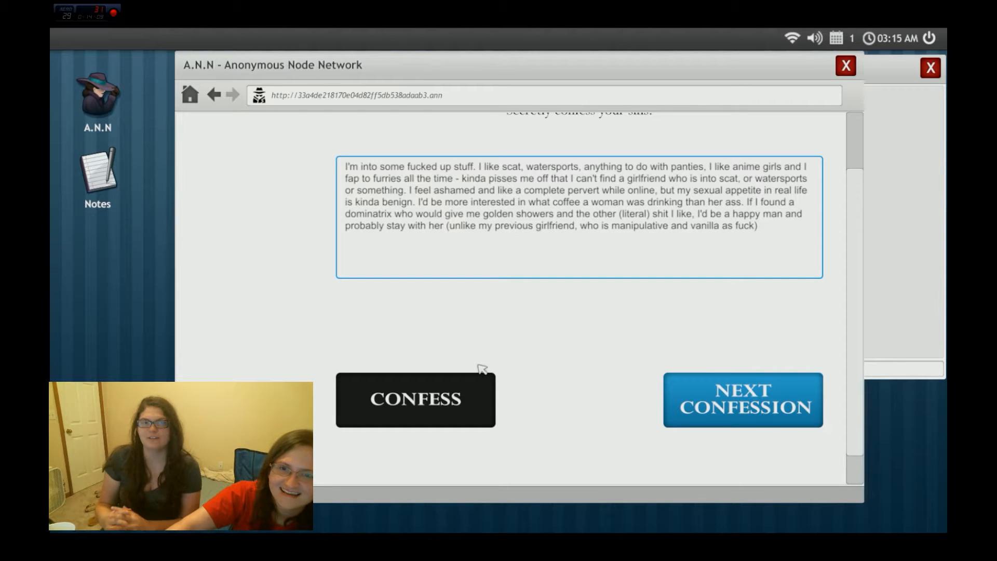
{"action": "left_click", "coordinate": [742, 399]}
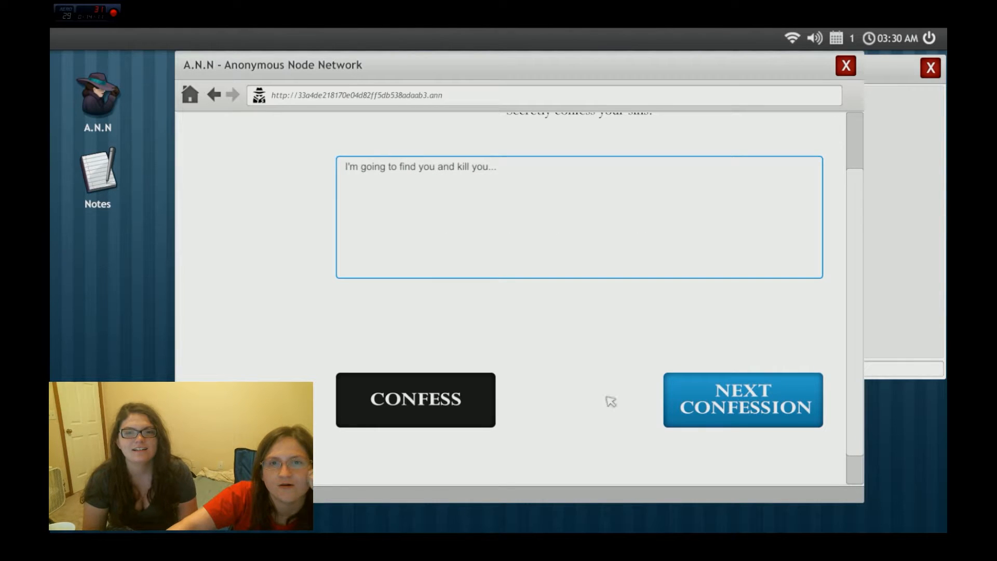
{"action": "left_click", "coordinate": [742, 400]}
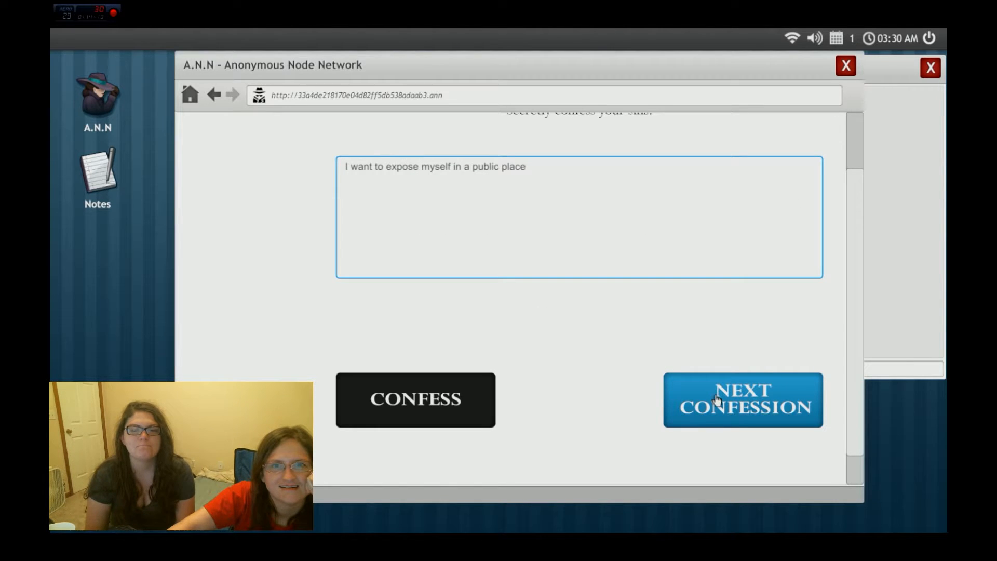
{"action": "left_click", "coordinate": [741, 400]}
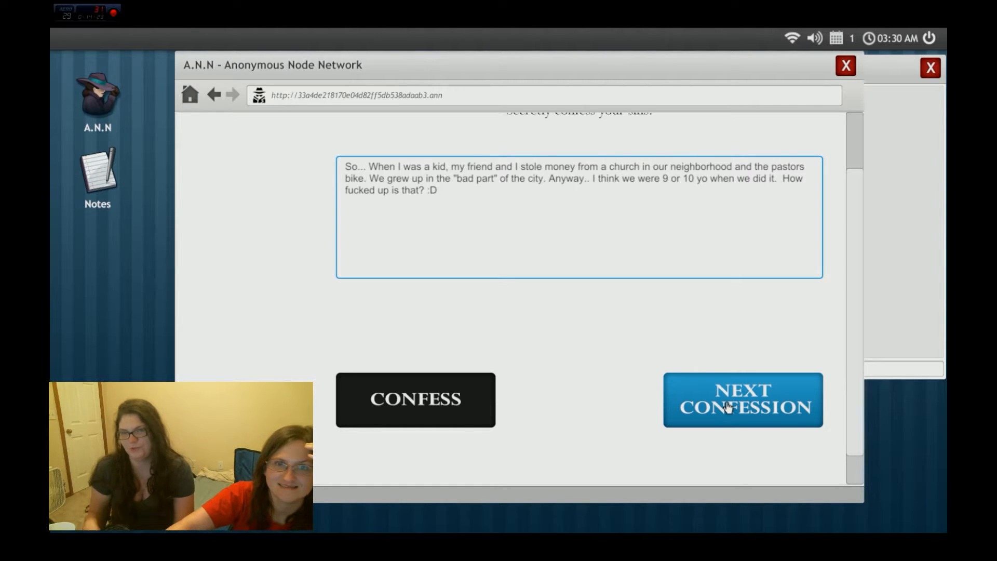
{"action": "left_click", "coordinate": [742, 399]}
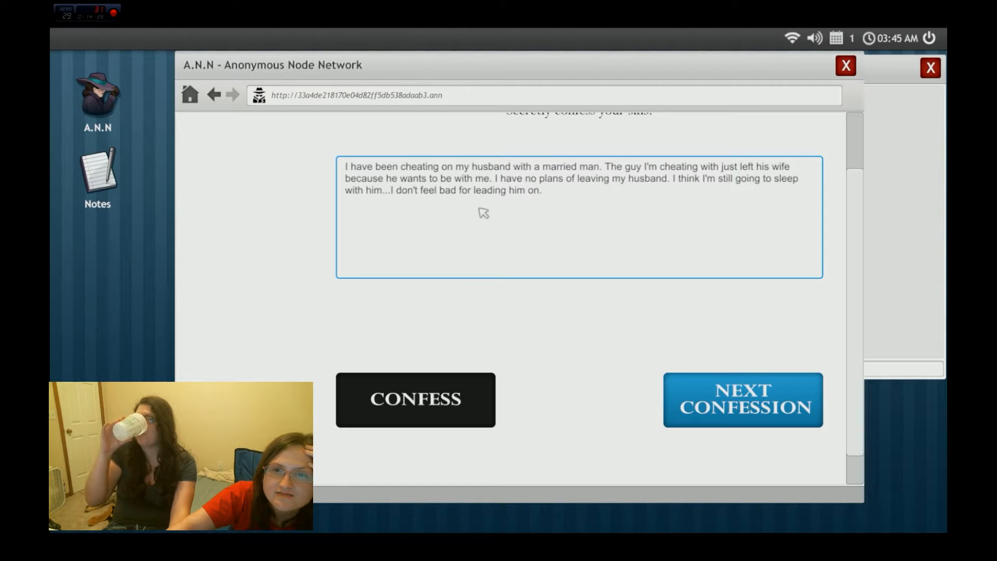
{"action": "mouse_move", "coordinate": [673, 313]}
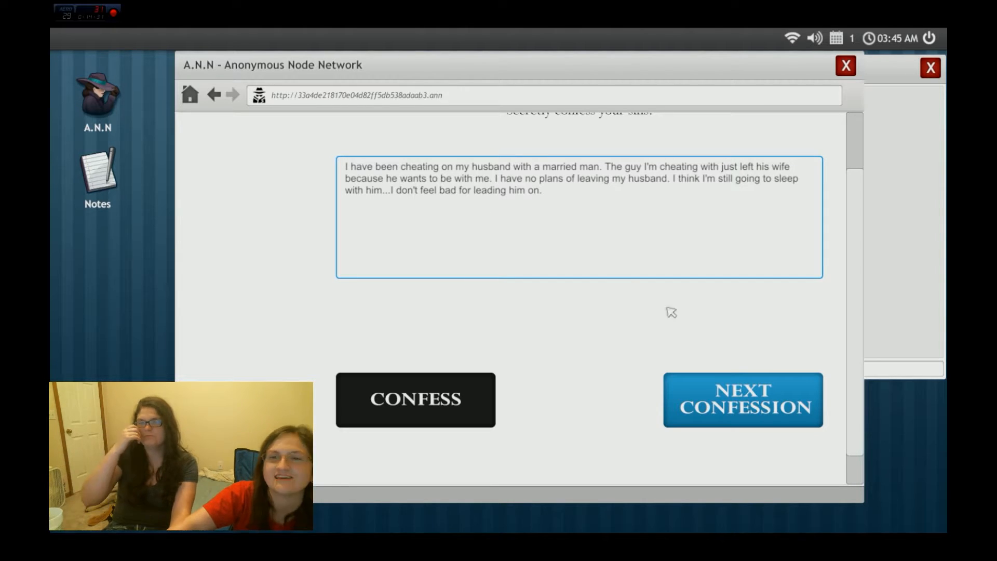
{"action": "mouse_move", "coordinate": [686, 359]}
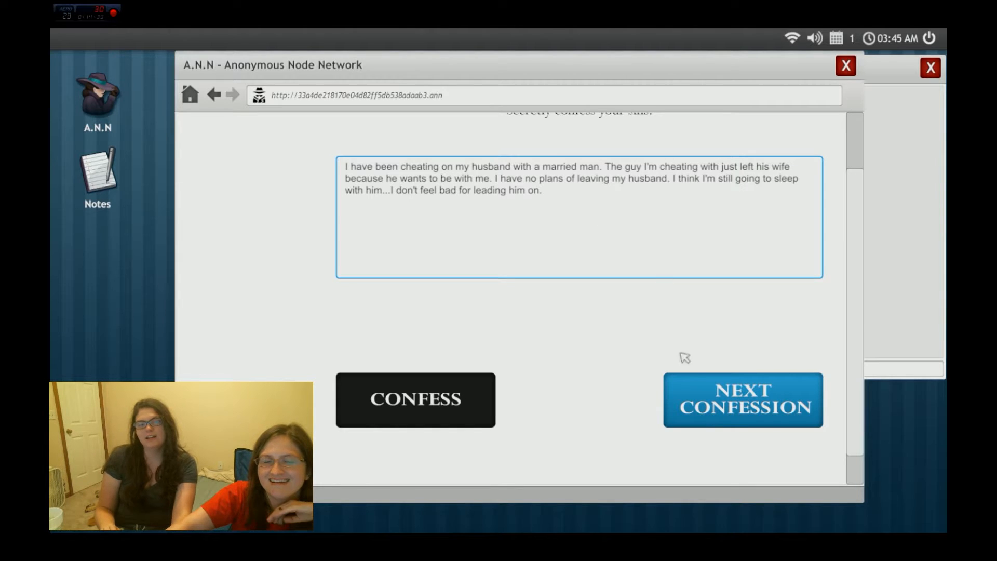
{"action": "left_click", "coordinate": [742, 399]}
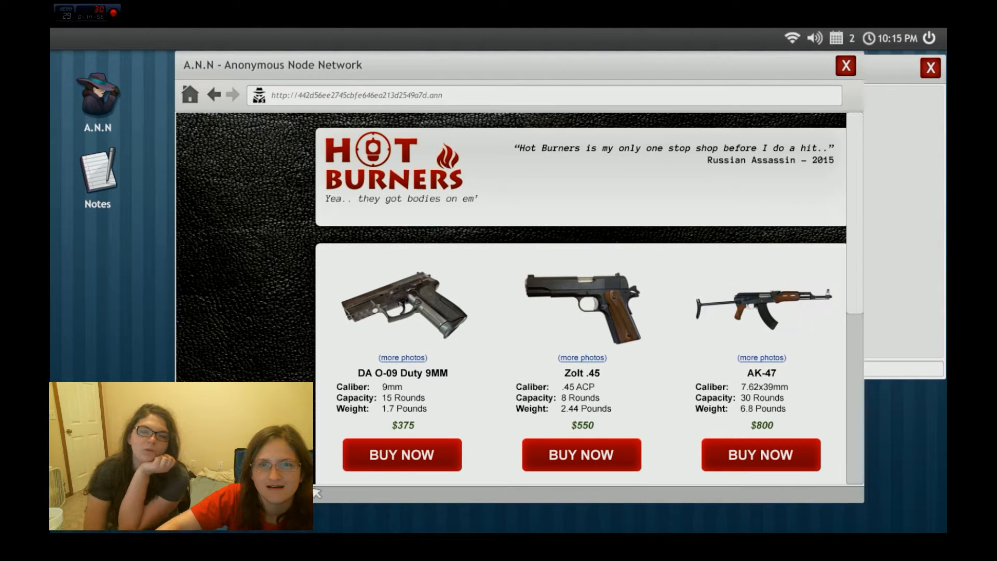
Browse the Hot Burners gun listings and try buying the DA O-09 Duty 9MM pistol
{"action": "scroll", "scroll_direction": "down", "scroll_amount": 3}
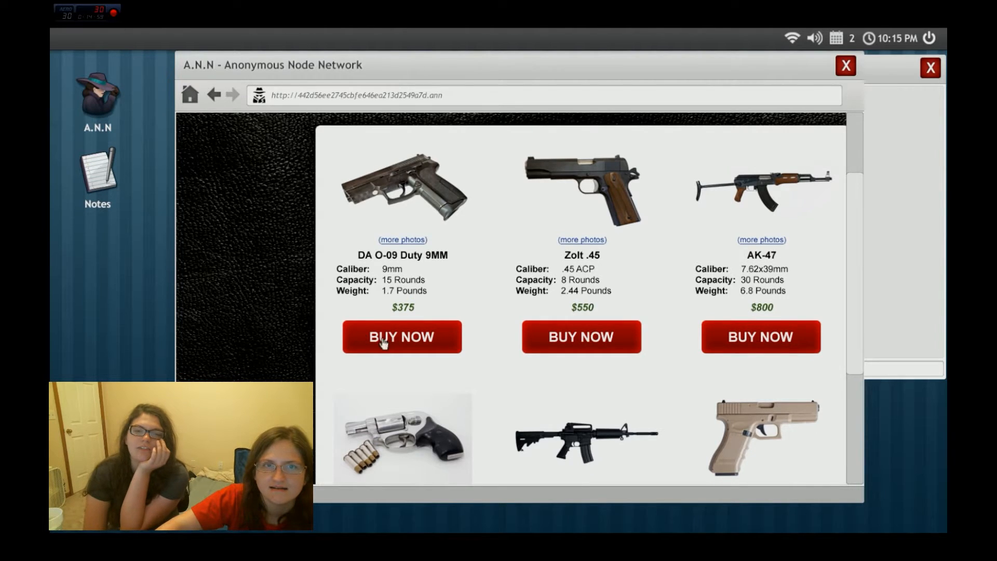
{"action": "left_click", "coordinate": [402, 336]}
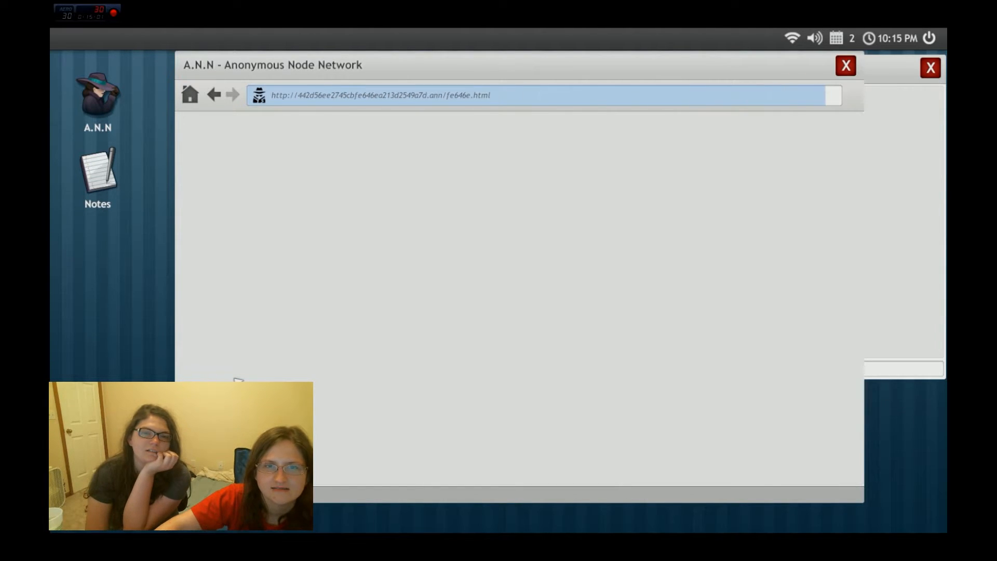
{"action": "left_click", "coordinate": [215, 94]}
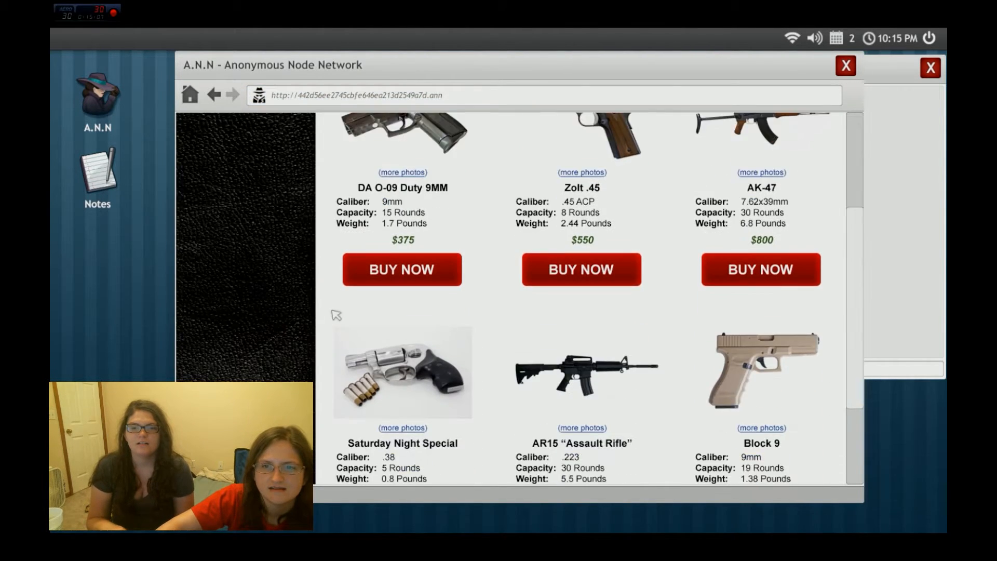
Leave the shop and return home to The Deep Wiki I directory
{"action": "scroll", "scroll_direction": "down", "scroll_amount": 3}
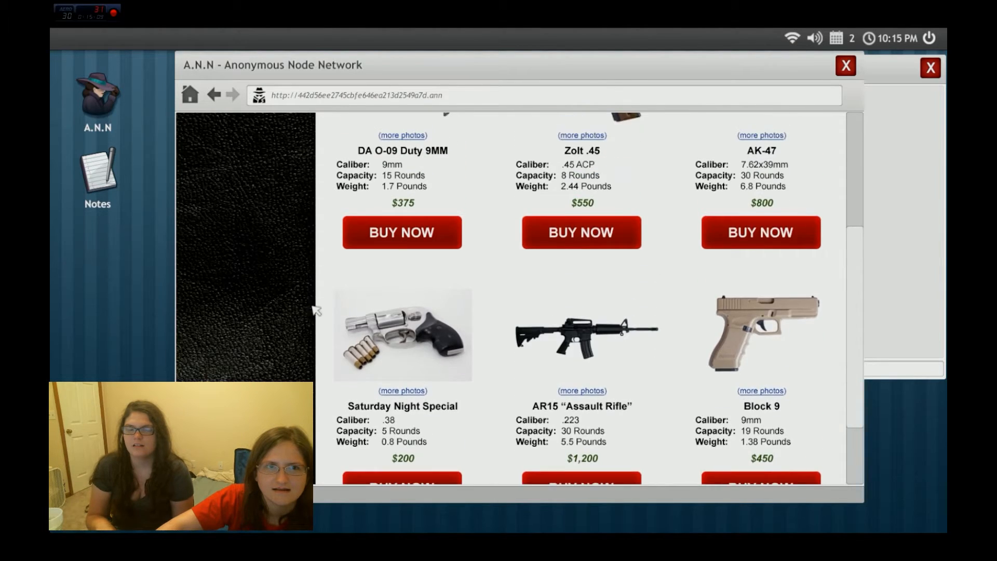
{"action": "left_click", "coordinate": [190, 95]}
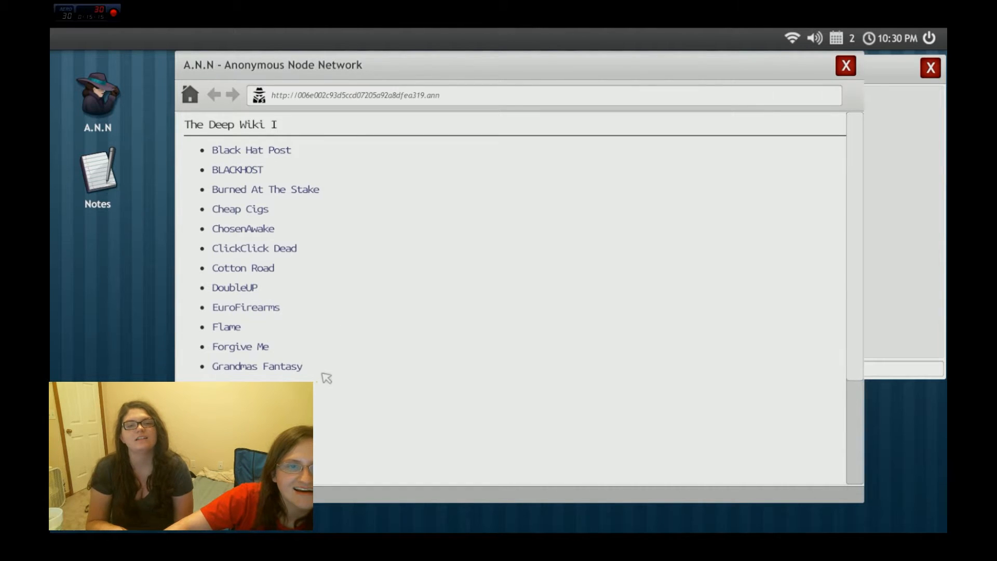
{"action": "scroll", "scroll_direction": "down", "scroll_amount": 3}
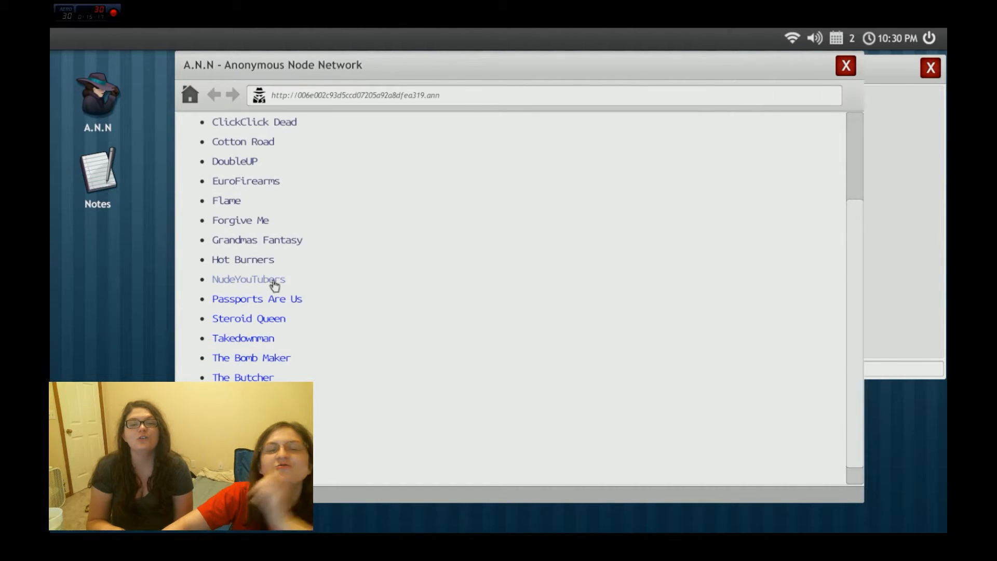
{"action": "left_click", "coordinate": [248, 279]}
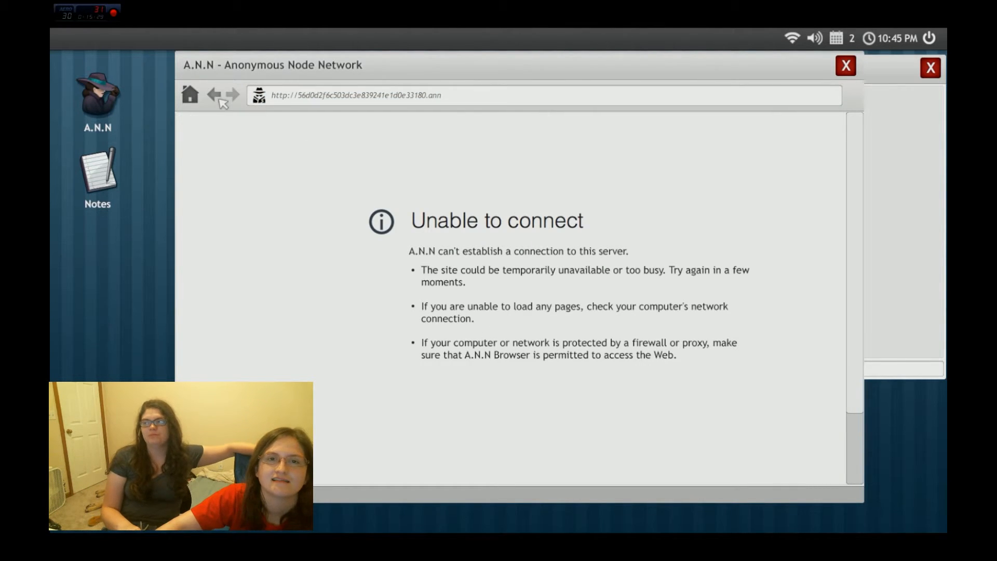
{"action": "left_click", "coordinate": [214, 95]}
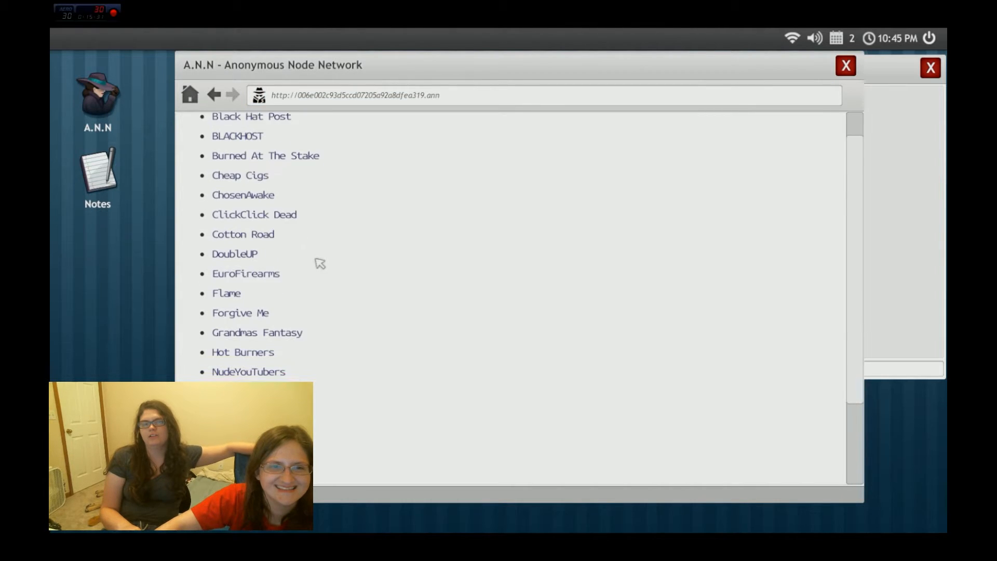
{"action": "scroll", "scroll_direction": "down", "scroll_amount": 3}
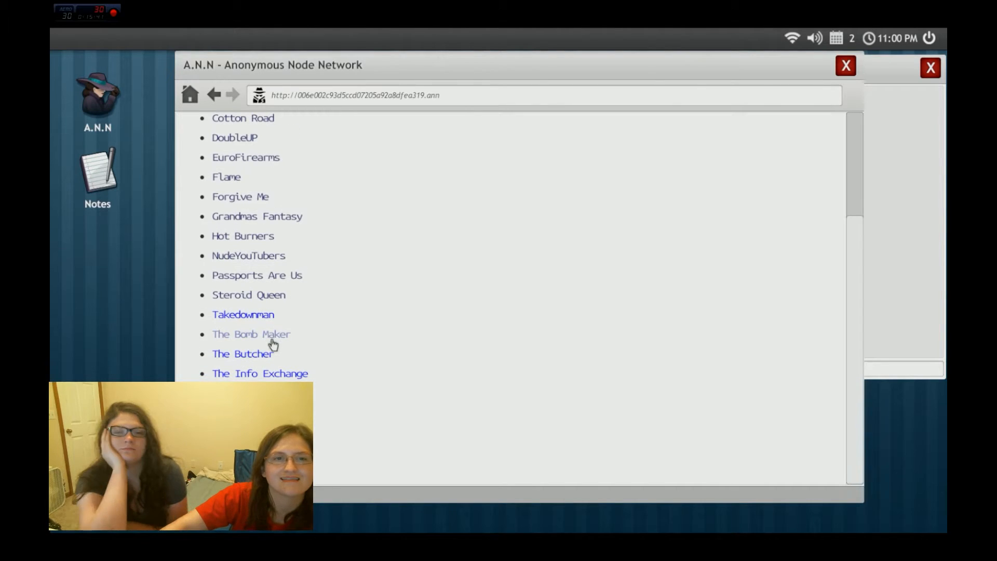
{"action": "left_click", "coordinate": [252, 333]}
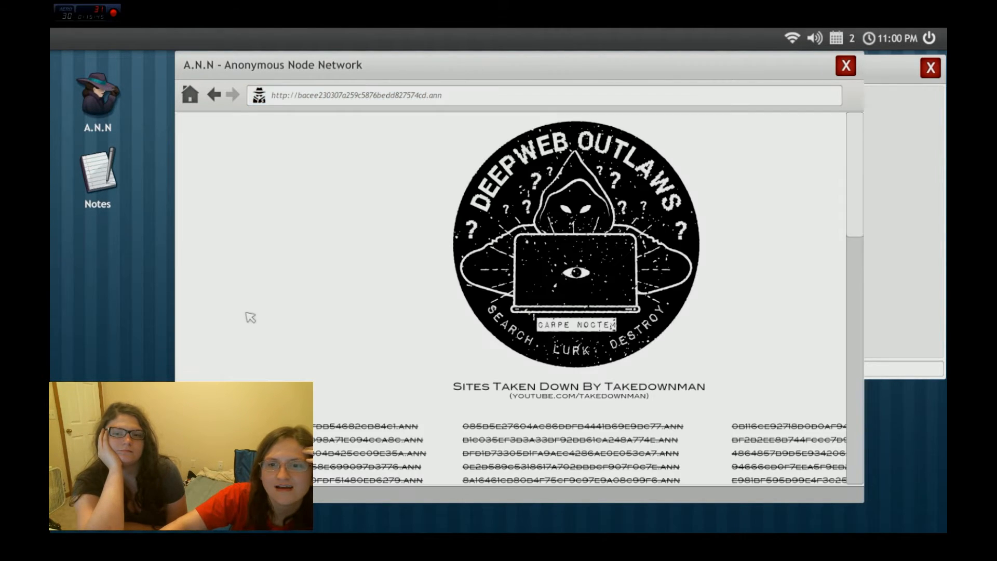
{"action": "scroll", "scroll_direction": "down", "scroll_amount": 3}
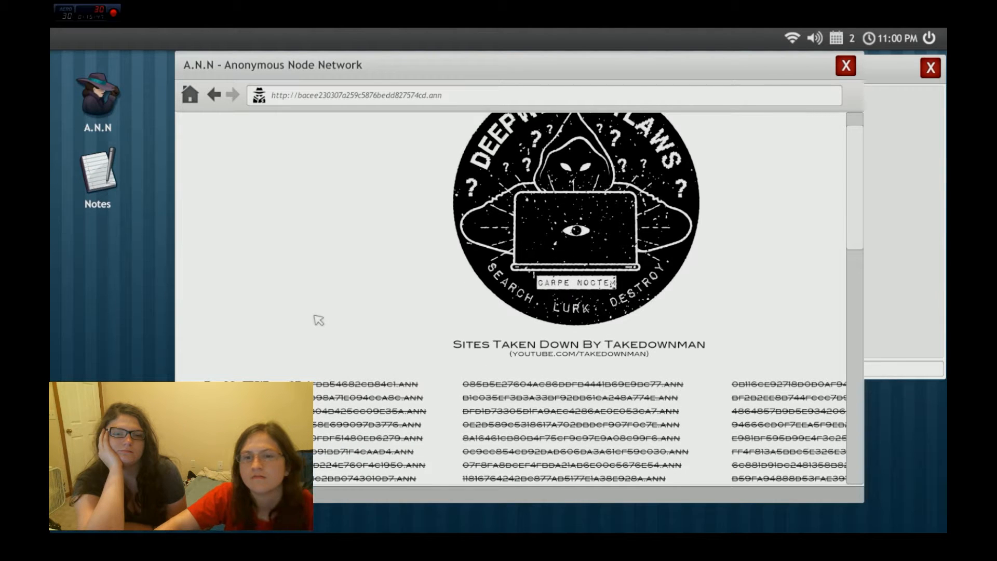
{"action": "mouse_move", "coordinate": [314, 308]}
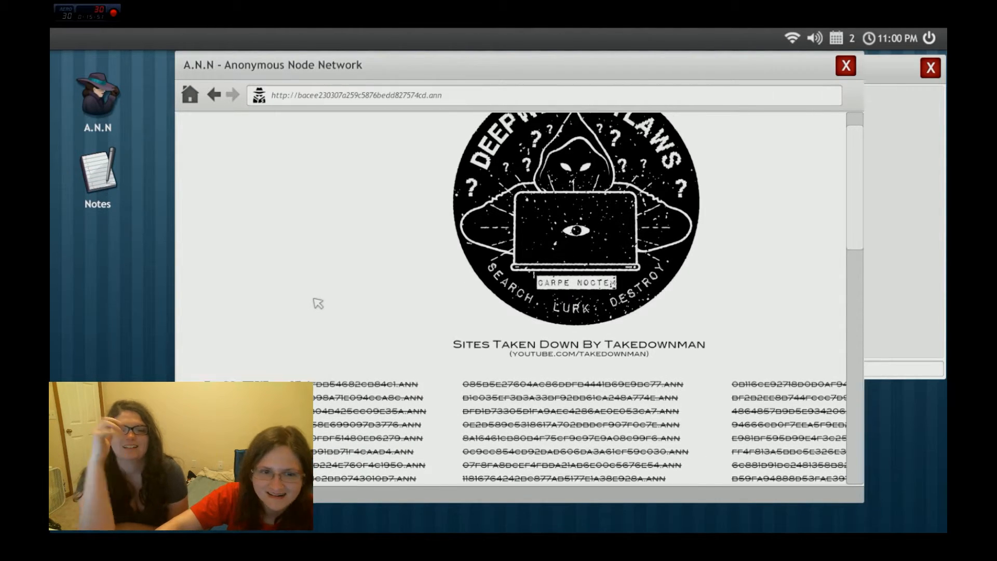
{"action": "scroll", "scroll_direction": "down", "scroll_amount": 3}
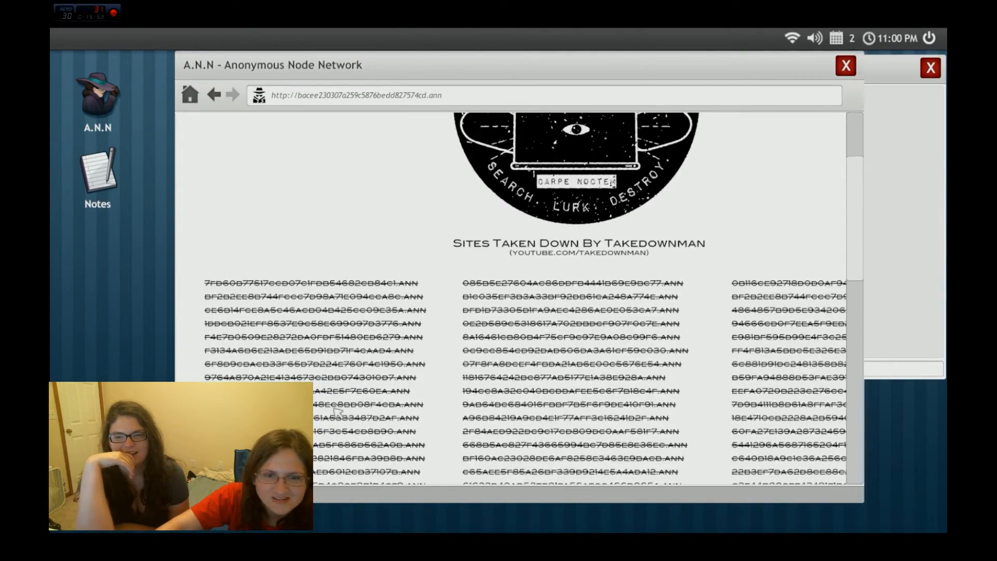
{"action": "scroll", "scroll_direction": "down", "scroll_amount": 3}
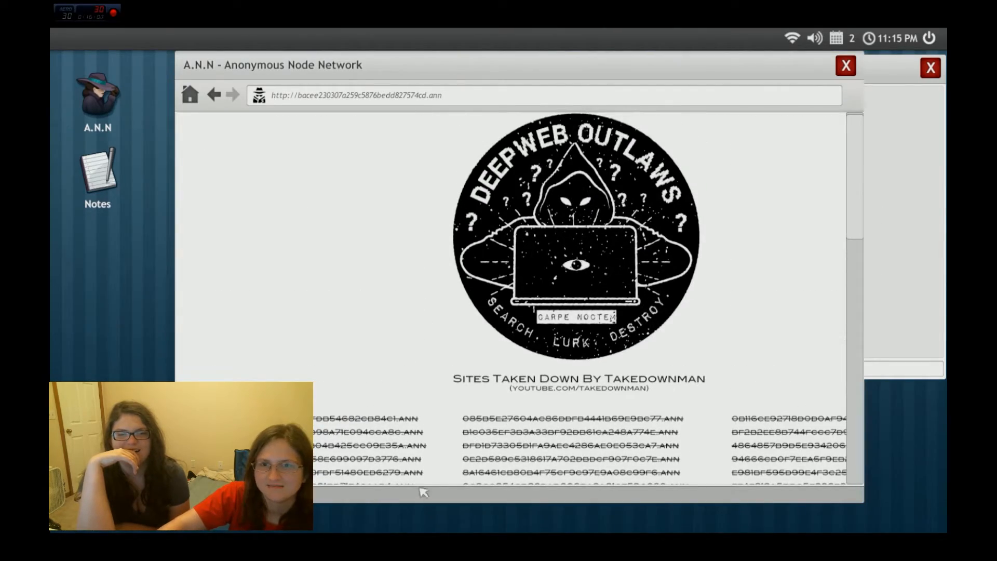
{"action": "scroll", "scroll_direction": "down", "scroll_amount": 3}
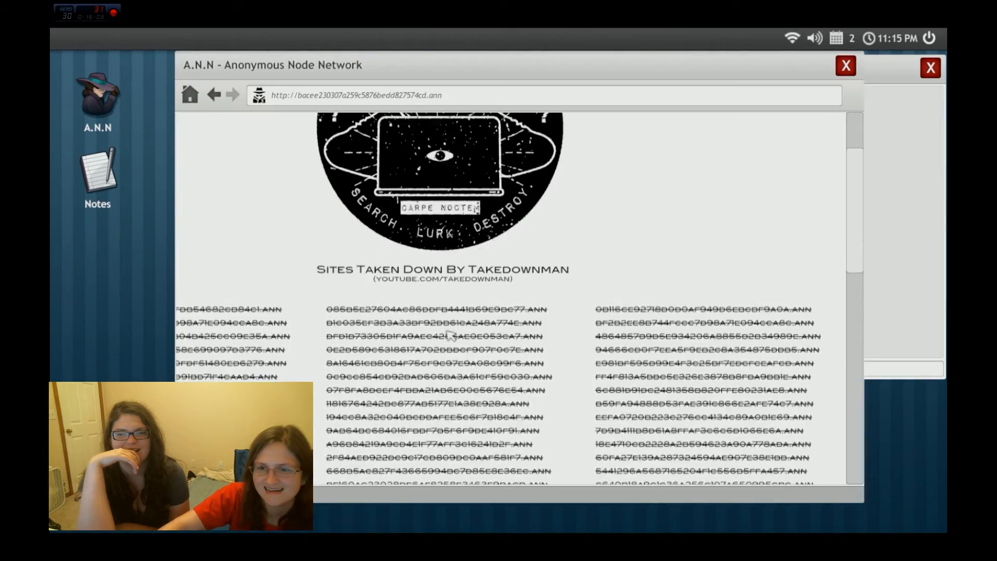
{"action": "scroll", "scroll_direction": "down", "scroll_amount": 3}
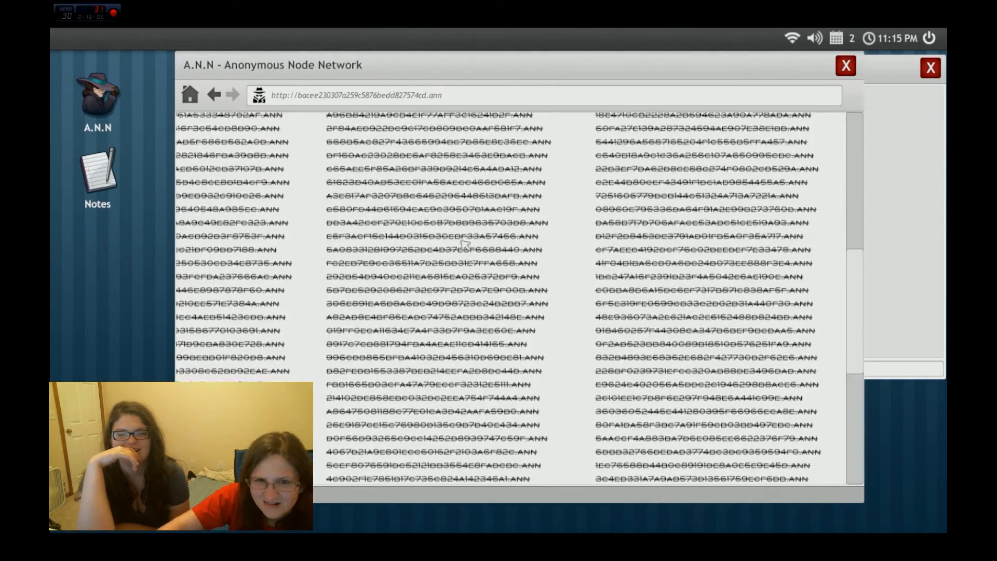
{"action": "scroll", "scroll_direction": "down", "scroll_amount": 3}
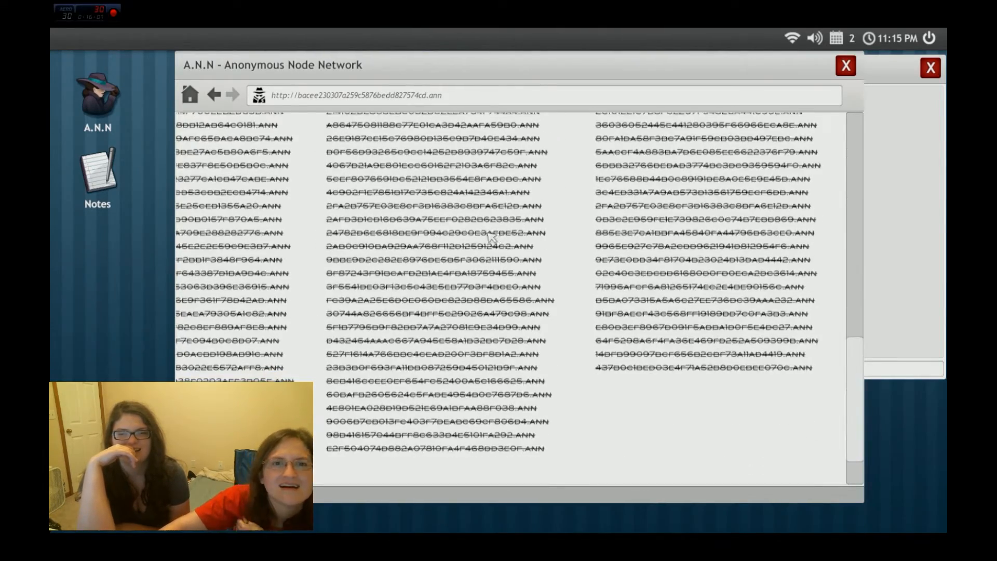
{"action": "scroll", "scroll_direction": "down", "scroll_amount": 3}
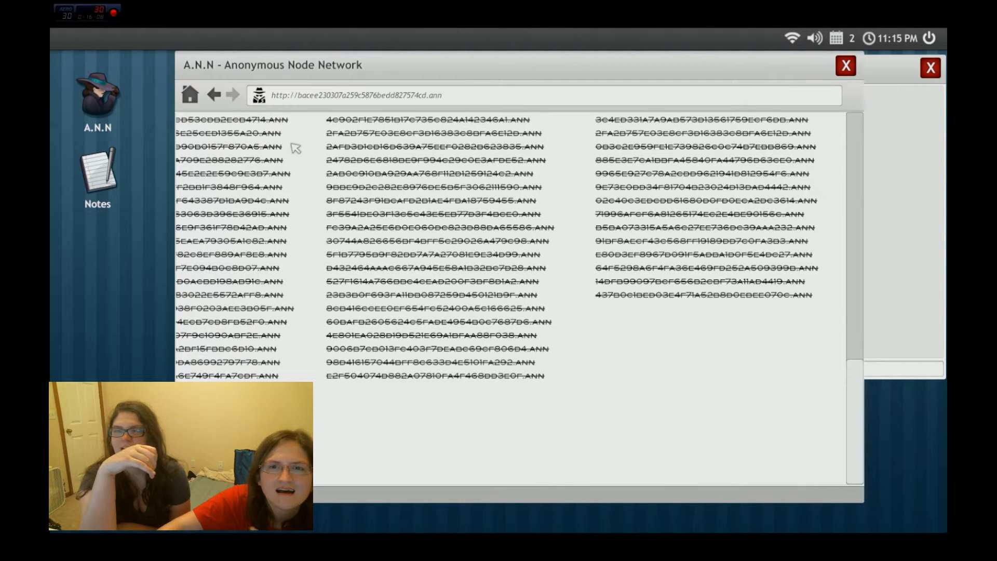
Go back, try a site link that fails to connect, then return to The Deep Wiki I list
{"action": "left_click", "coordinate": [214, 95]}
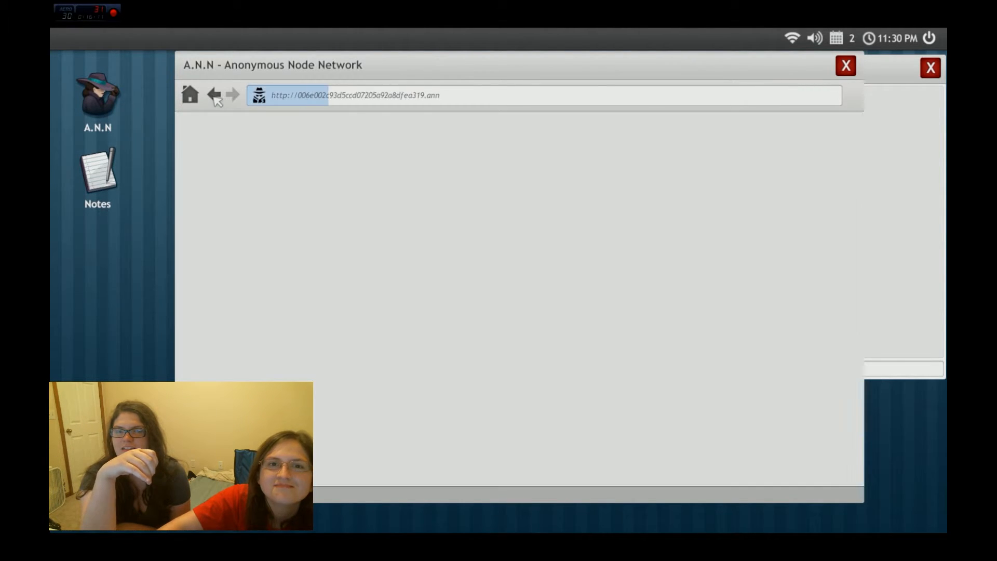
{"action": "left_click", "coordinate": [540, 94]}
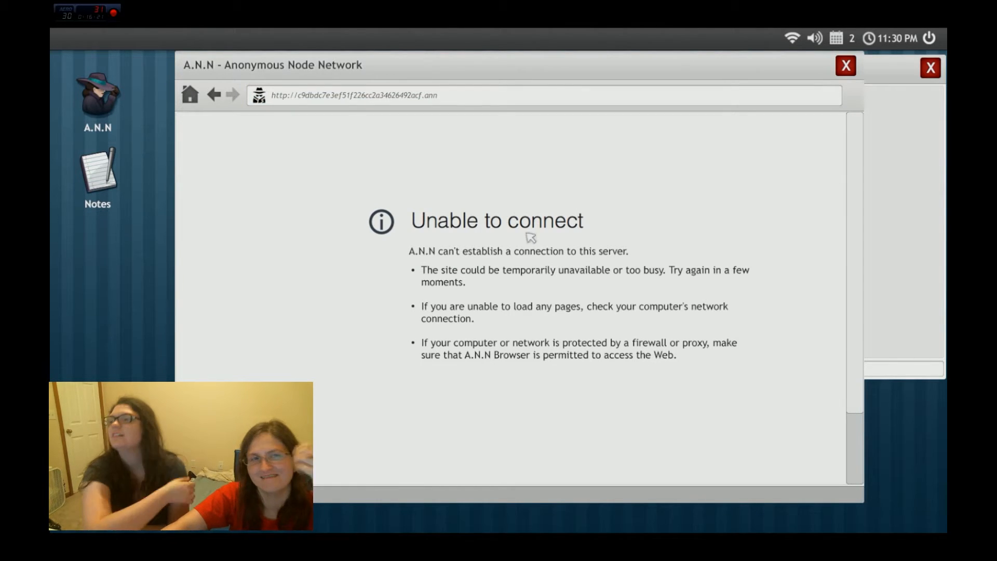
{"action": "left_click", "coordinate": [214, 95]}
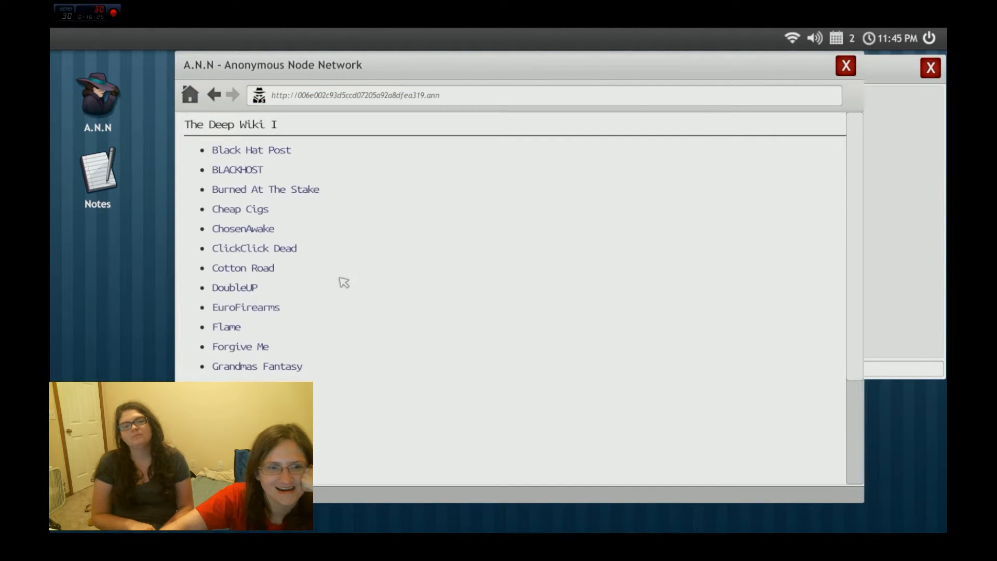
Open The Butcher site from the wiki list
{"action": "scroll", "scroll_direction": "down", "scroll_amount": 3}
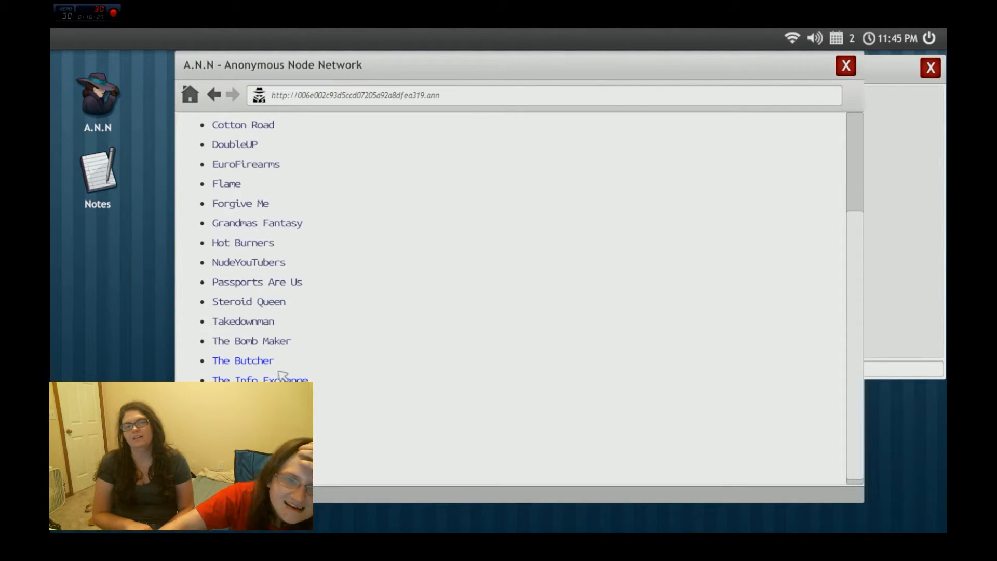
{"action": "left_click", "coordinate": [242, 361]}
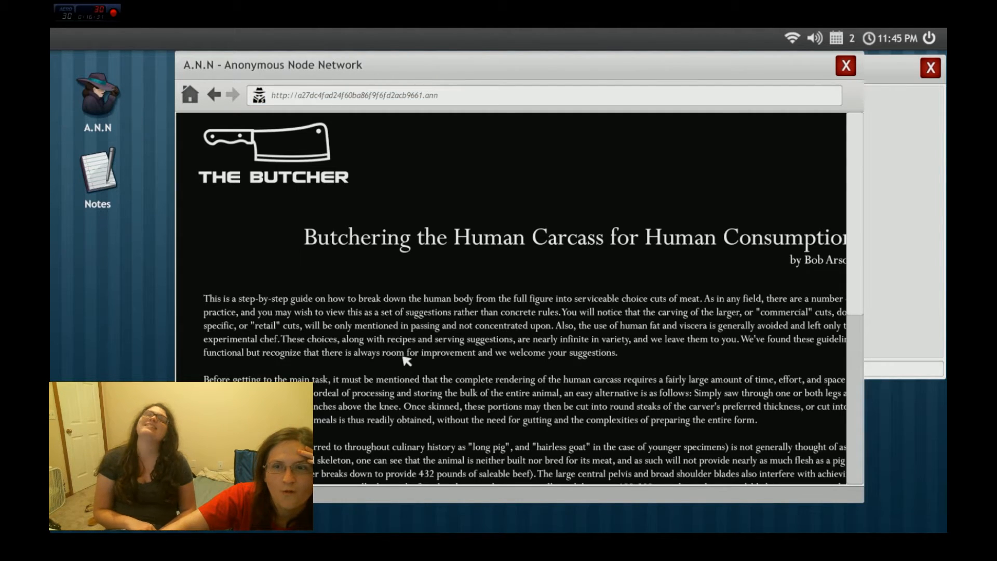
Read down The Butcher's guide to its chapter links
{"action": "scroll", "scroll_direction": "down", "scroll_amount": 3}
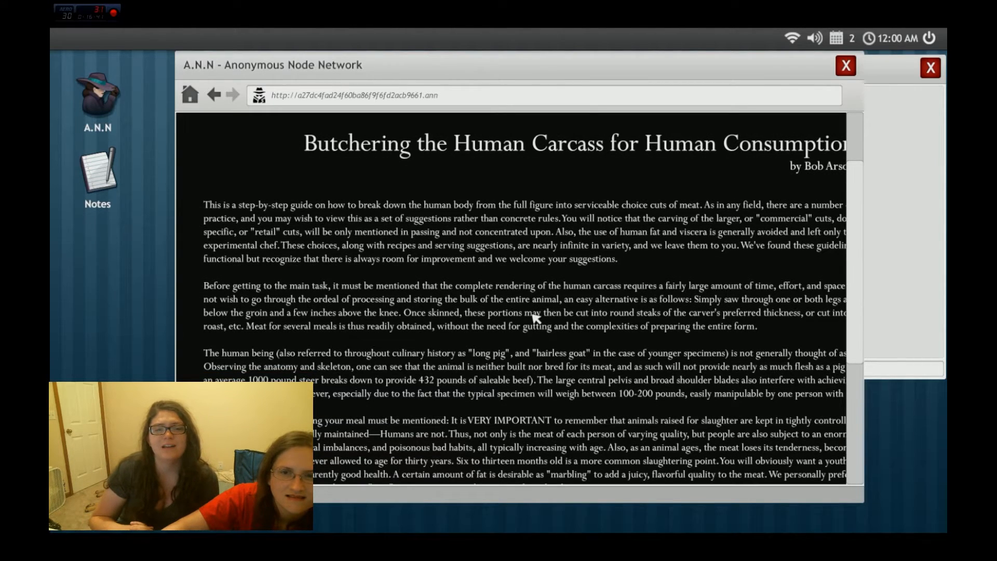
{"action": "scroll", "scroll_direction": "down", "scroll_amount": 3}
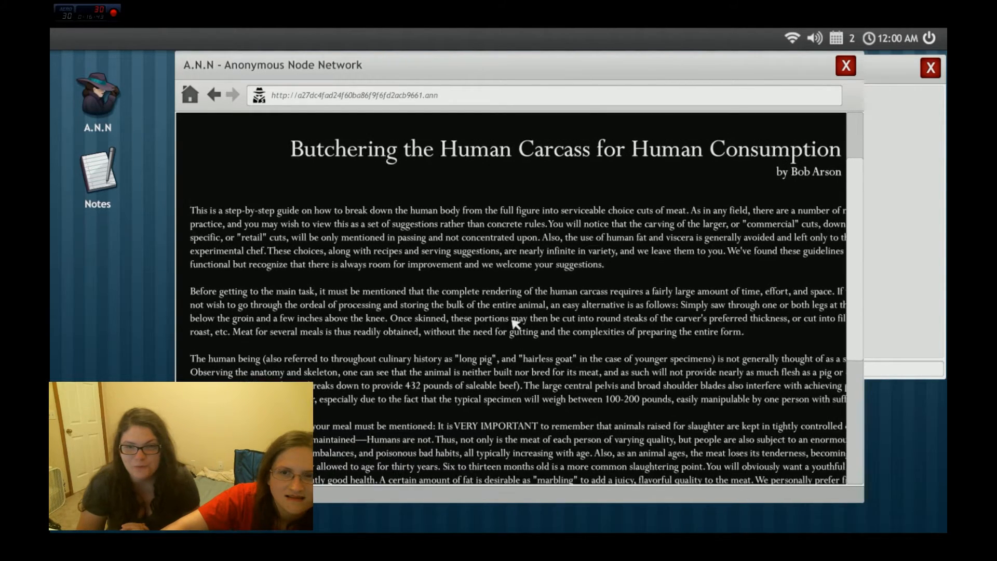
{"action": "scroll", "scroll_direction": "down", "scroll_amount": 3}
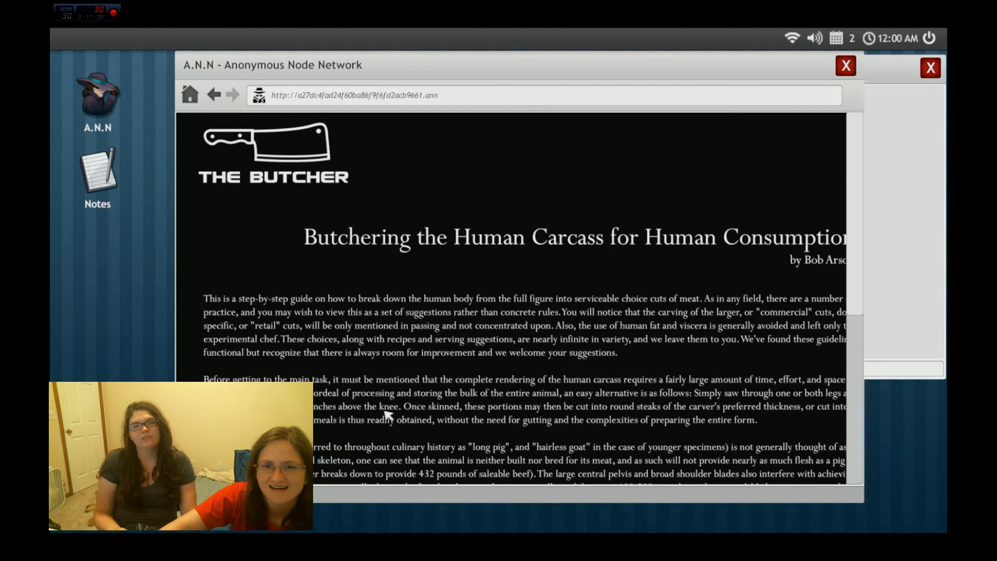
{"action": "scroll", "scroll_direction": "down", "scroll_amount": 3}
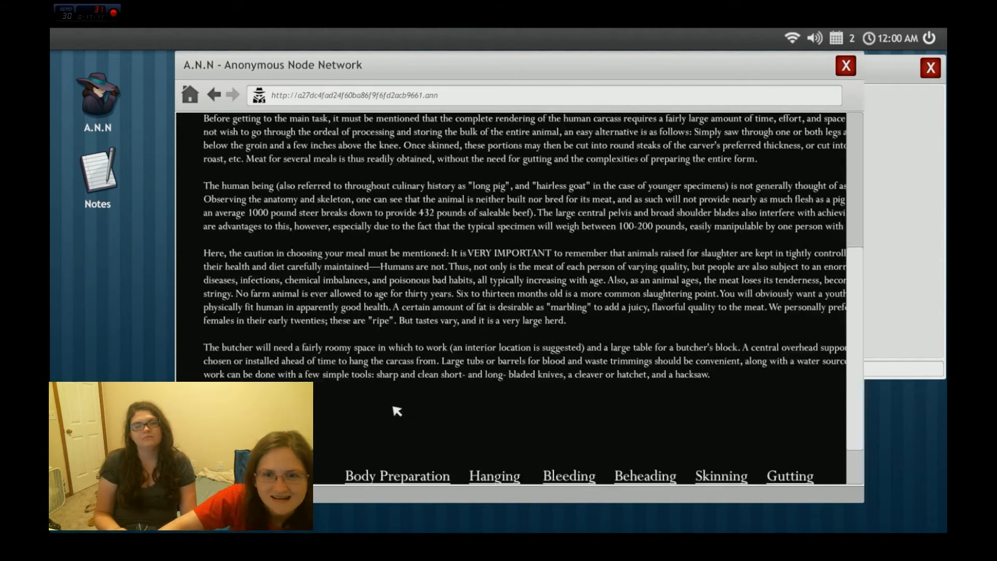
{"action": "scroll", "scroll_direction": "down", "scroll_amount": 3}
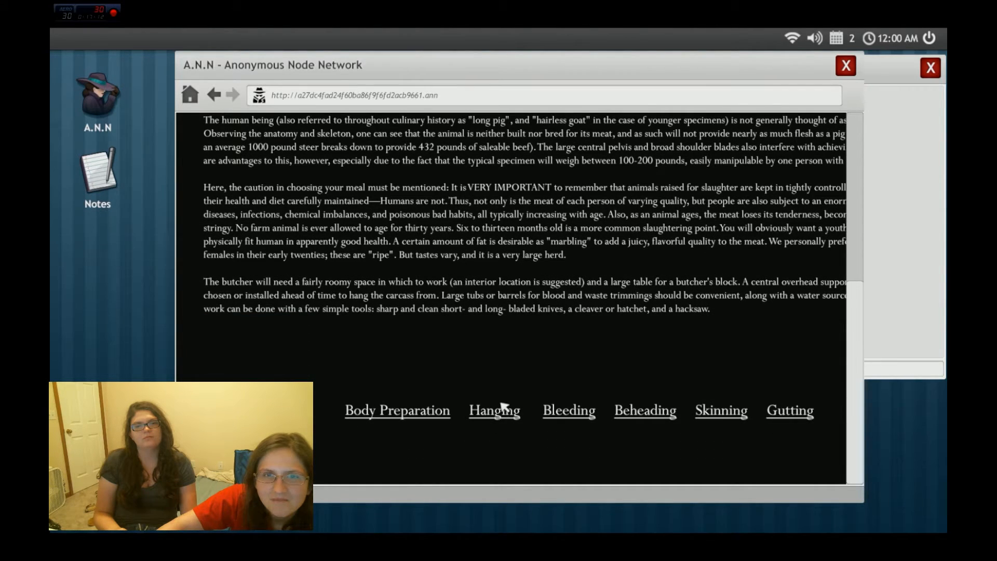
Try the Hanging chapter link, which fails, then go home to the wiki start page
{"action": "left_click", "coordinate": [494, 410]}
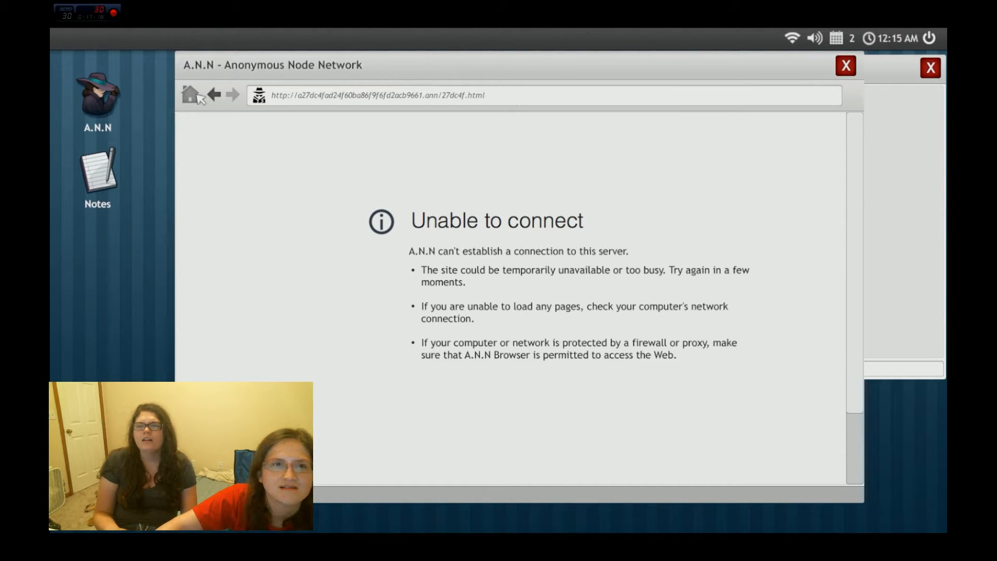
{"action": "left_click", "coordinate": [189, 95]}
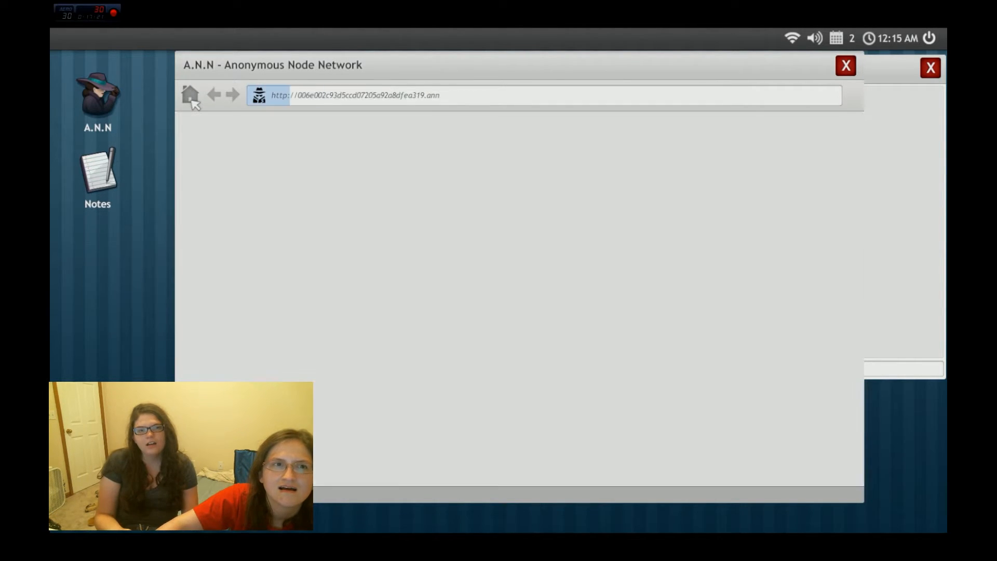
{"action": "left_click", "coordinate": [190, 94]}
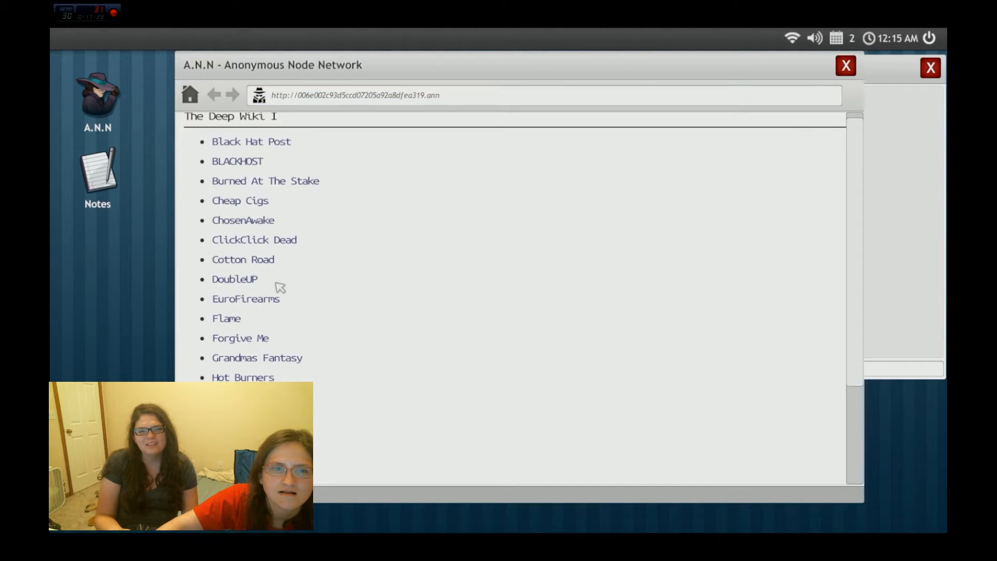
Try The Info Exchange link from the list, then return to The Deep Wiki I
{"action": "scroll", "scroll_direction": "down", "scroll_amount": 3}
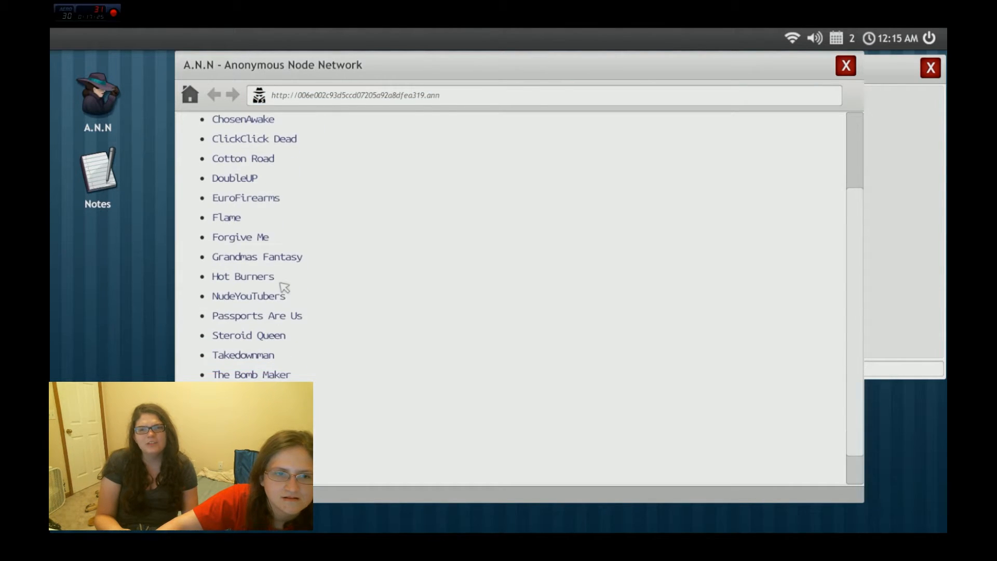
{"action": "scroll", "scroll_direction": "down", "scroll_amount": 3}
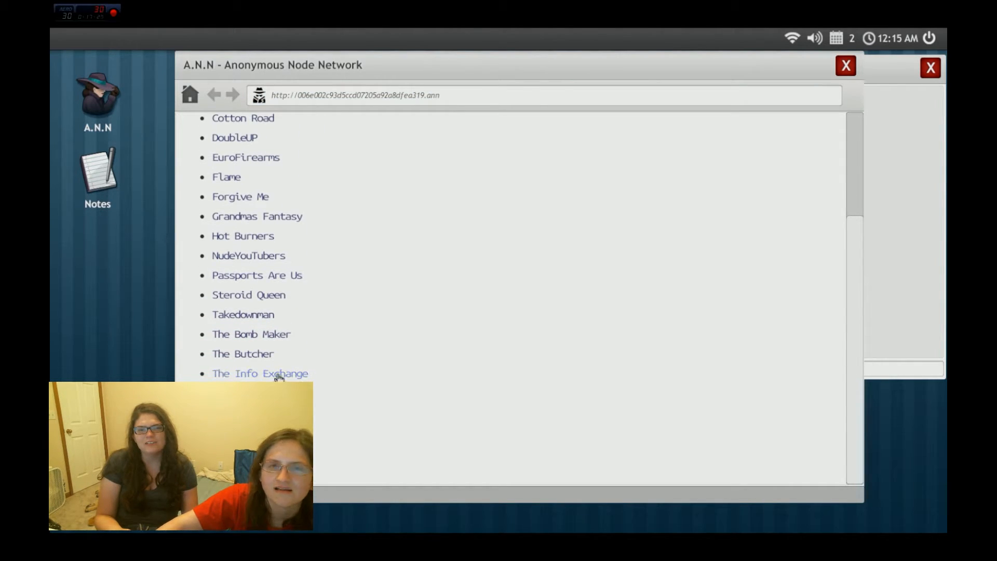
{"action": "left_click", "coordinate": [260, 373]}
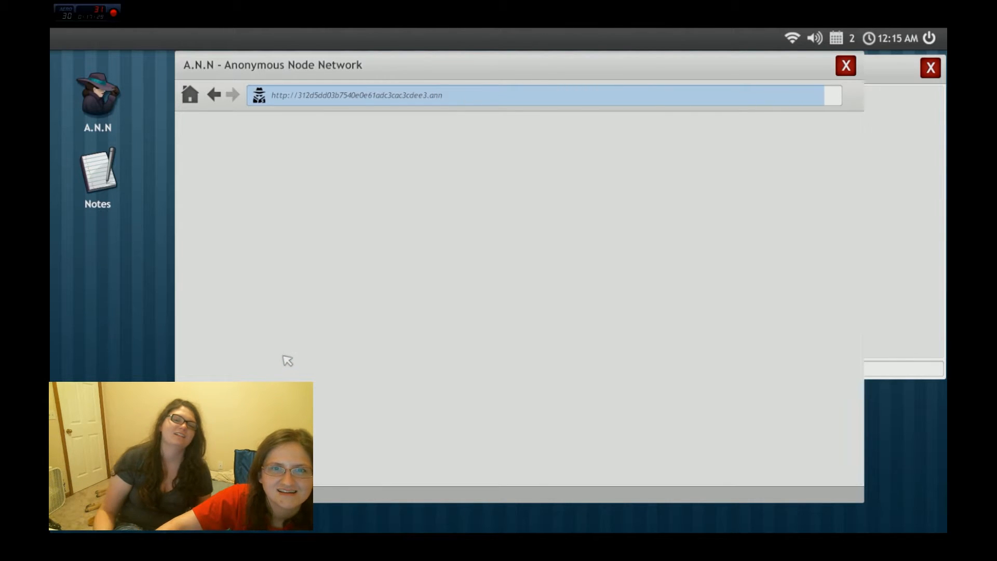
{"action": "left_click", "coordinate": [214, 95]}
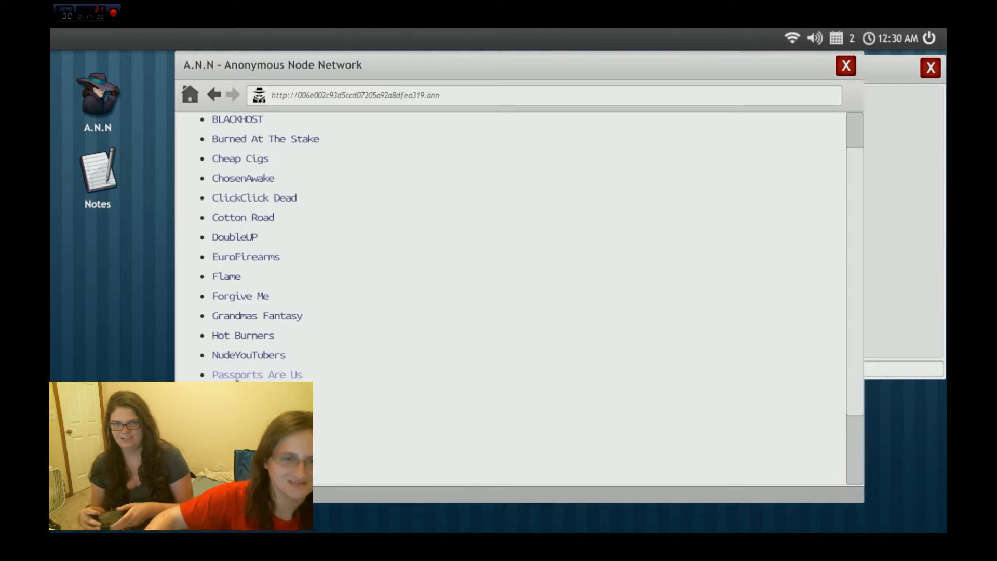
Scroll the Deep Wiki site list down to The Info Exchange entry
{"action": "scroll", "scroll_direction": "down", "scroll_amount": 3}
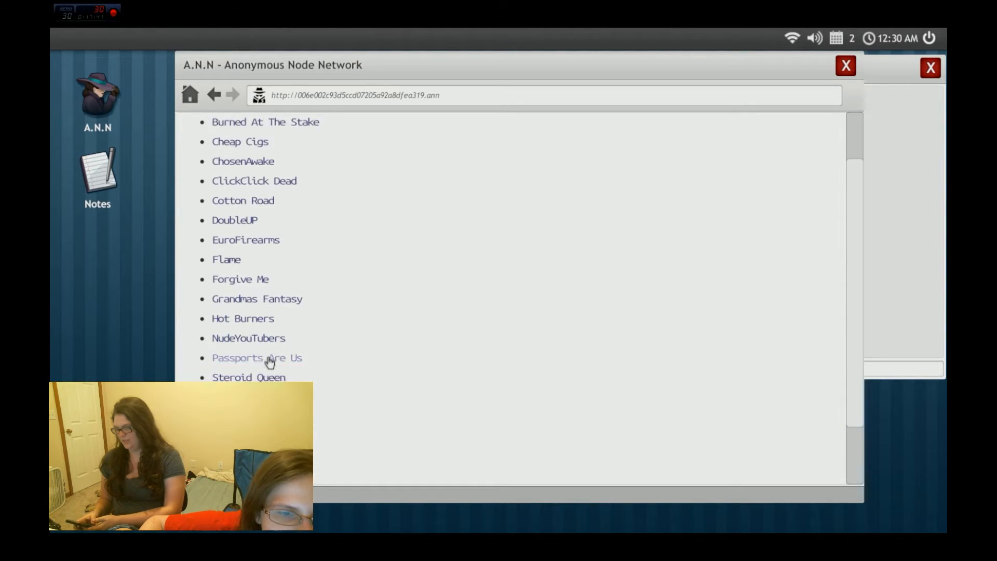
{"action": "scroll", "scroll_direction": "down", "scroll_amount": 3}
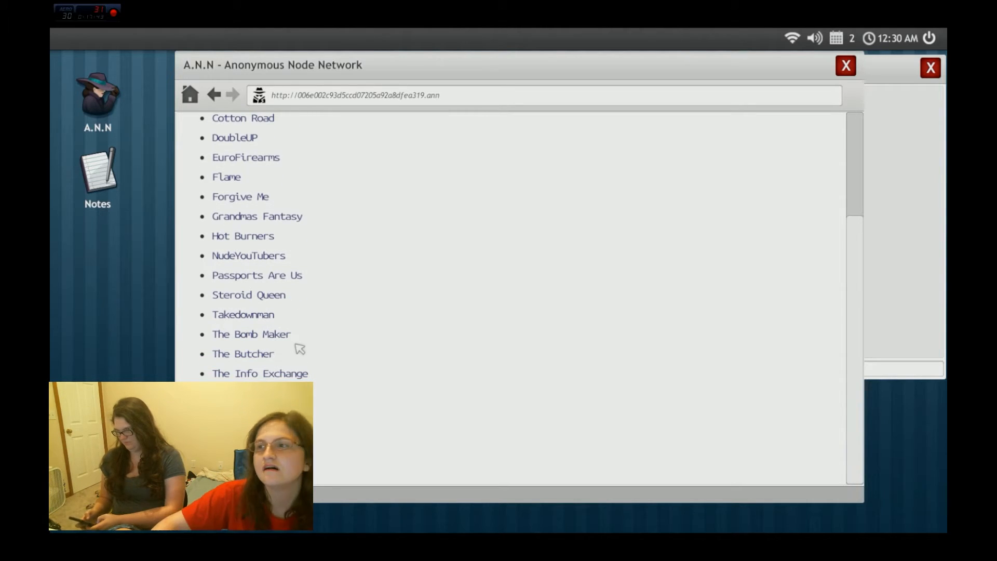
{"action": "mouse_move", "coordinate": [407, 282]}
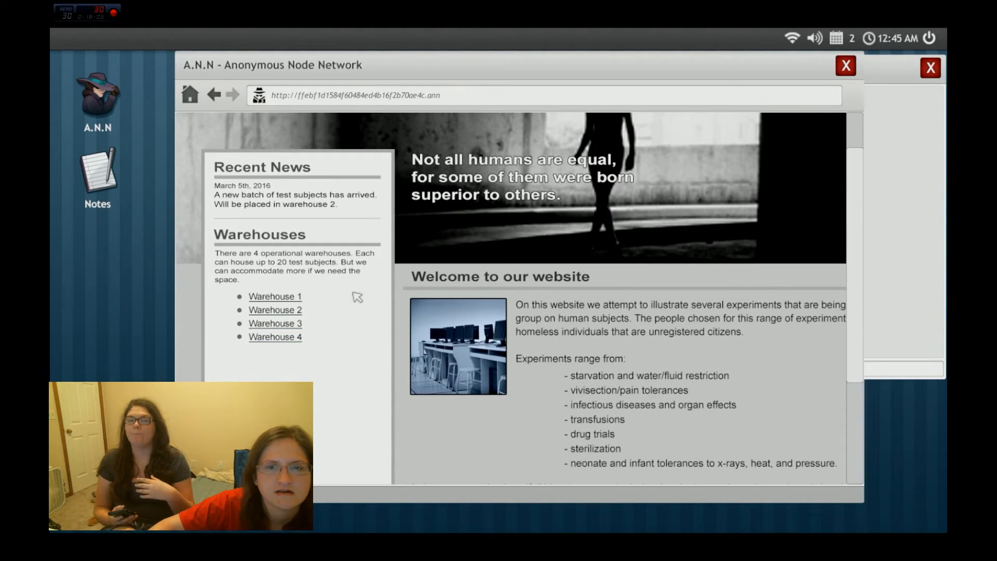
{"action": "scroll", "scroll_direction": "down", "scroll_amount": 3}
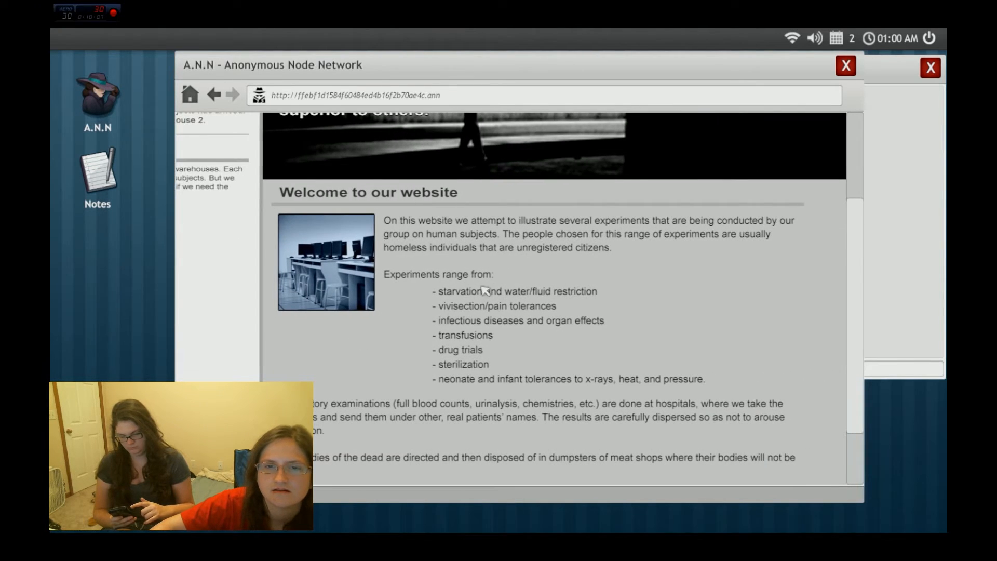
{"action": "scroll", "scroll_direction": "down", "scroll_amount": 3}
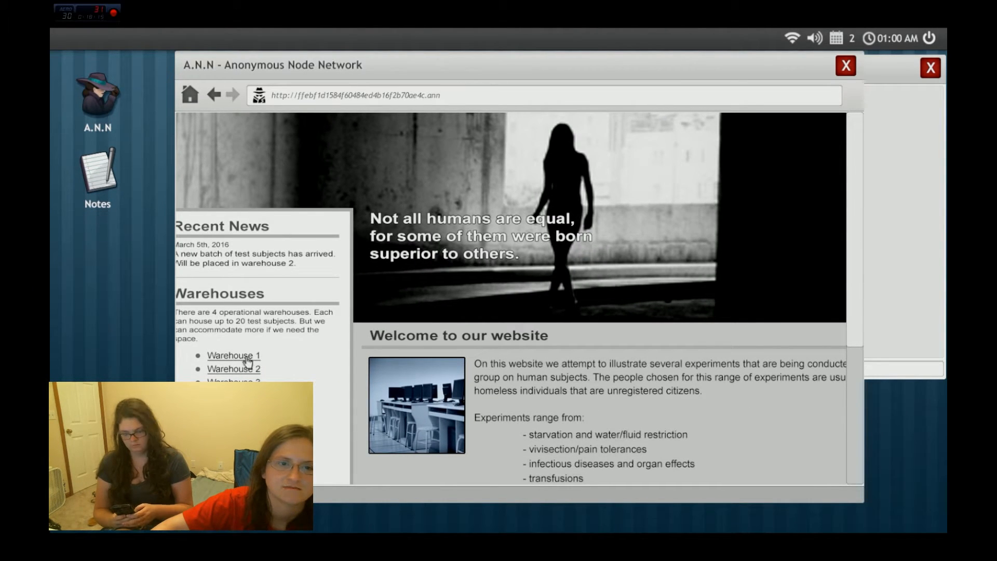
{"action": "left_click", "coordinate": [233, 370]}
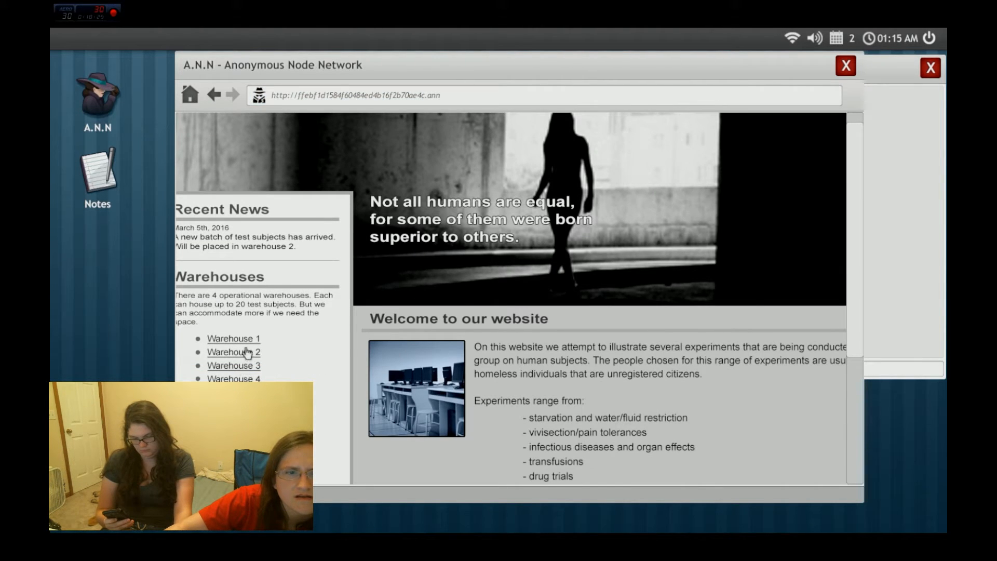
{"action": "mouse_move", "coordinate": [244, 368]}
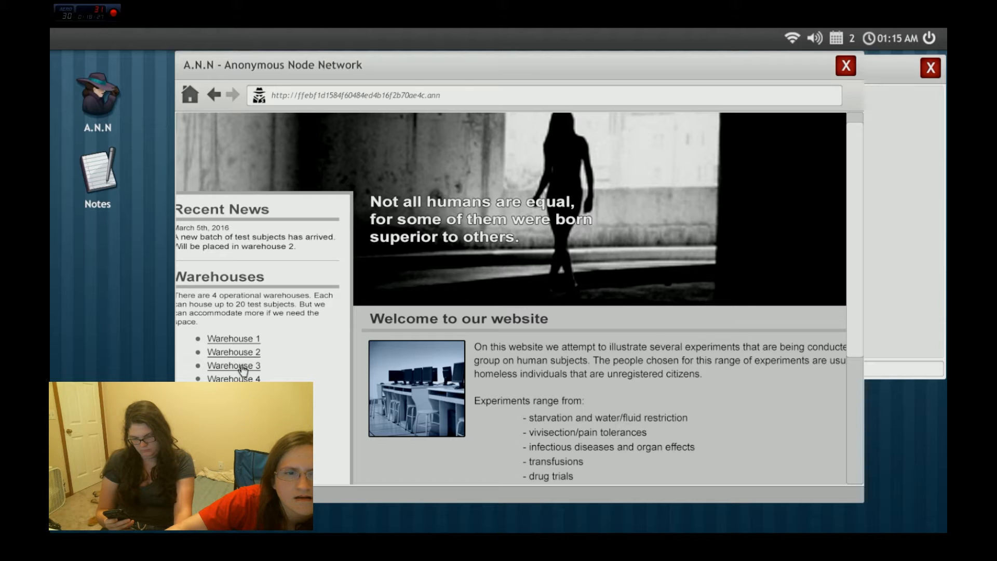
Try the Warehouse 3 link, then go home to reload the site directory and browse it
{"action": "left_click", "coordinate": [234, 366]}
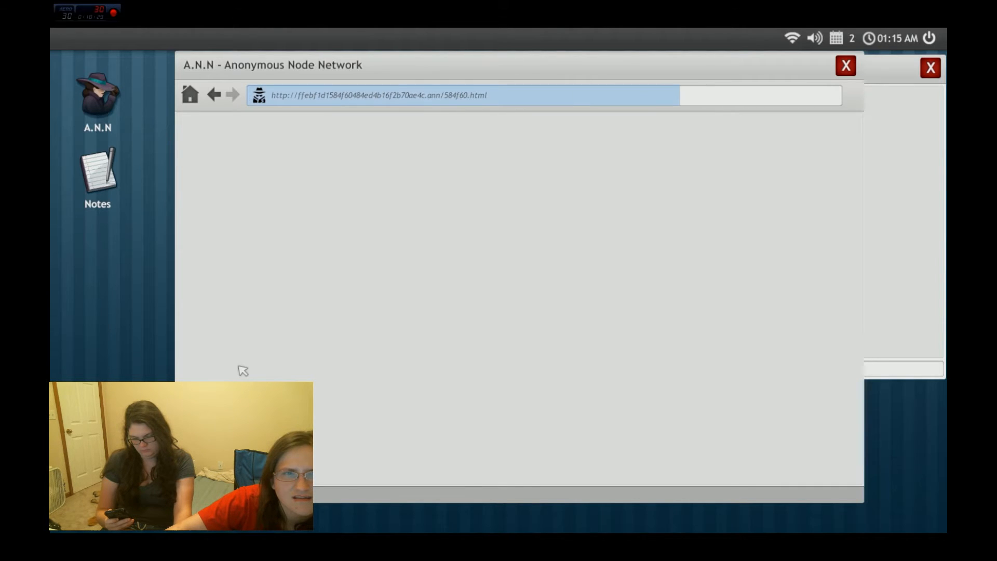
{"action": "left_click", "coordinate": [189, 95]}
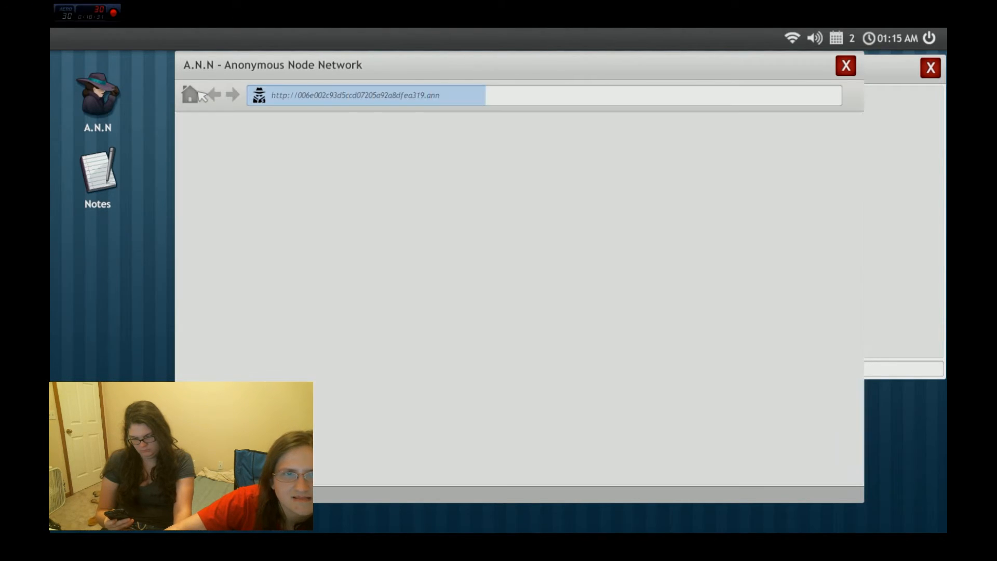
{"action": "left_click", "coordinate": [189, 95]}
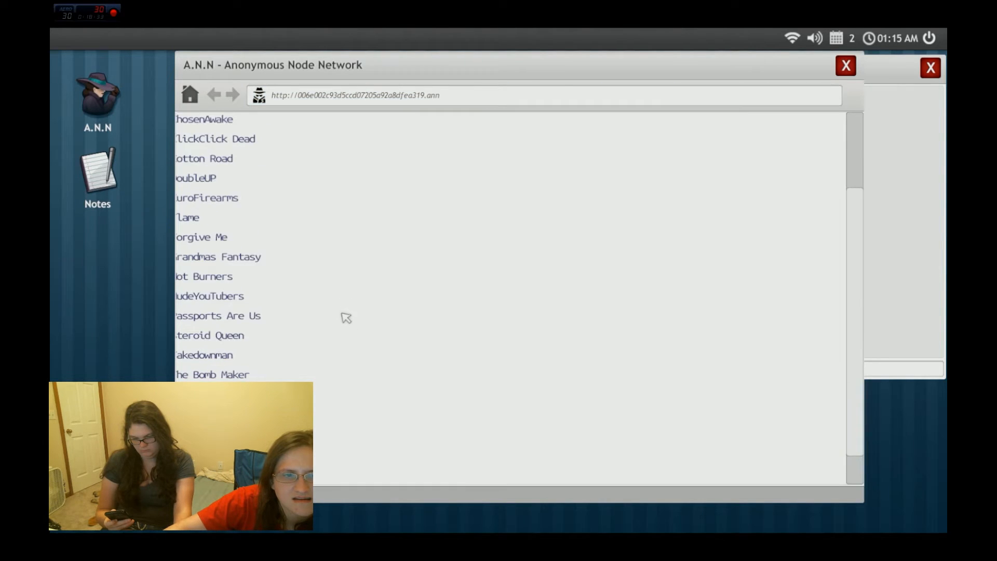
{"action": "scroll", "scroll_direction": "down", "scroll_amount": 3}
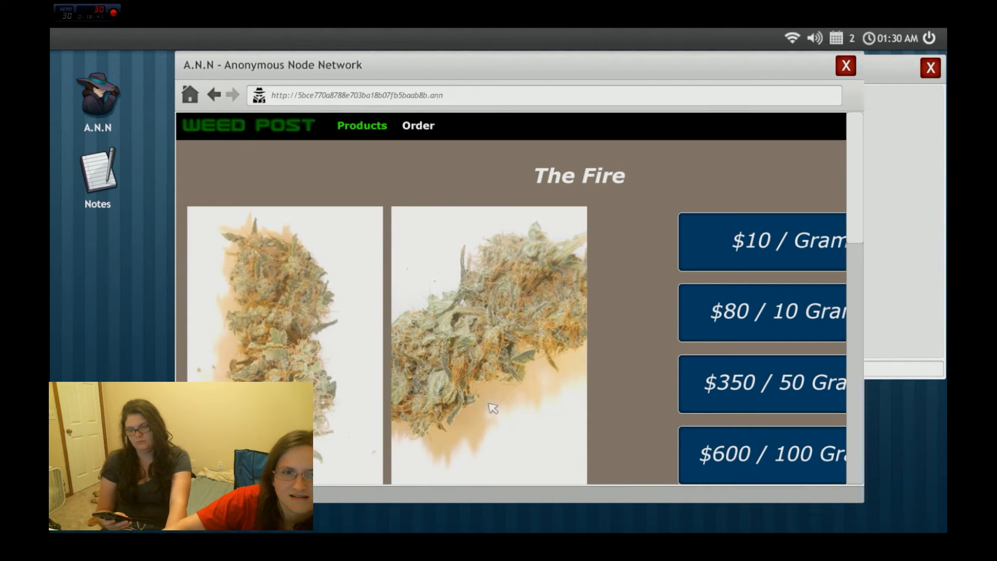
Scroll the Weed Post products and back out of the link that failed to connect
{"action": "scroll", "scroll_direction": "down", "scroll_amount": 3}
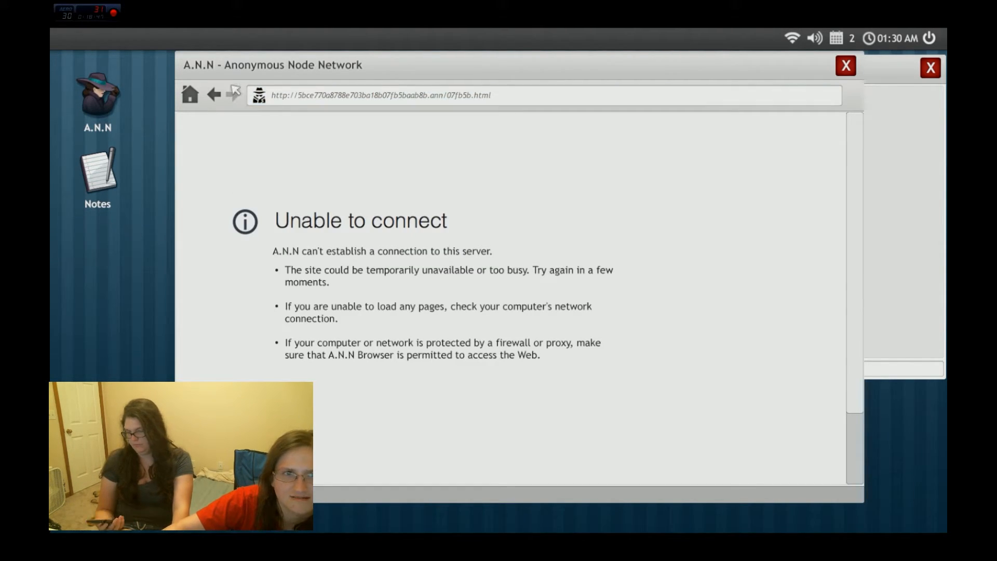
{"action": "left_click", "coordinate": [214, 94]}
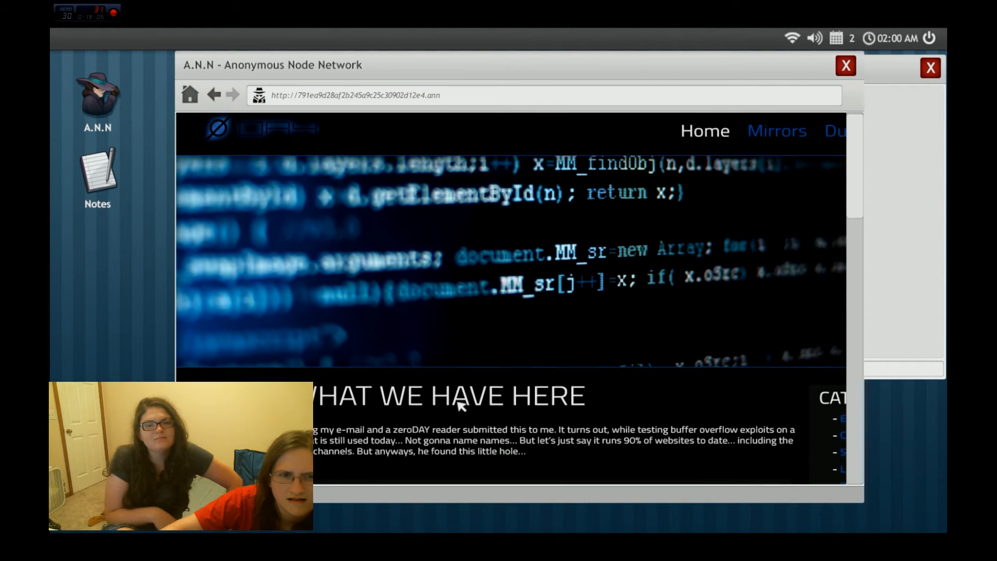
Read down the hacker blog past the code post and MITM THOERY to MOBILE R.A.T IS HERE!!
{"action": "scroll", "scroll_direction": "down", "scroll_amount": 3}
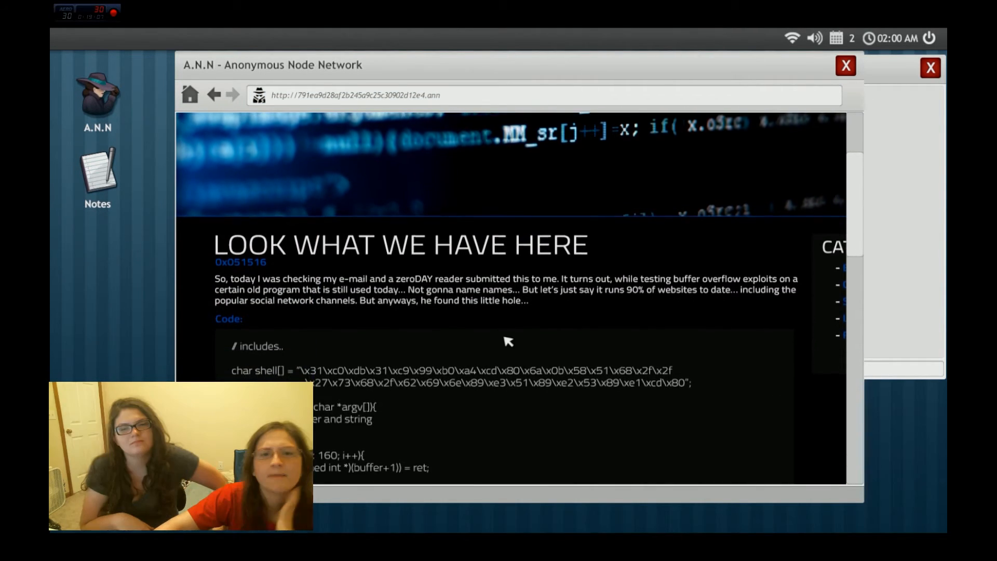
{"action": "scroll", "scroll_direction": "down", "scroll_amount": 3}
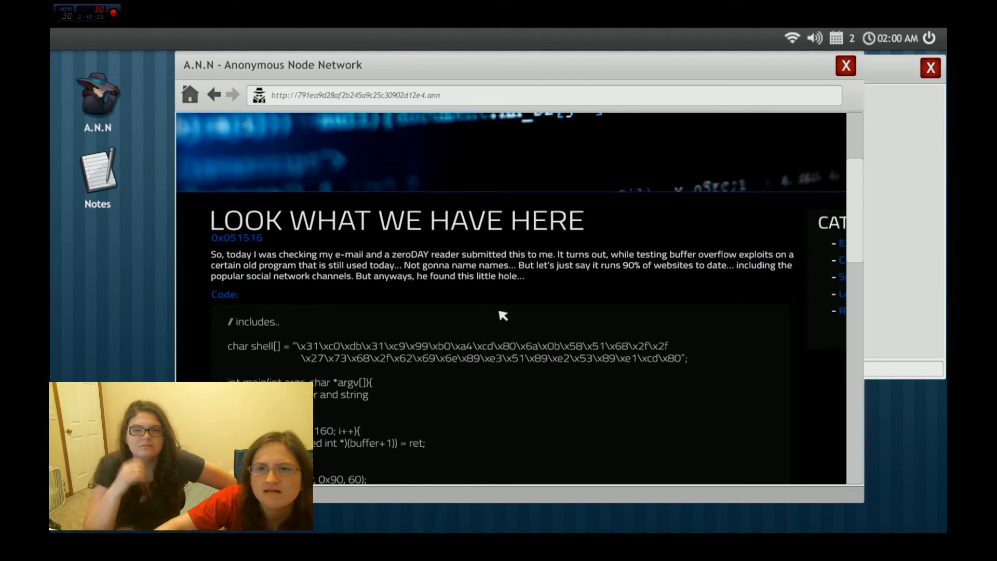
{"action": "scroll", "scroll_direction": "down", "scroll_amount": 3}
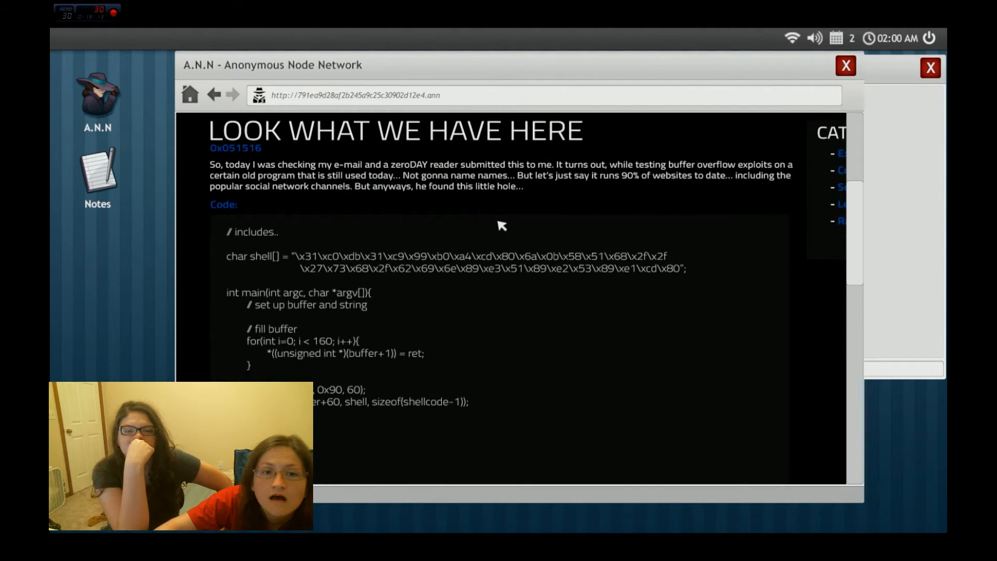
{"action": "scroll", "scroll_direction": "down", "scroll_amount": 3}
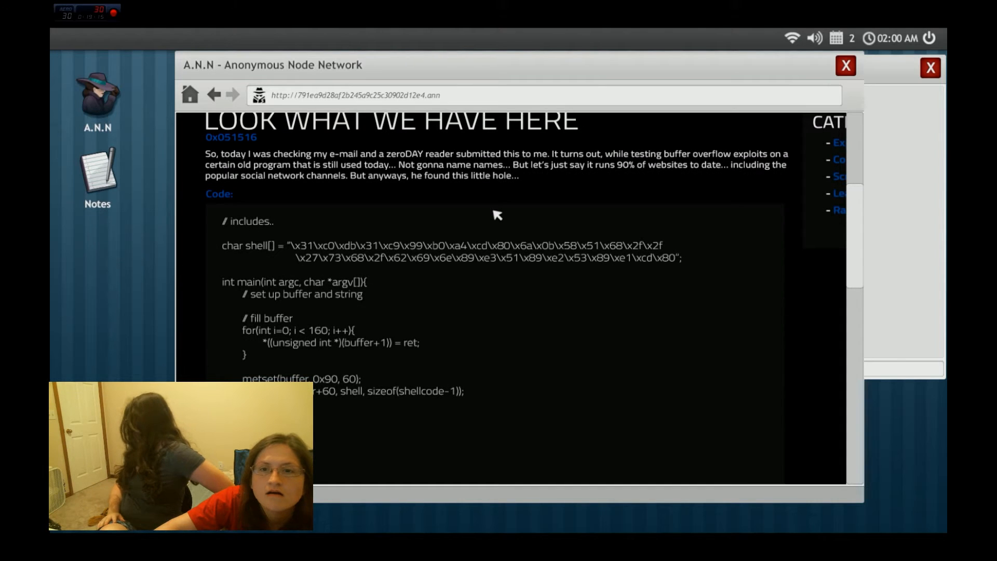
{"action": "scroll", "scroll_direction": "down", "scroll_amount": 3}
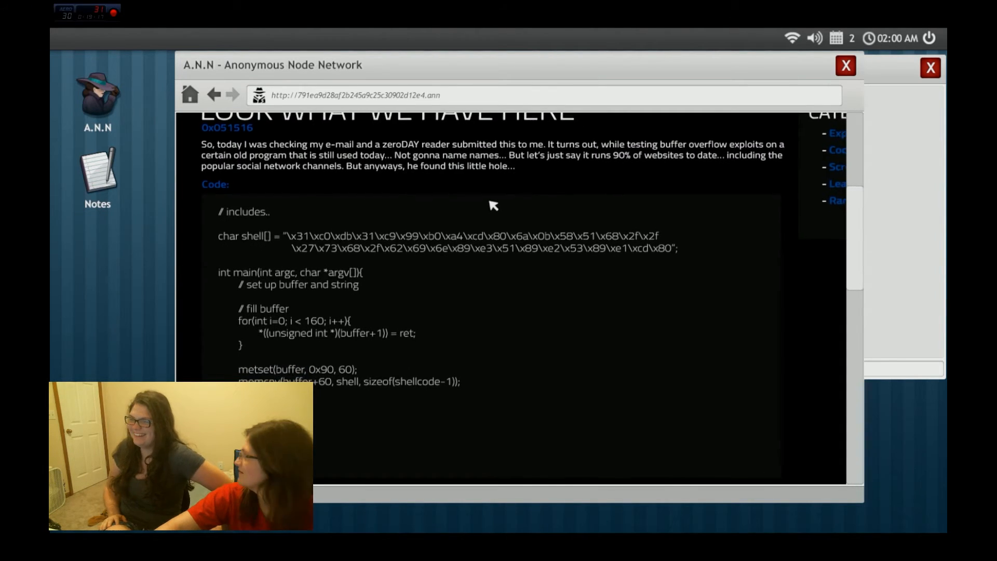
{"action": "scroll", "scroll_direction": "down", "scroll_amount": 3}
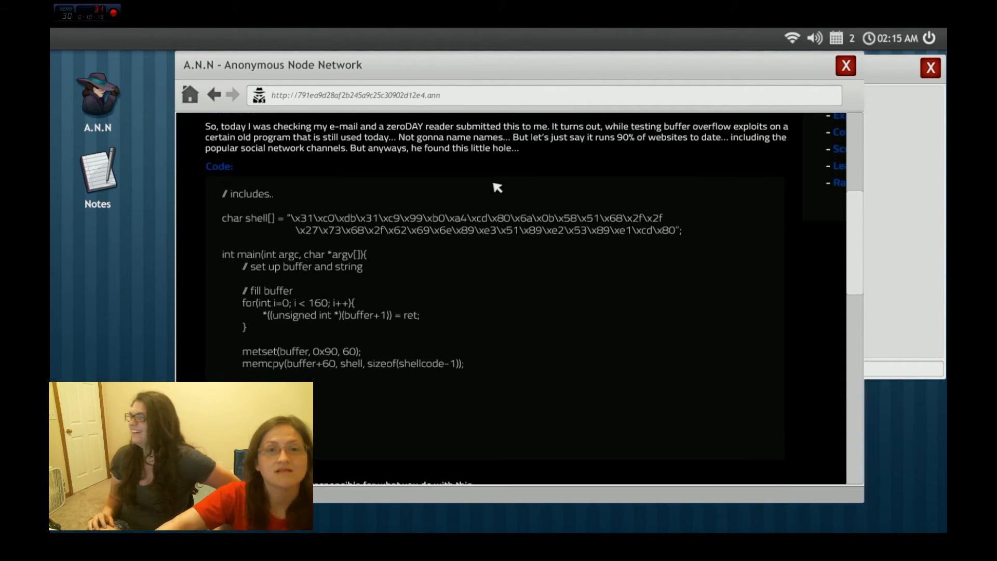
{"action": "scroll", "scroll_direction": "down", "scroll_amount": 3}
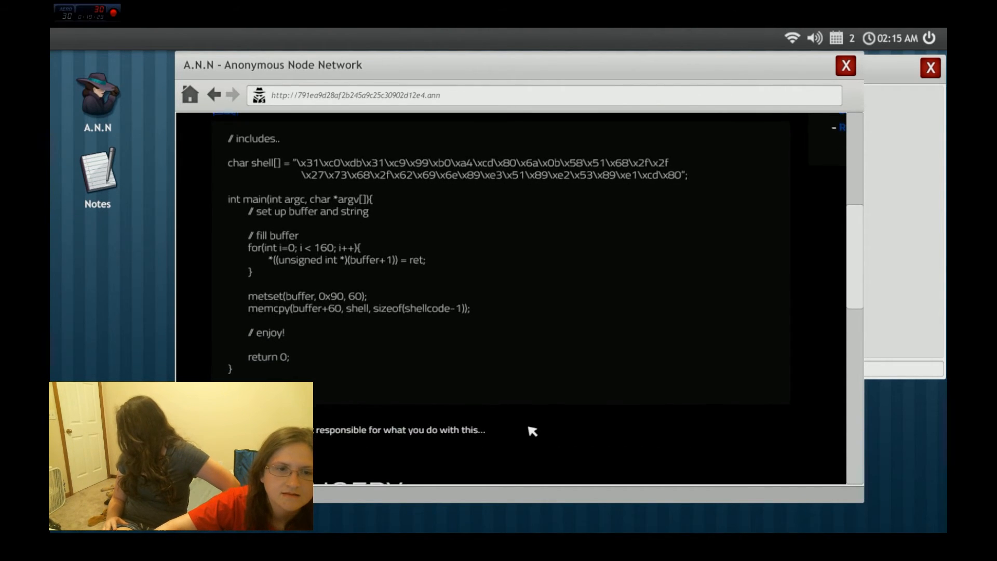
{"action": "scroll", "scroll_direction": "down", "scroll_amount": 3}
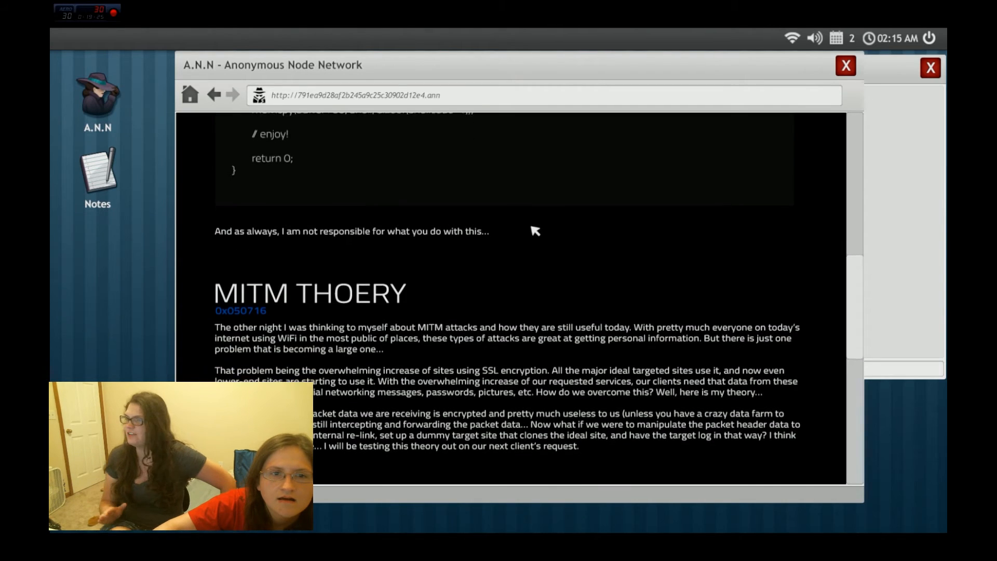
{"action": "scroll", "scroll_direction": "down", "scroll_amount": 3}
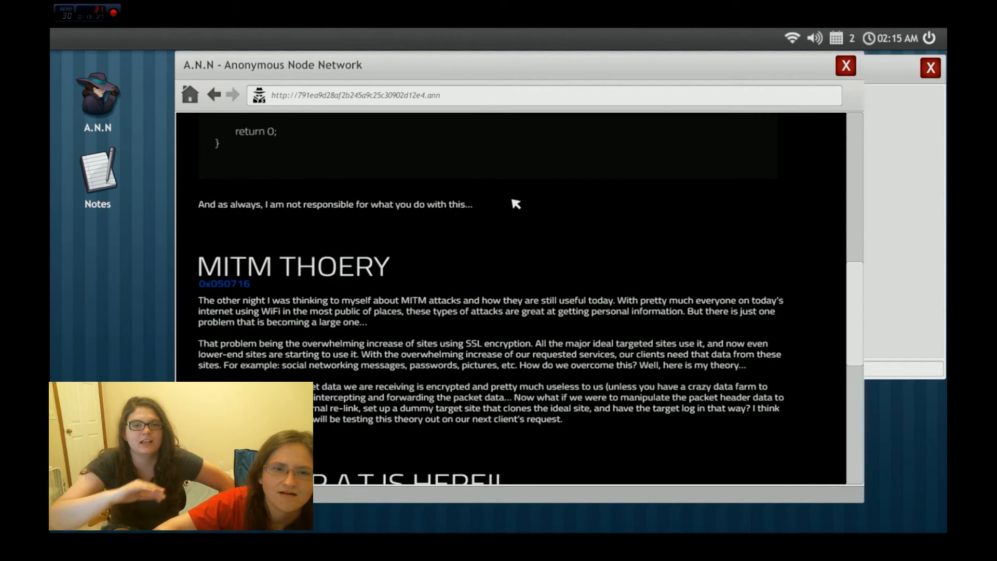
{"action": "scroll", "scroll_direction": "down", "scroll_amount": 3}
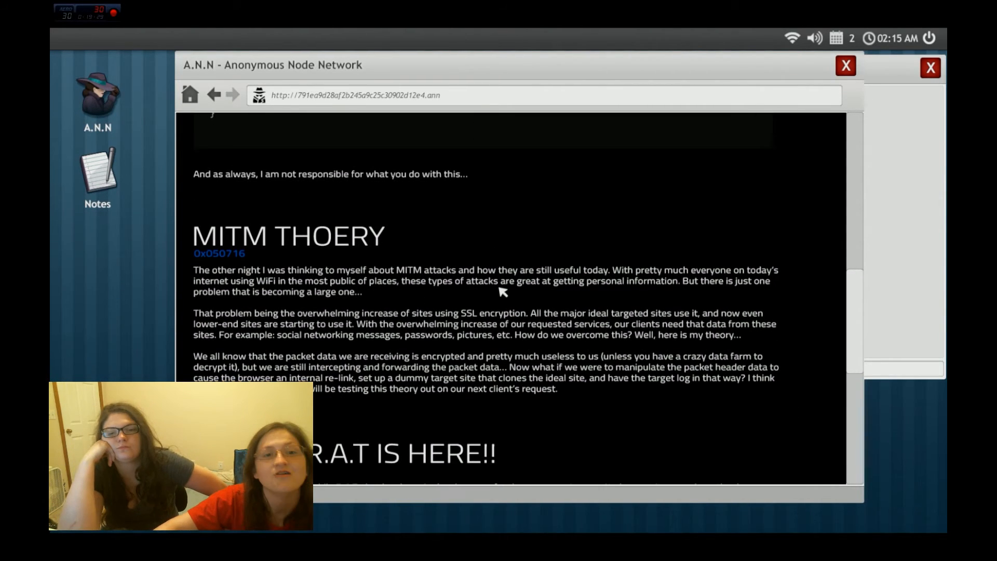
{"action": "mouse_move", "coordinate": [503, 264]}
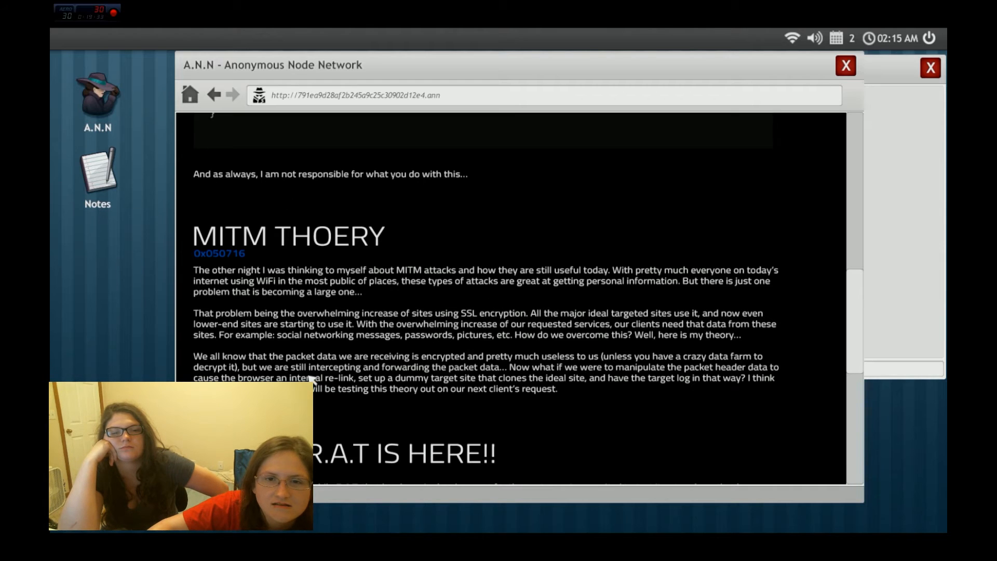
{"action": "scroll", "scroll_direction": "down", "scroll_amount": 3}
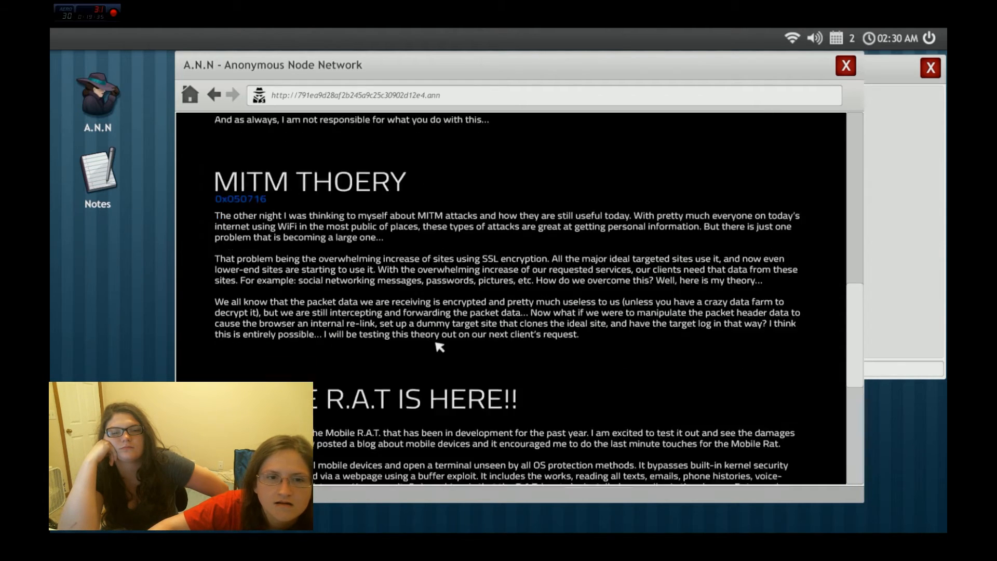
{"action": "scroll", "scroll_direction": "down", "scroll_amount": 3}
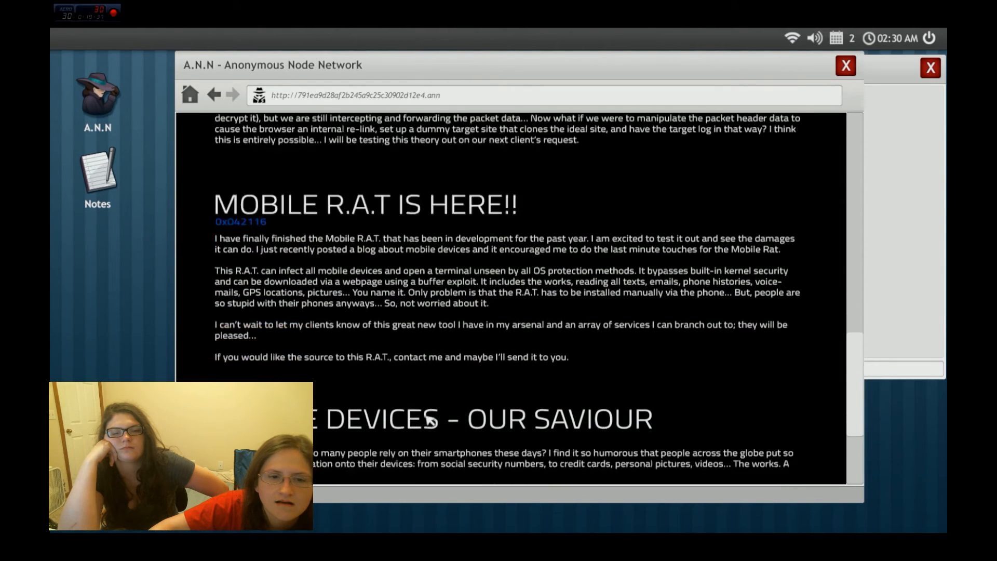
{"action": "scroll", "scroll_direction": "down", "scroll_amount": 3}
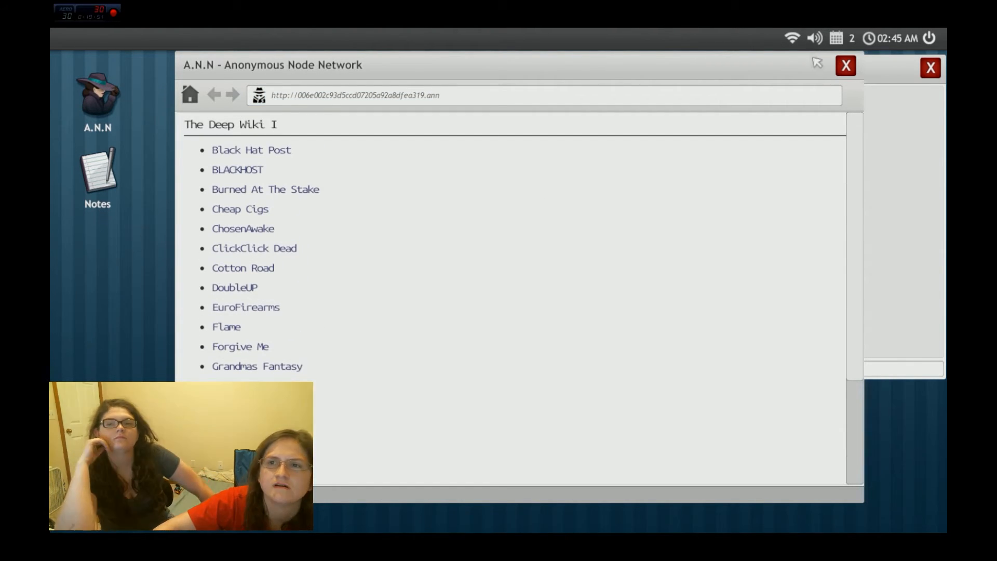
Minimize the browser and open readme.txt from the desktop, closing its duplicate window
{"action": "left_click", "coordinate": [846, 65]}
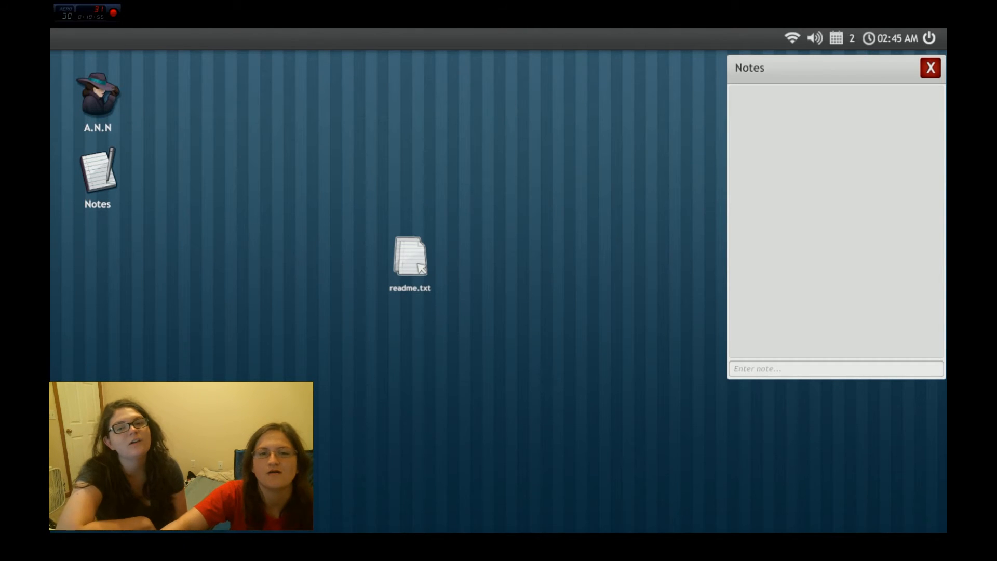
{"action": "double_click", "coordinate": [410, 258]}
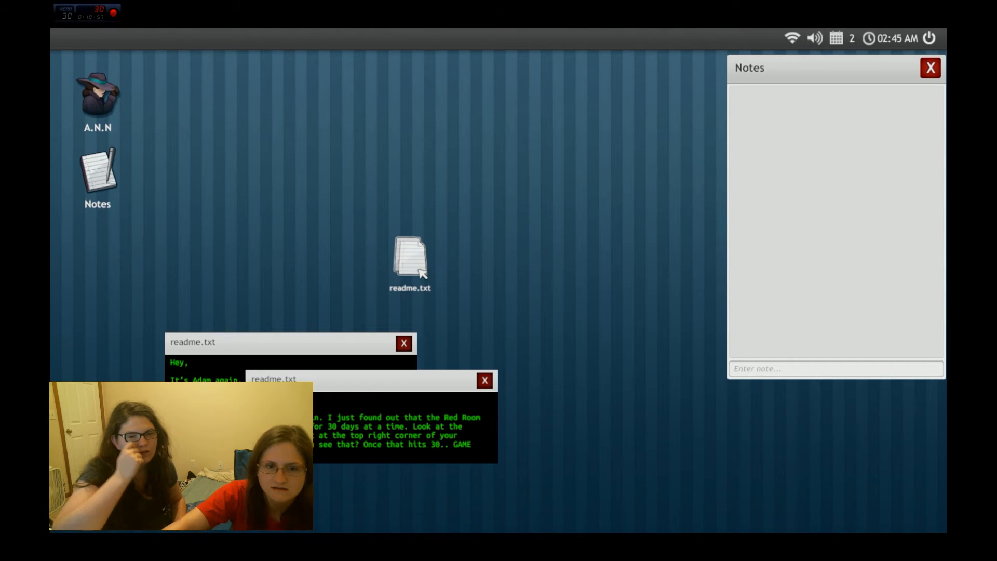
{"action": "left_click", "coordinate": [484, 381]}
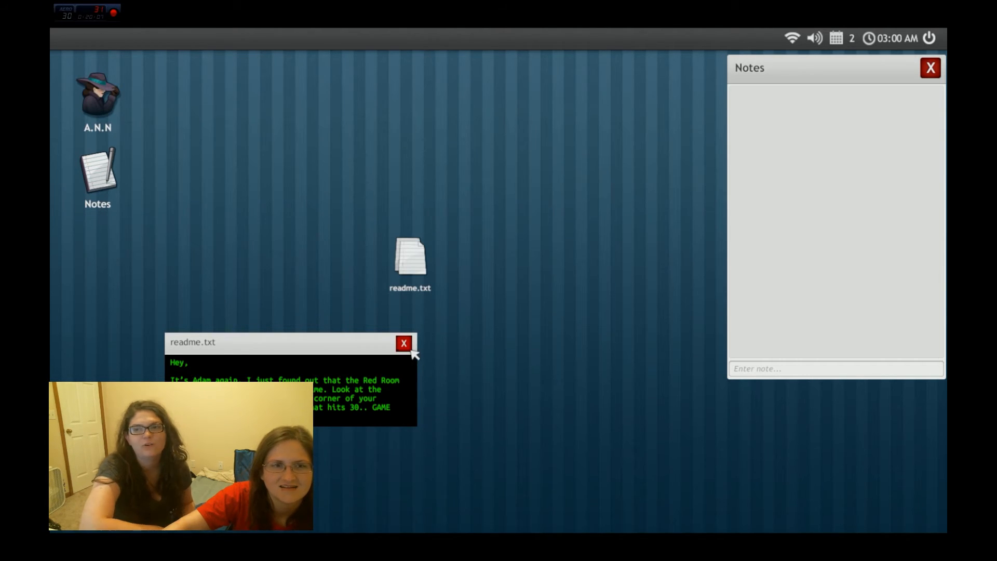
Close Adam's readme note and relaunch the A.N.N browser
{"action": "left_click", "coordinate": [404, 343]}
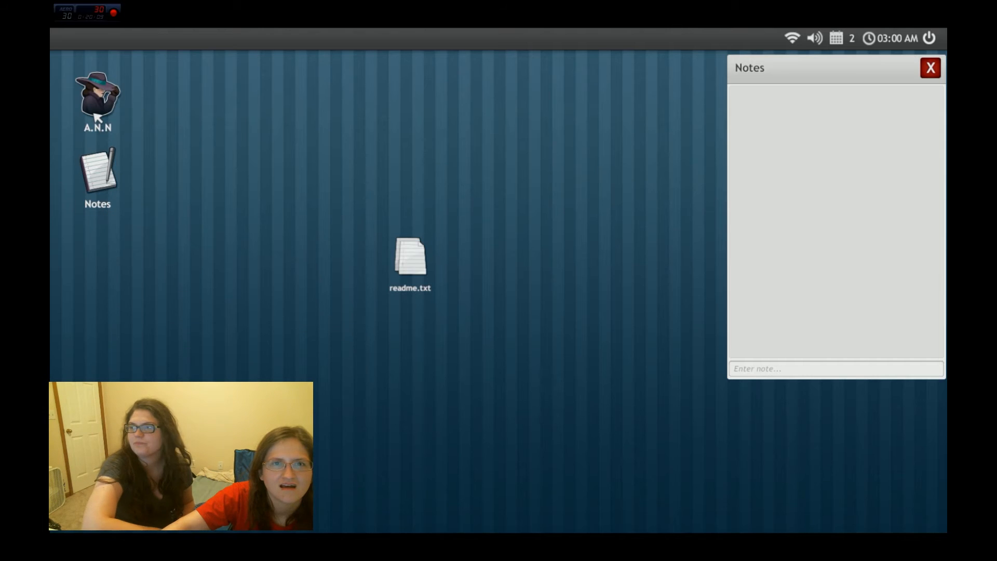
{"action": "double_click", "coordinate": [98, 96]}
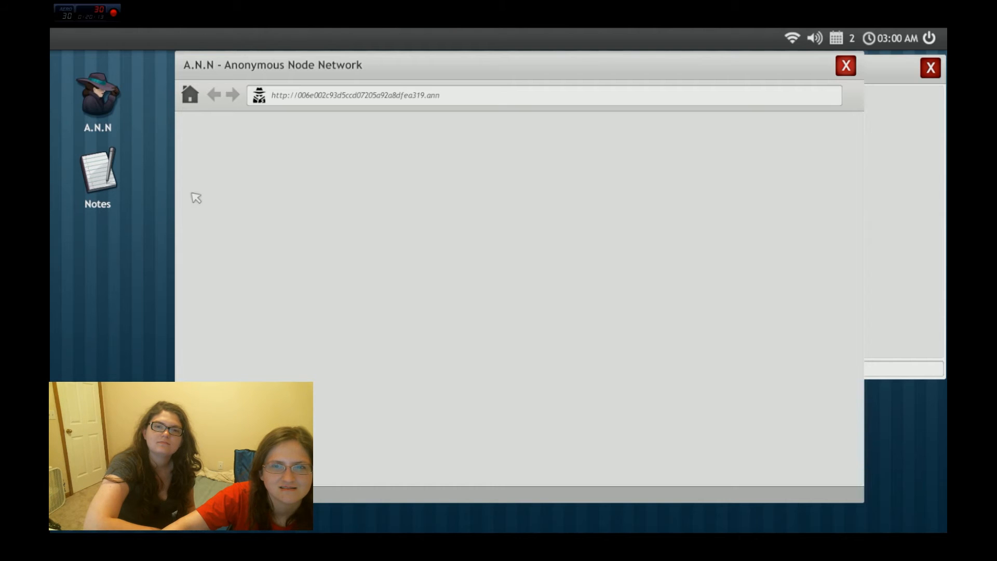
{"action": "mouse_move", "coordinate": [190, 96]}
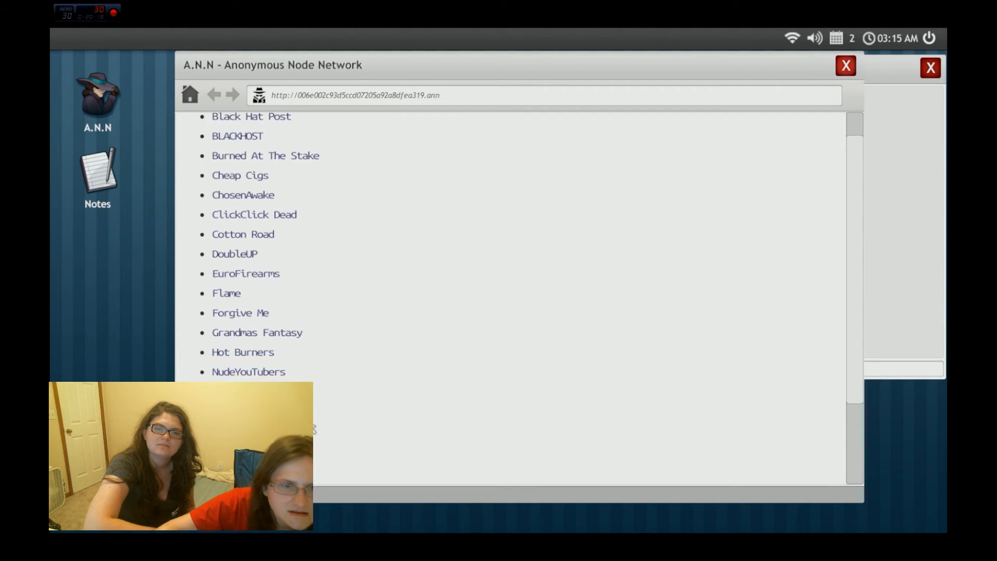
Look through the Deep Wiki I link list on the reloaded A.N.N home page
{"action": "scroll", "scroll_direction": "down", "scroll_amount": 3}
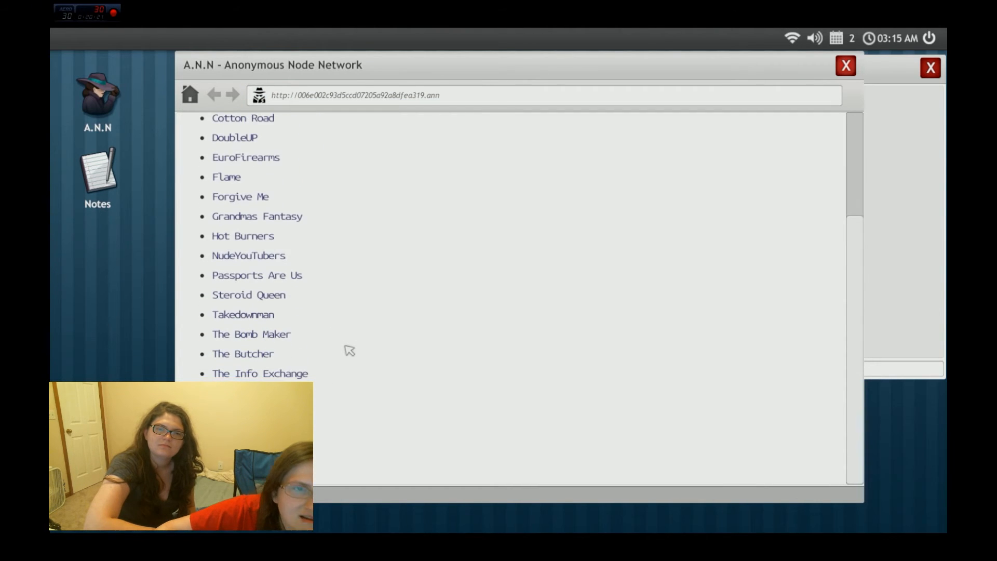
{"action": "scroll", "scroll_direction": "up", "scroll_amount": 3}
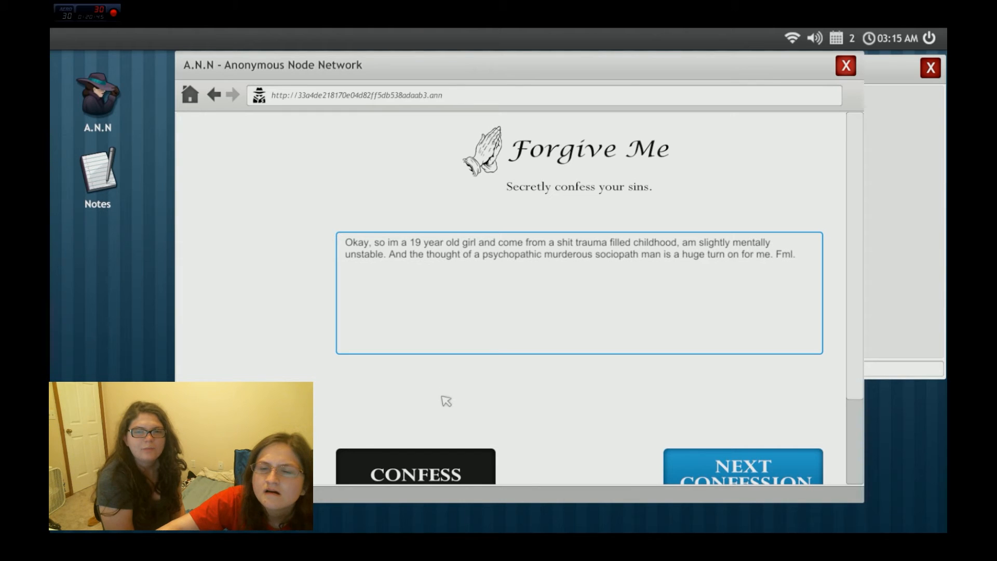
{"action": "mouse_move", "coordinate": [446, 398]}
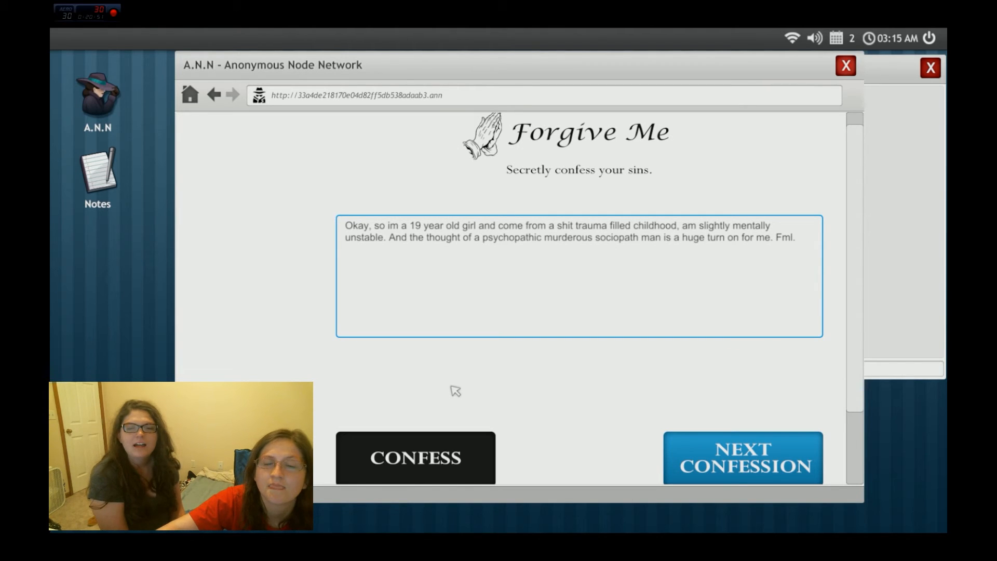
{"action": "mouse_move", "coordinate": [285, 169]}
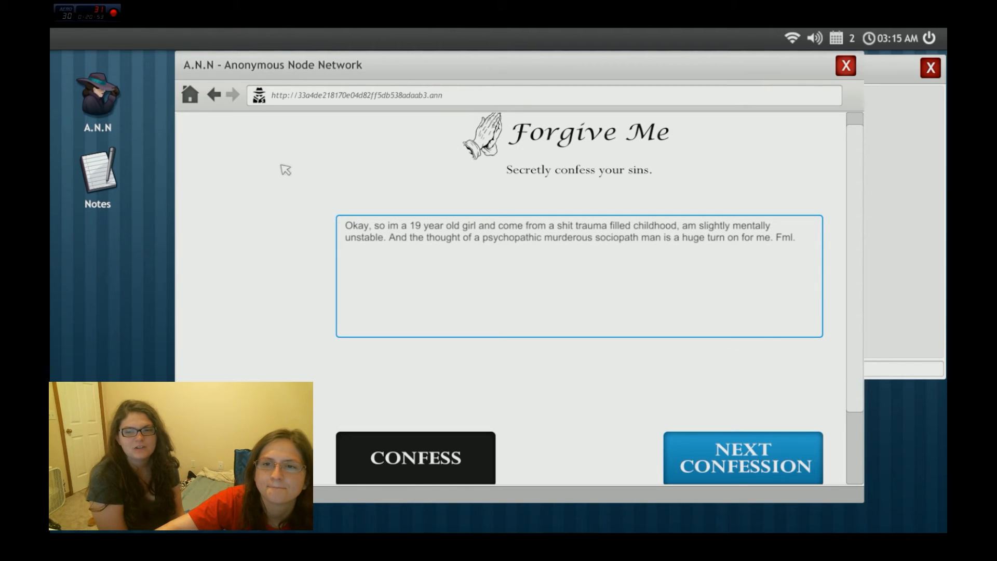
{"action": "mouse_move", "coordinate": [312, 194]}
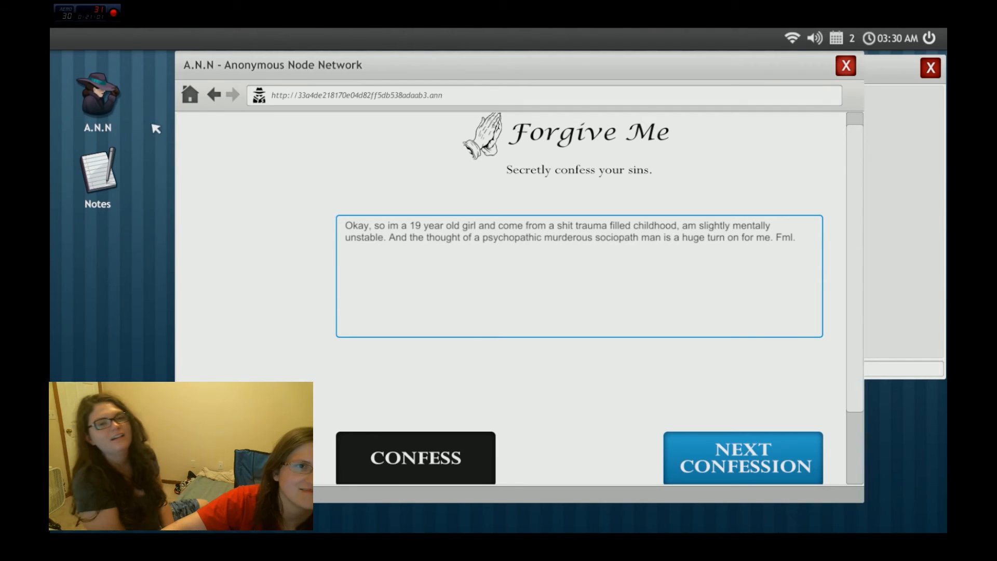
Return to the Deep Wiki list after the Forgive Me confession and open another listed site
{"action": "left_click", "coordinate": [742, 458]}
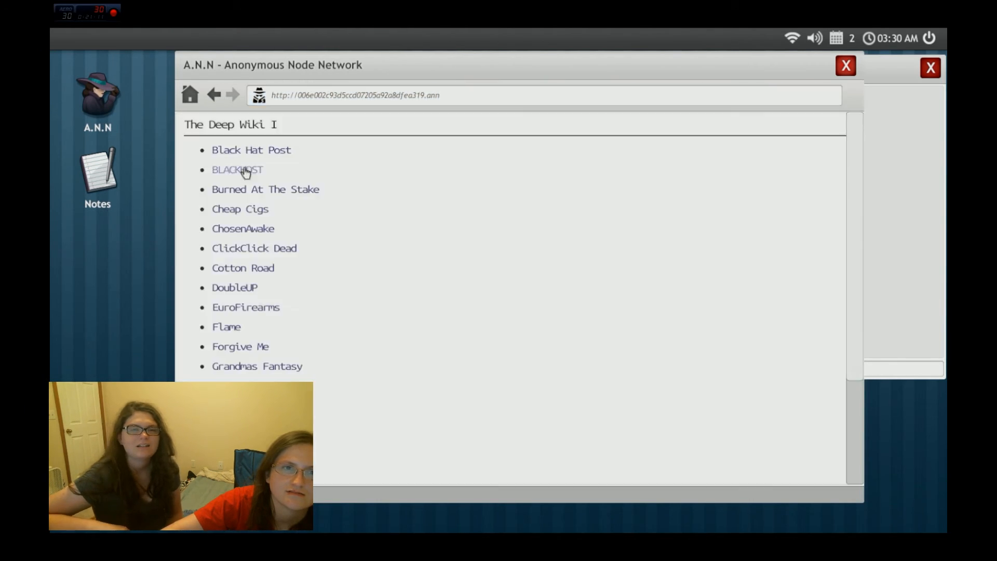
{"action": "left_click", "coordinate": [237, 169]}
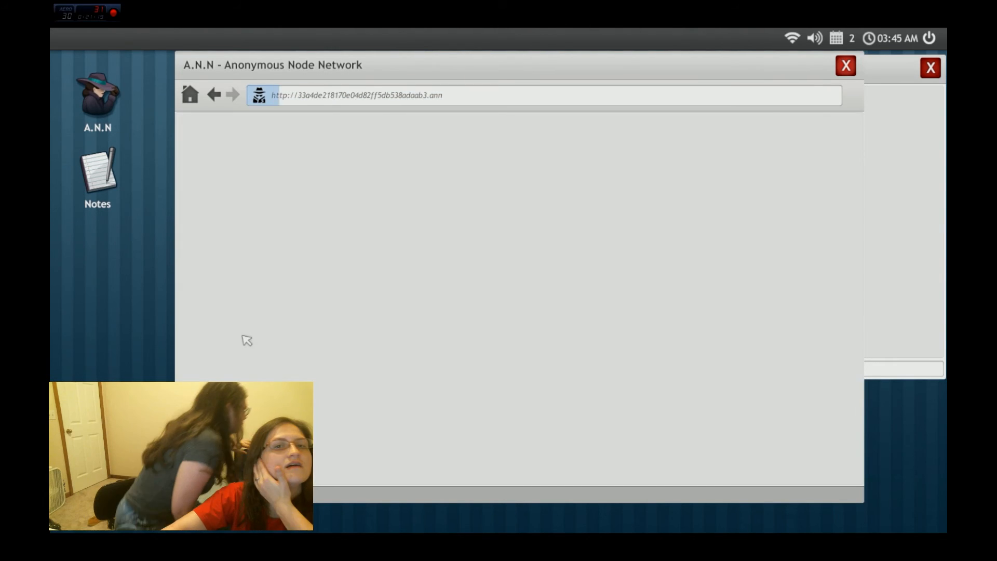
Browse the ChosenAwake page's messages and symbols, then head home to the Deep Wiki
{"action": "left_click", "coordinate": [540, 94]}
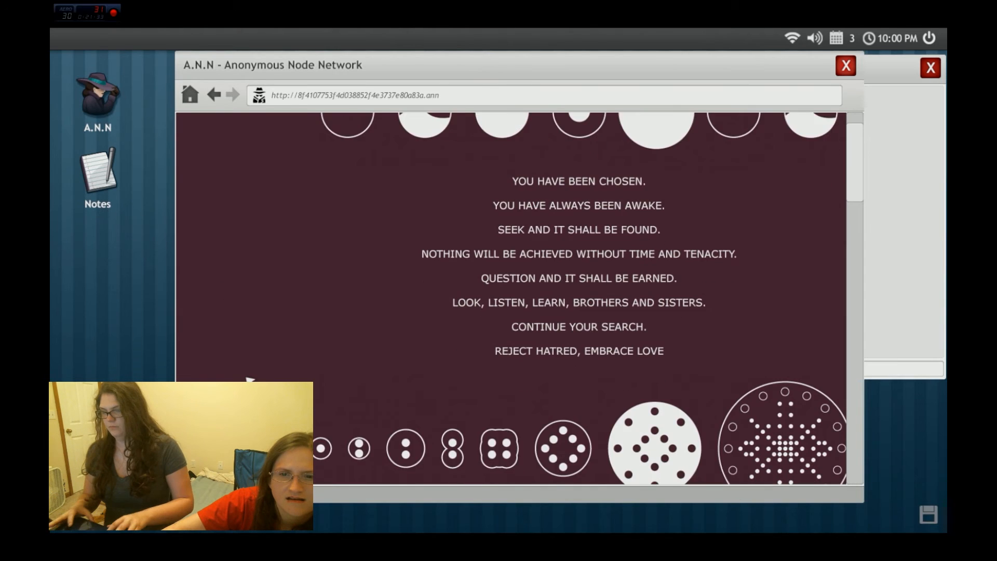
{"action": "scroll", "scroll_direction": "down", "scroll_amount": 3}
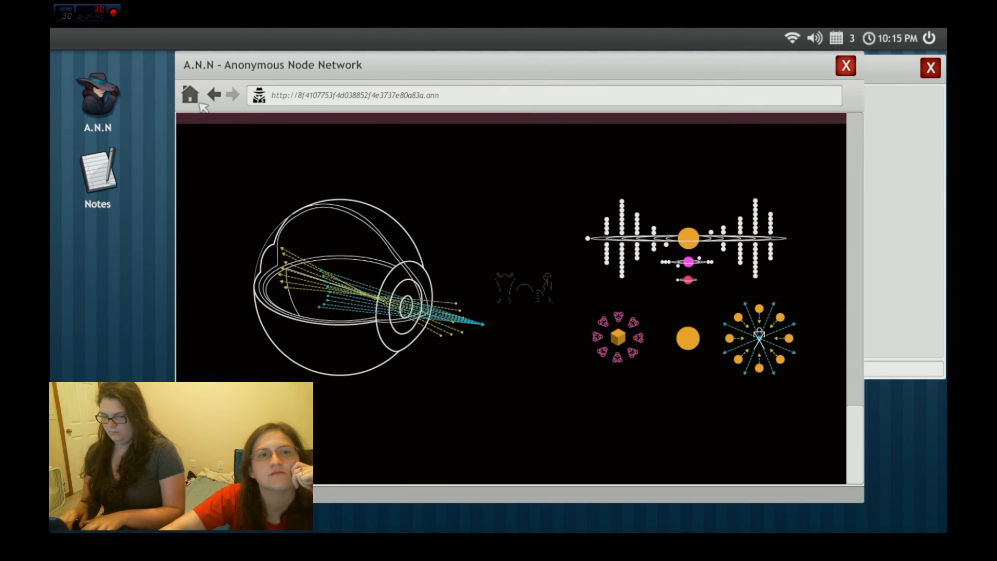
{"action": "left_click", "coordinate": [189, 94]}
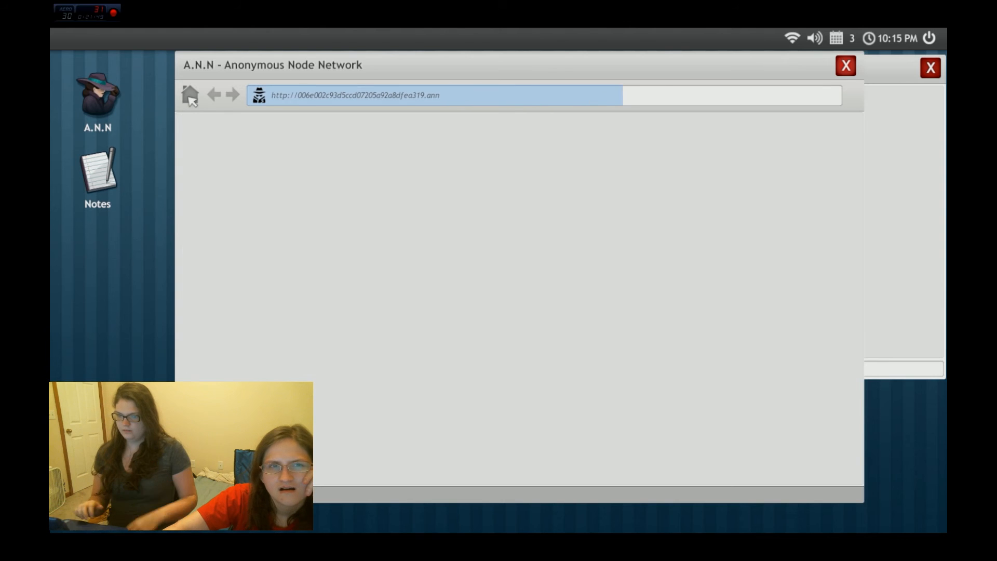
Reload The Deep Wiki I home page so its site list appears at 10:30 PM on day 3
{"action": "left_click", "coordinate": [190, 95]}
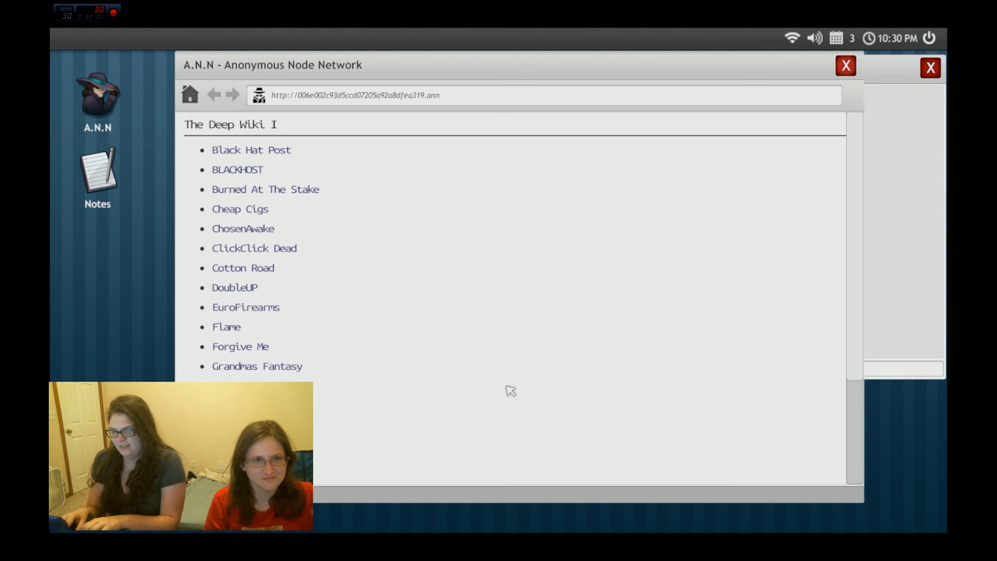
{"action": "mouse_move", "coordinate": [265, 138]}
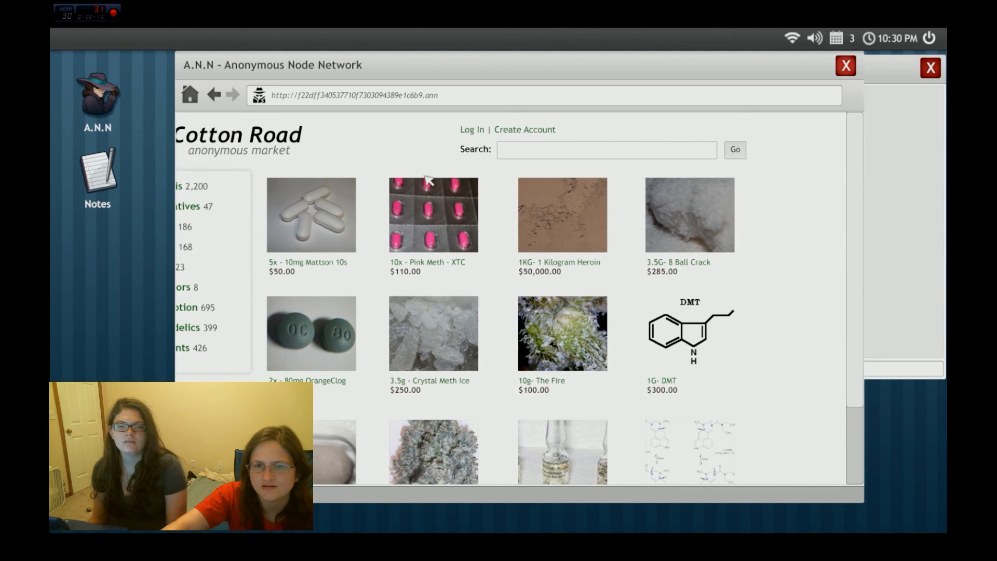
Scroll the Cotton Road market listings and go back to the Deep Wiki list
{"action": "scroll", "scroll_direction": "down", "scroll_amount": 3}
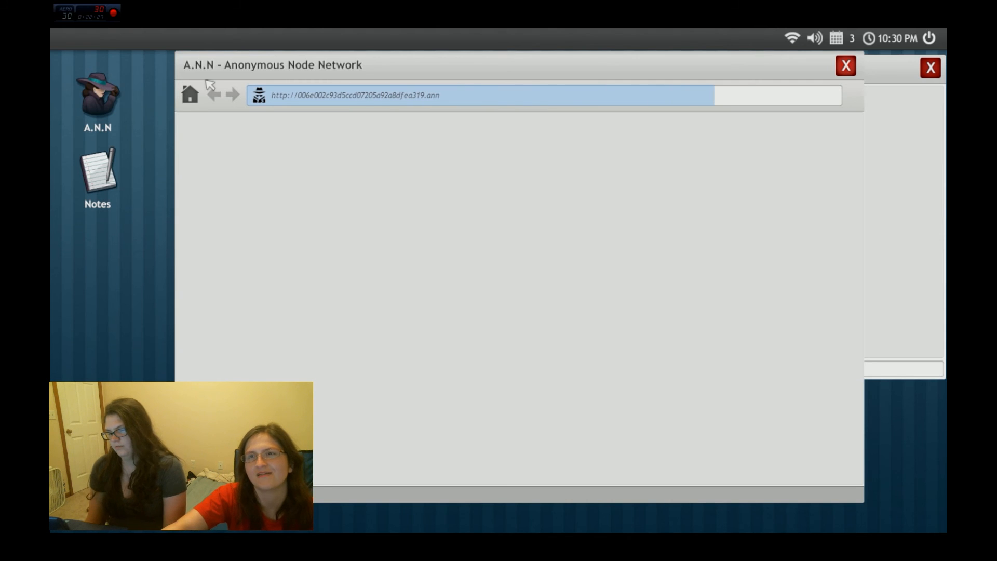
{"action": "left_click", "coordinate": [213, 96]}
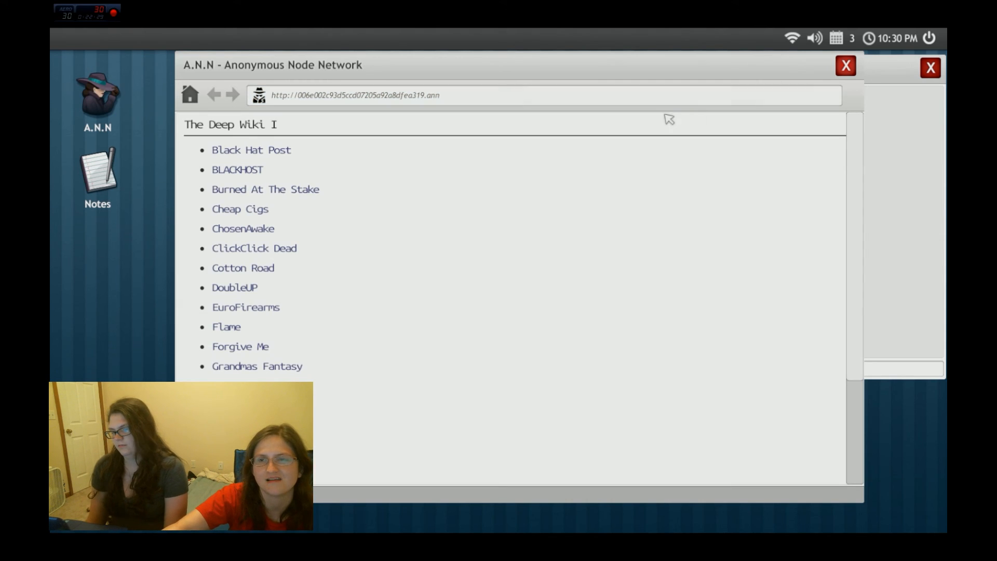